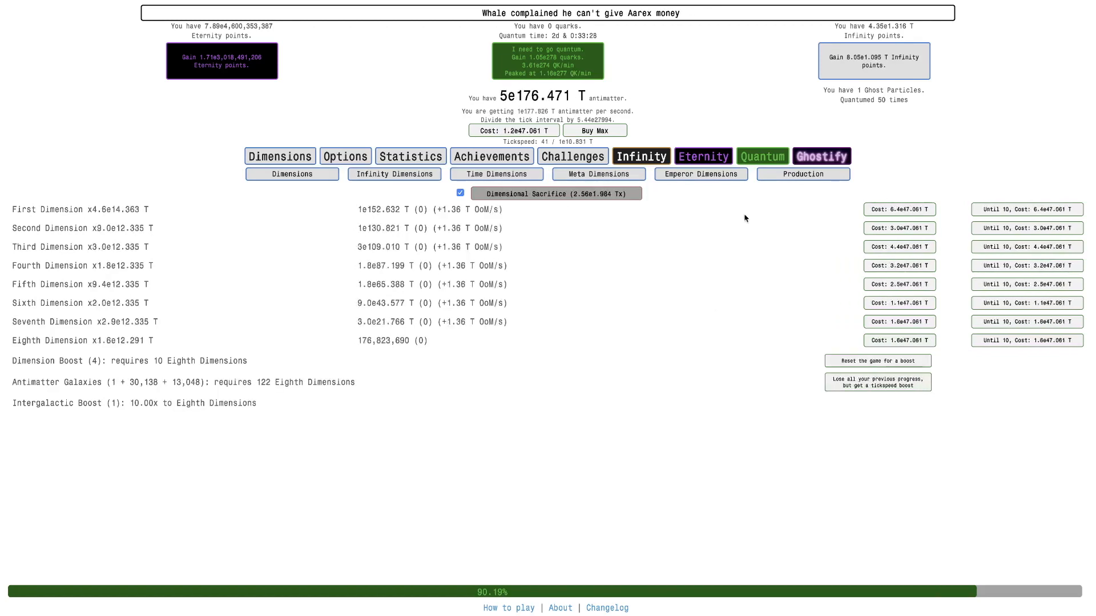
Run time dilation twice from the Eternity tab, collecting tachyon particles each run
left_click(703, 156)
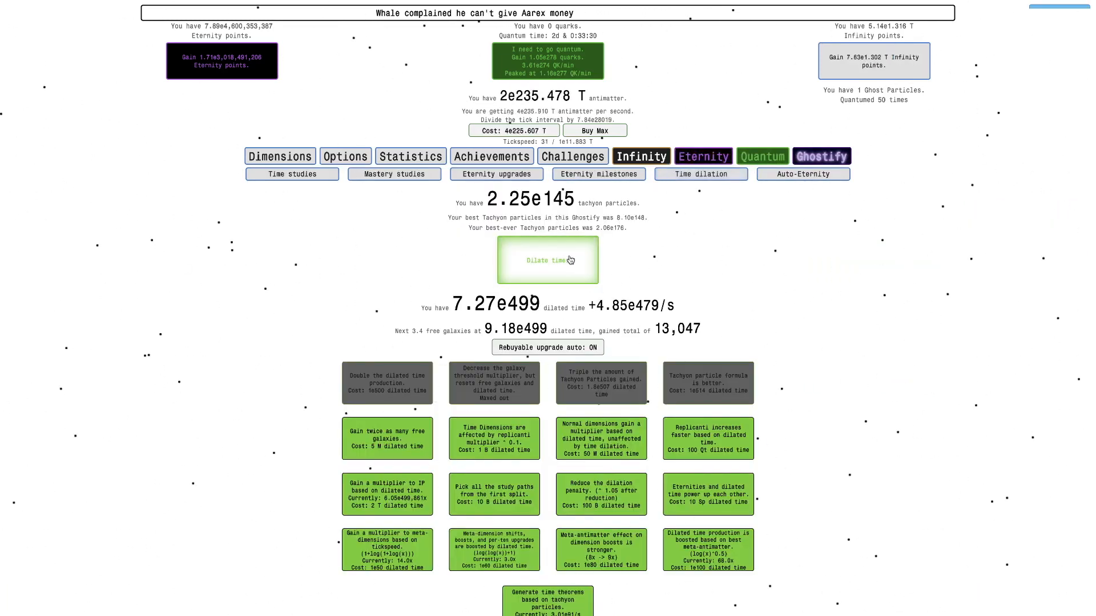
left_click(548, 260)
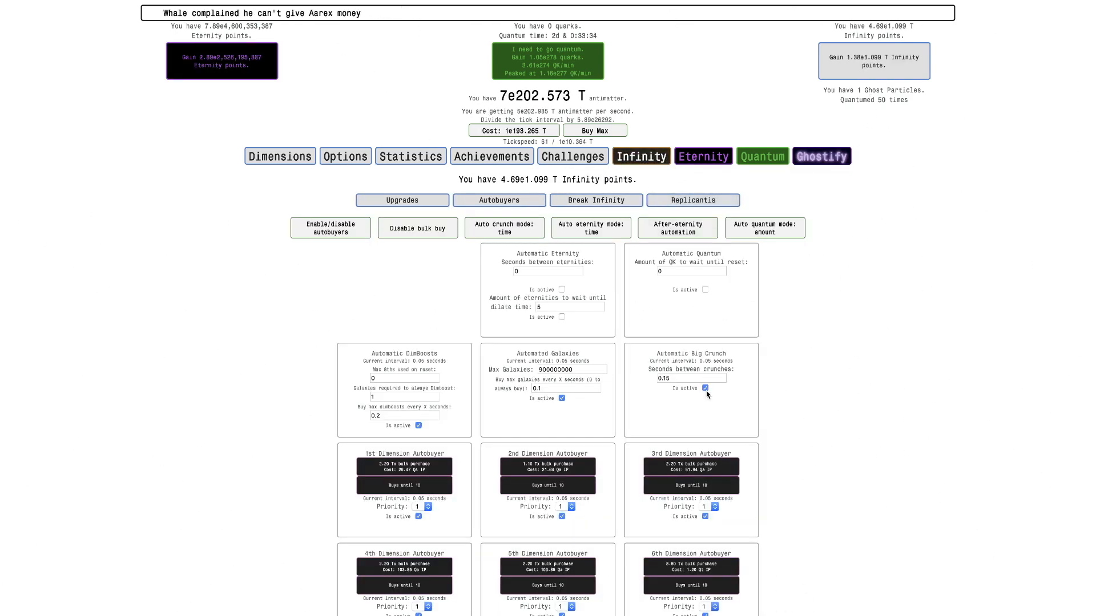
left_click(703, 156)
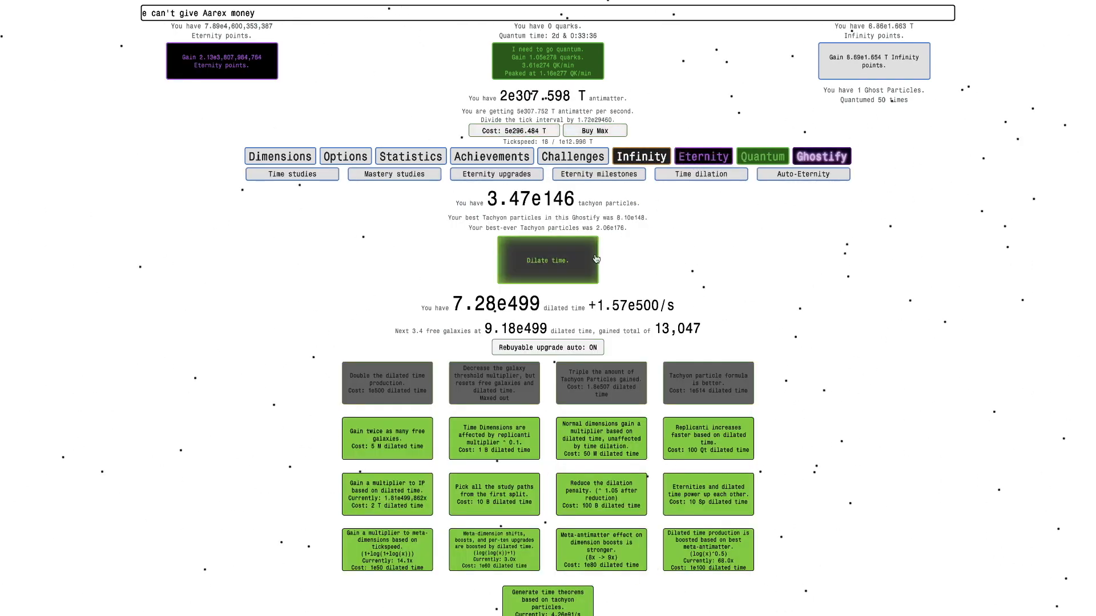
left_click(547, 261)
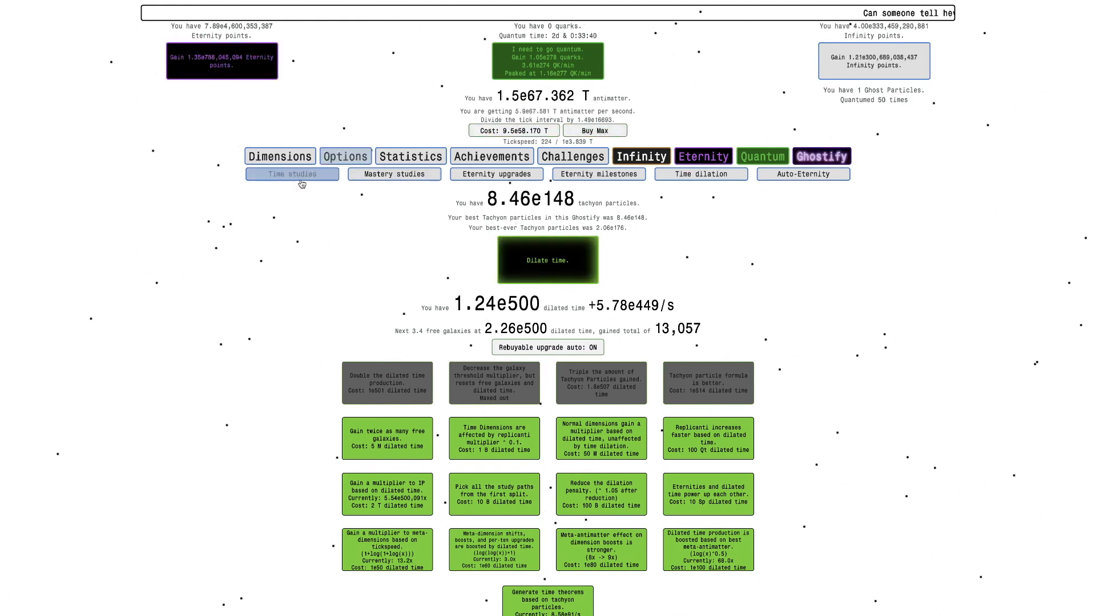
Check the time studies tree, then dilate again to push tachyon particles toward 4.96e151
left_click(763, 156)
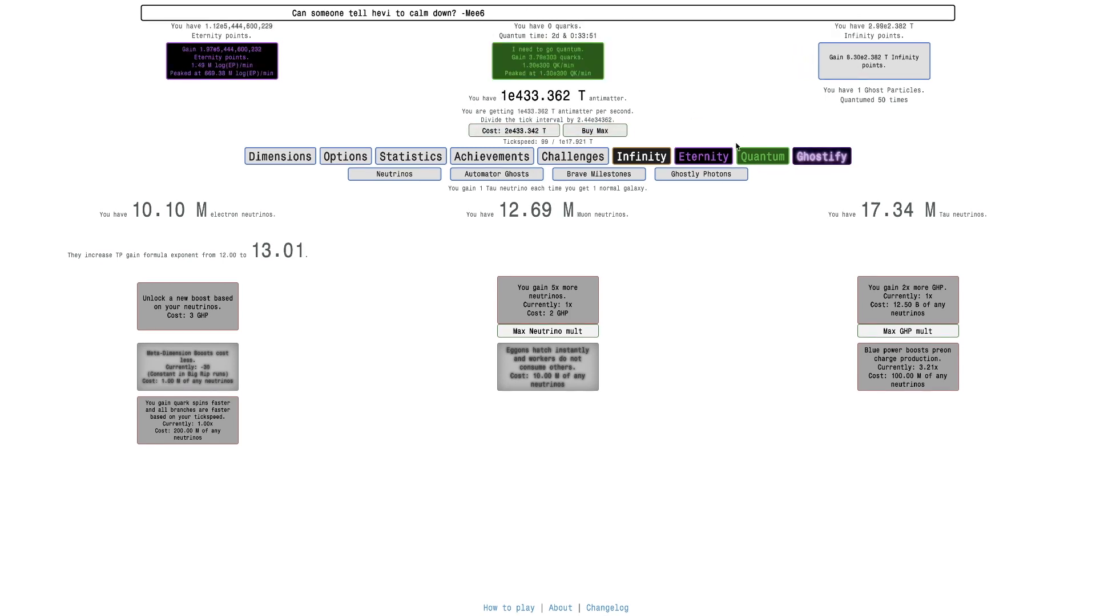
left_click(703, 155)
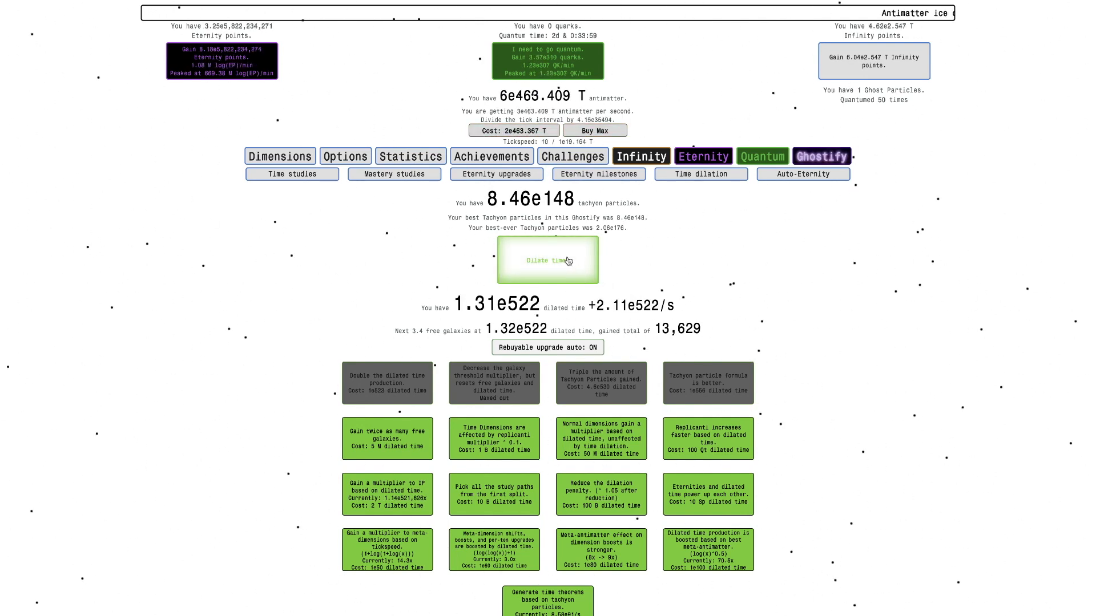
left_click(548, 260)
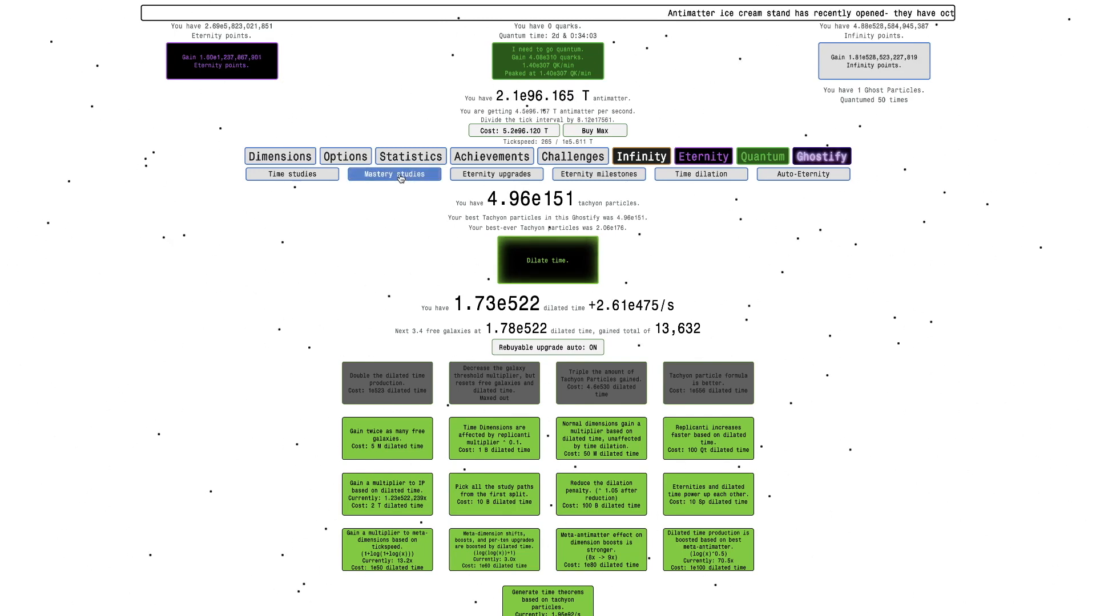
Browse the mastery studies tree and attempt a preon energy study purchase
left_click(395, 173)
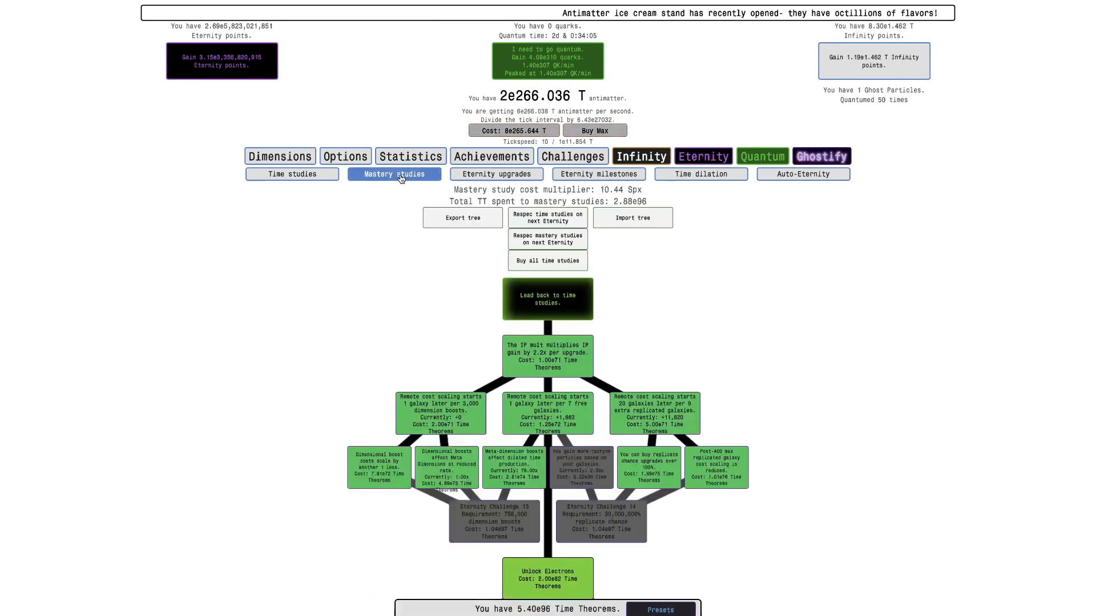
scroll("down", 3)
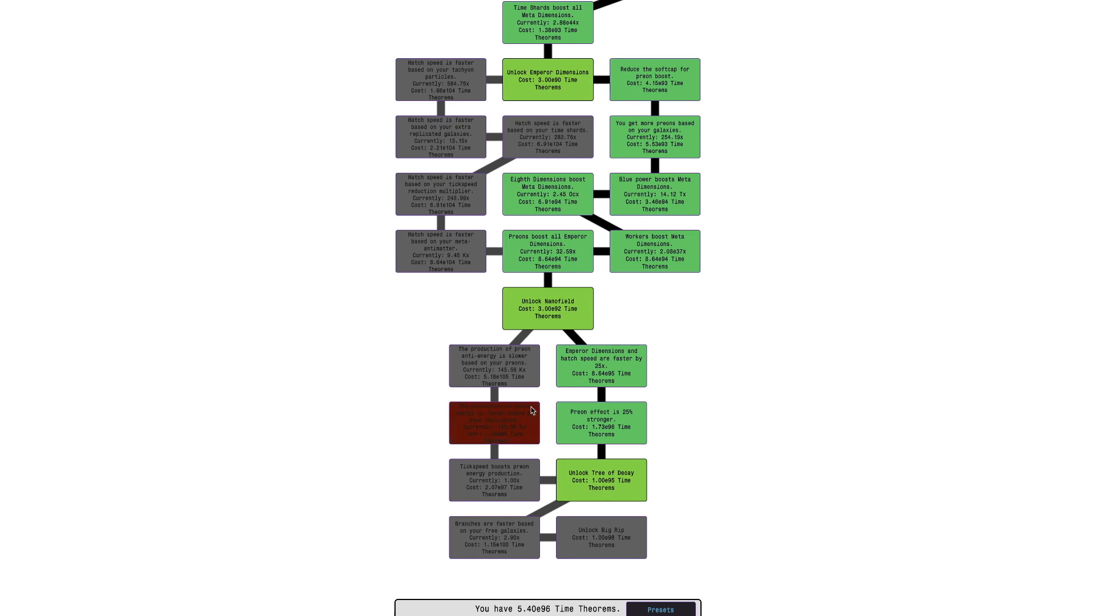
left_click(494, 423)
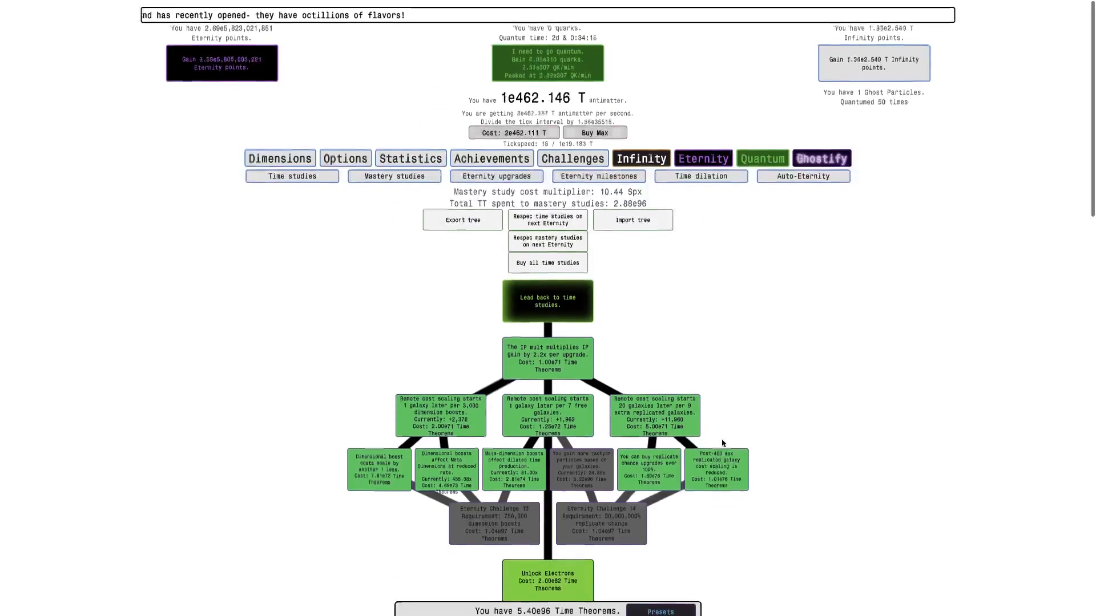
scroll("down", 3)
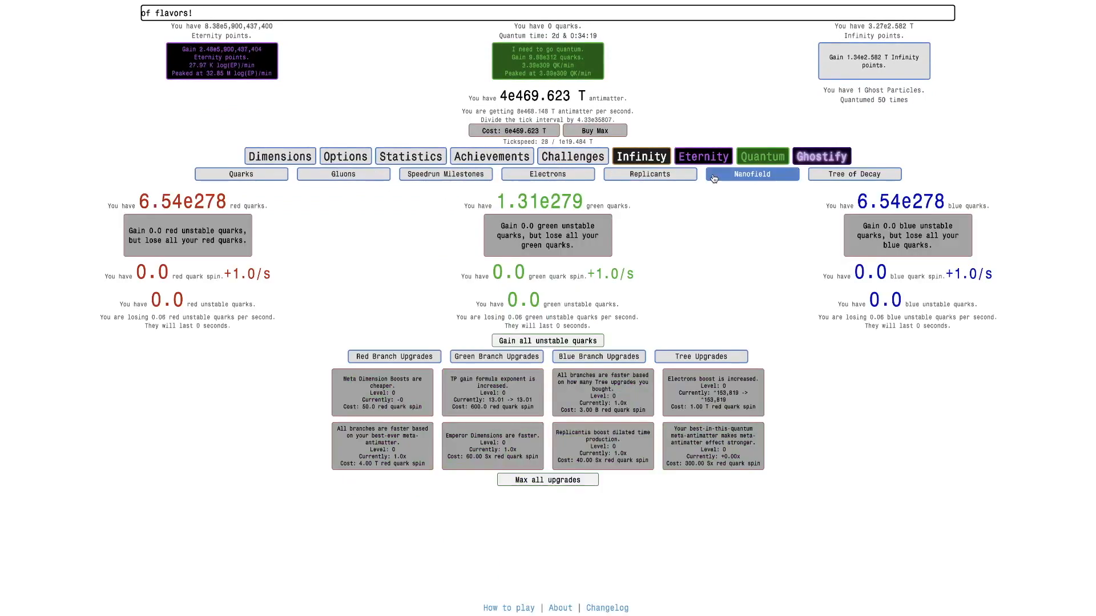
Bring up the Quantum Nanofield page showing zero preon charge and 16 rewards
left_click(751, 174)
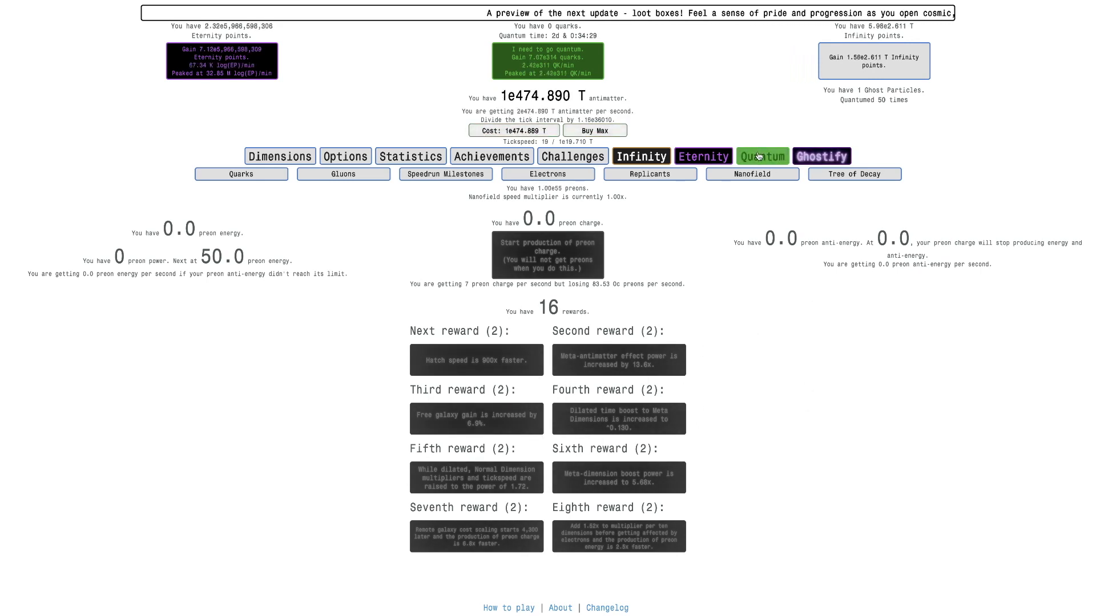
left_click(703, 156)
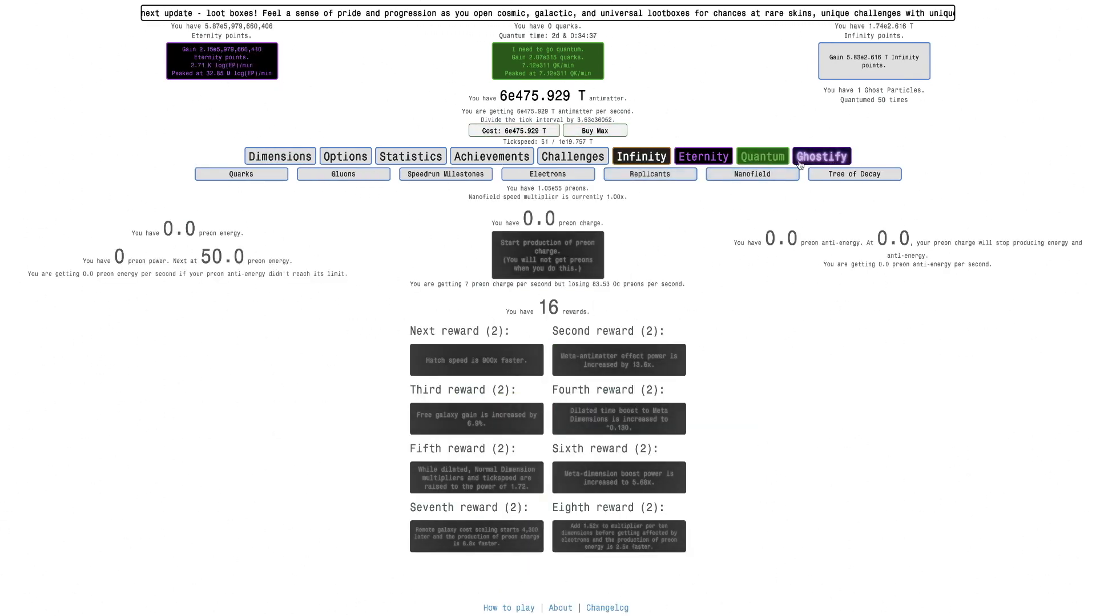
left_click(546, 173)
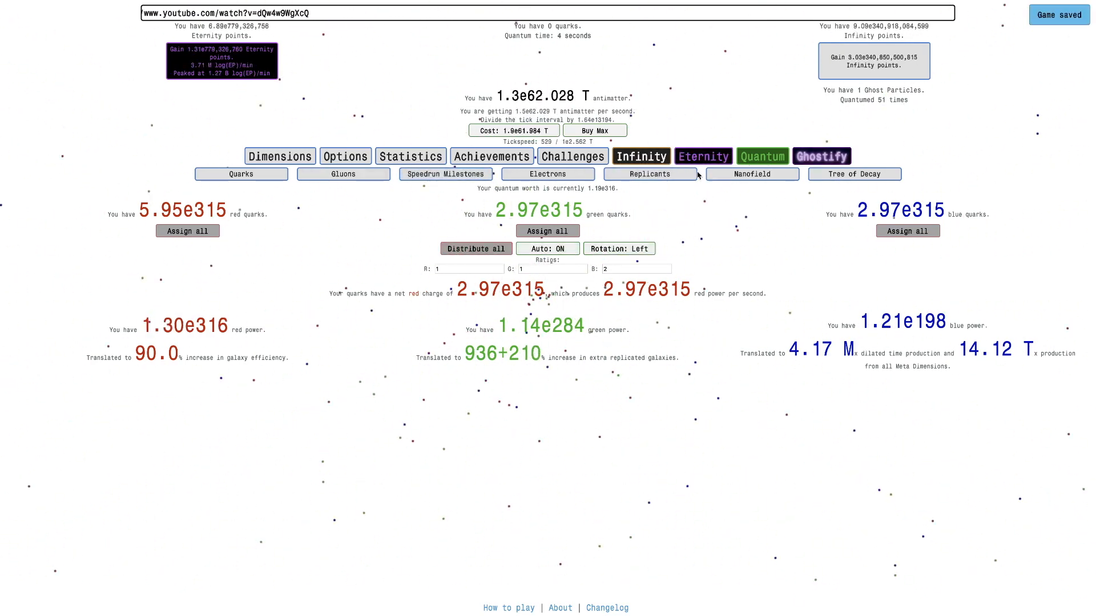
Quantum again and convert all red, green and blue quarks into unstable quarks
left_click(703, 155)
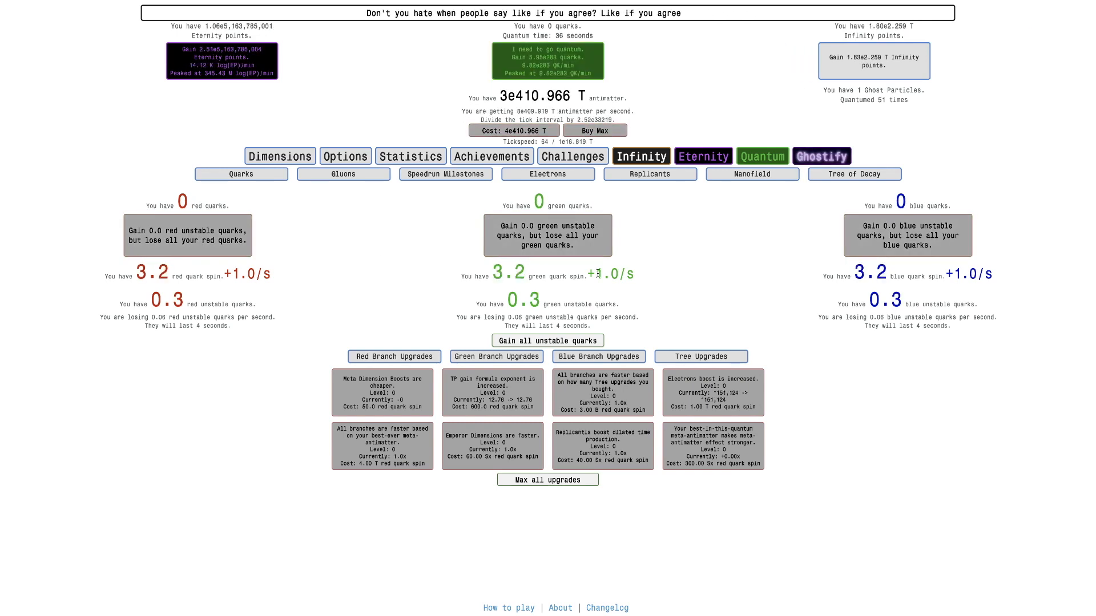
View the red branch upgrades, dilate time, and rebuild time studies through Unlock Replicants
left_click(497, 356)
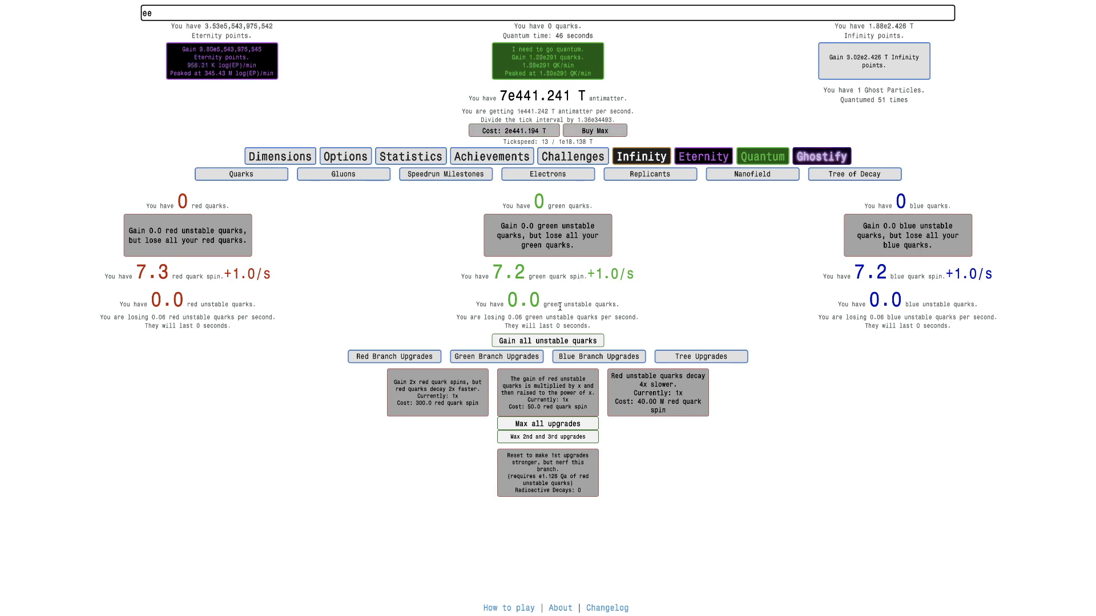
left_click(496, 357)
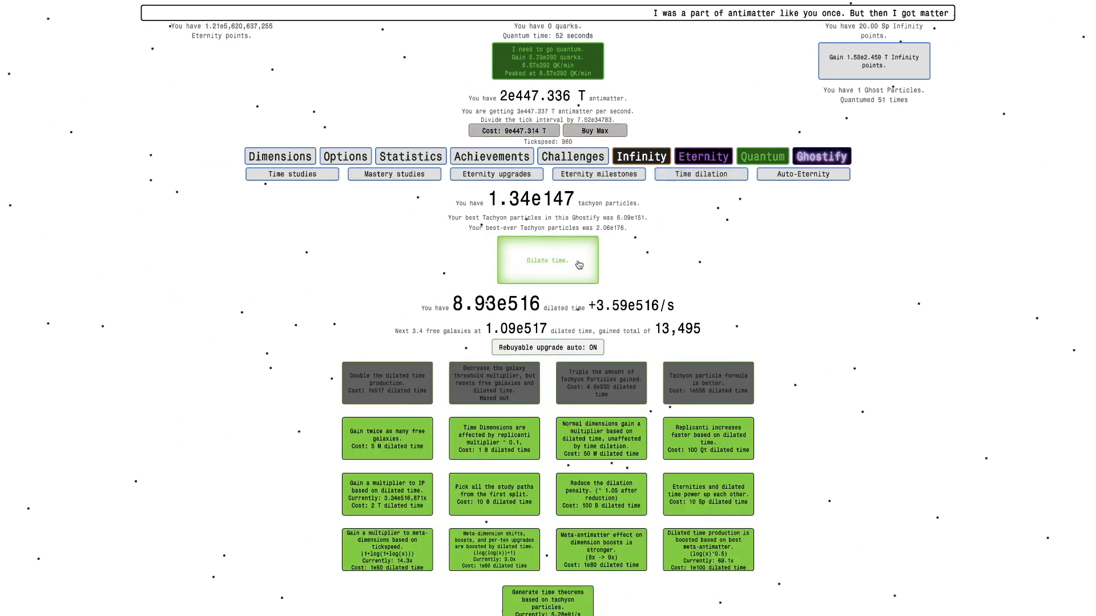
left_click(548, 261)
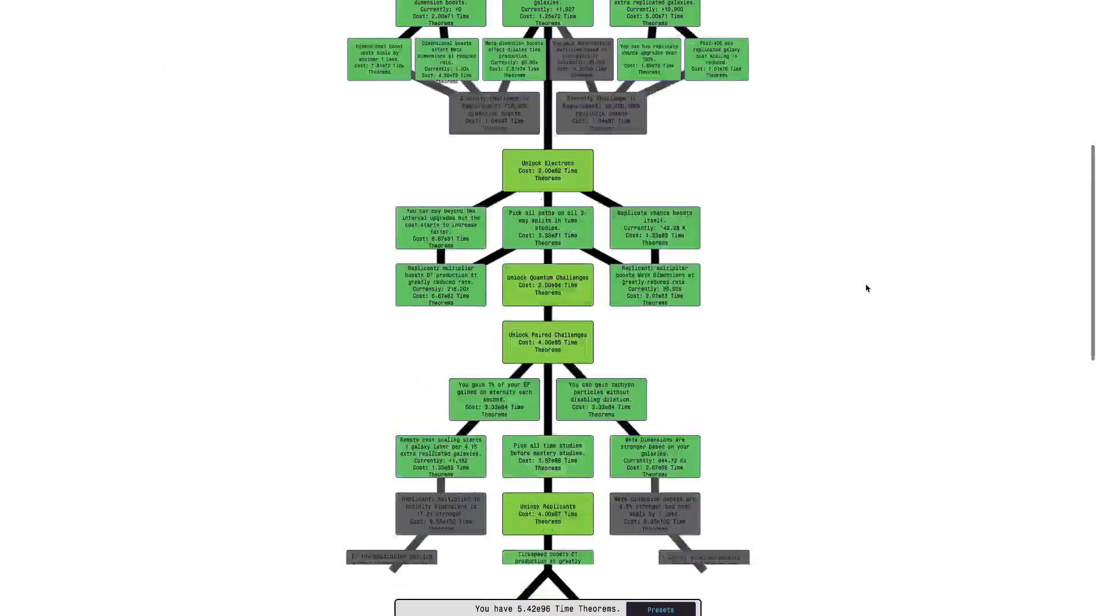
scroll("down", 3)
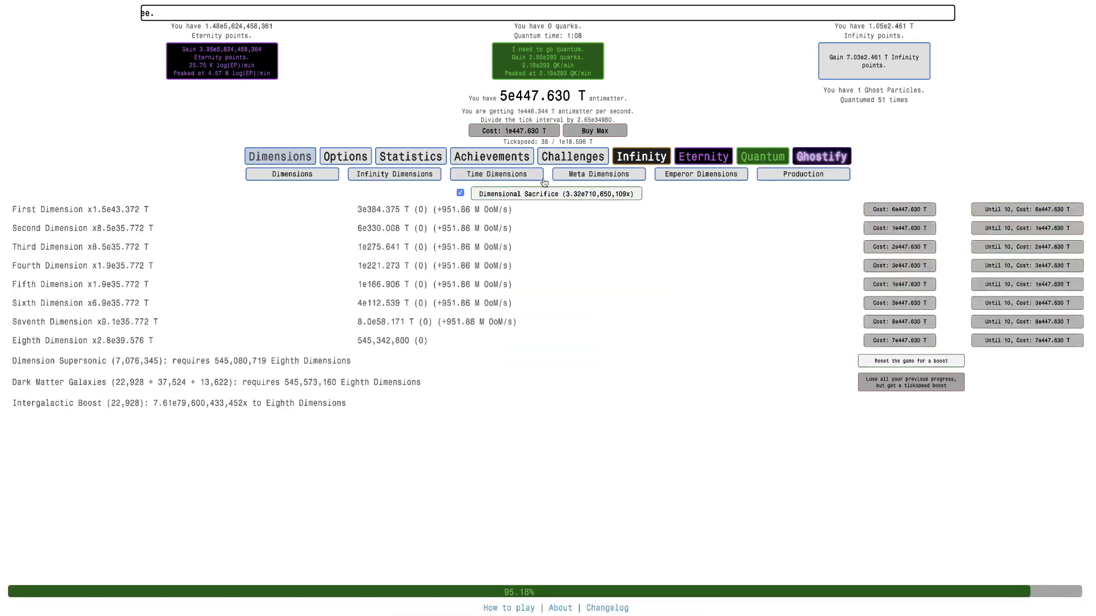
From Meta Dimensions, rebuy mastery studies down through Unlock Emperor Dimensions and Unlock Nanofield
left_click(599, 173)
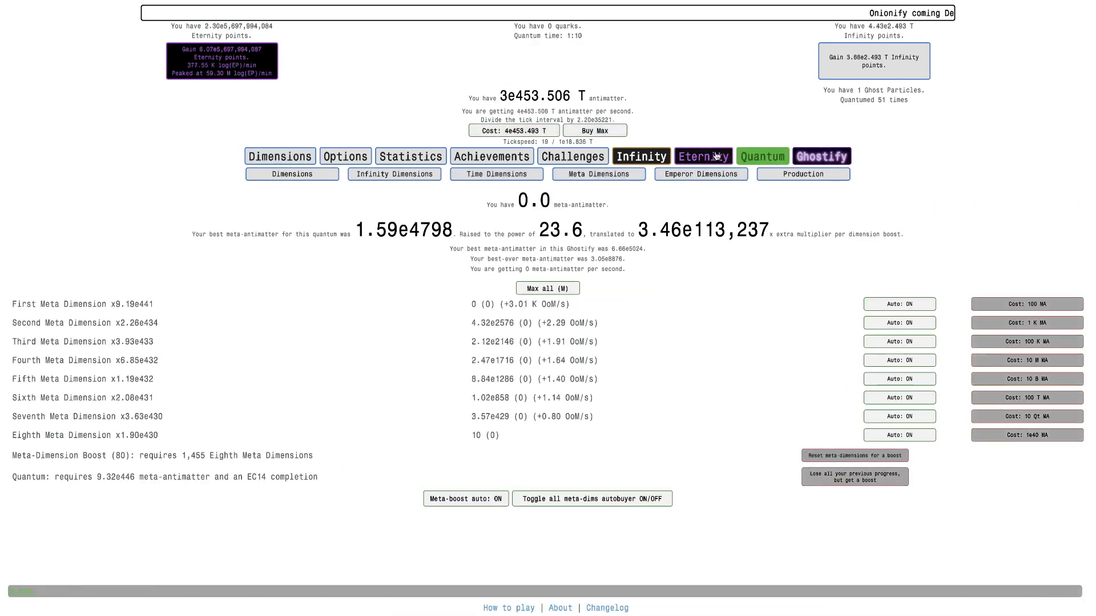
left_click(704, 156)
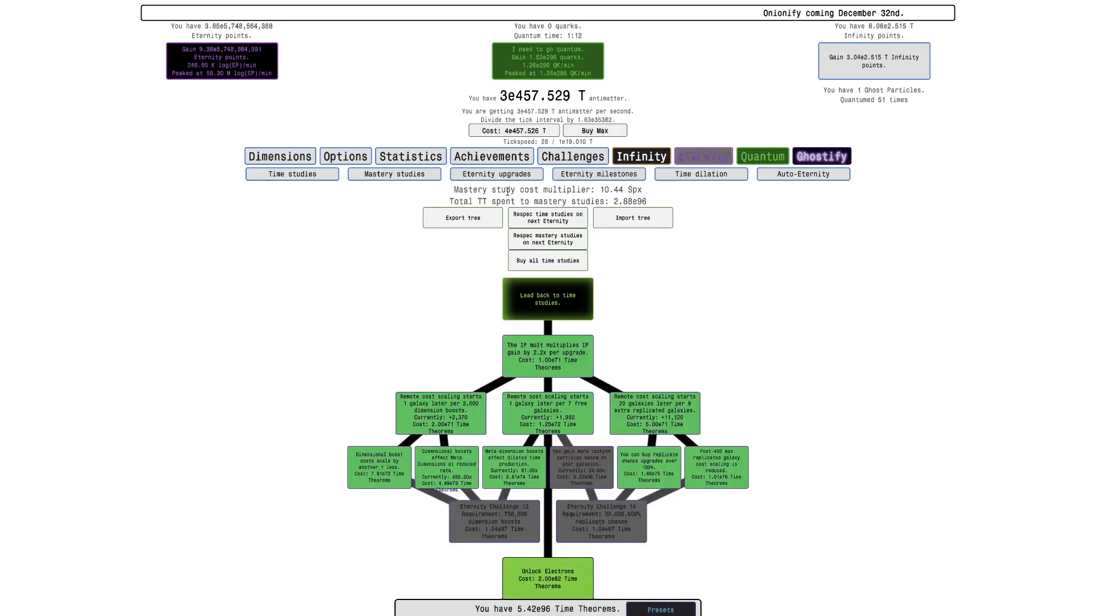
scroll("down", 3)
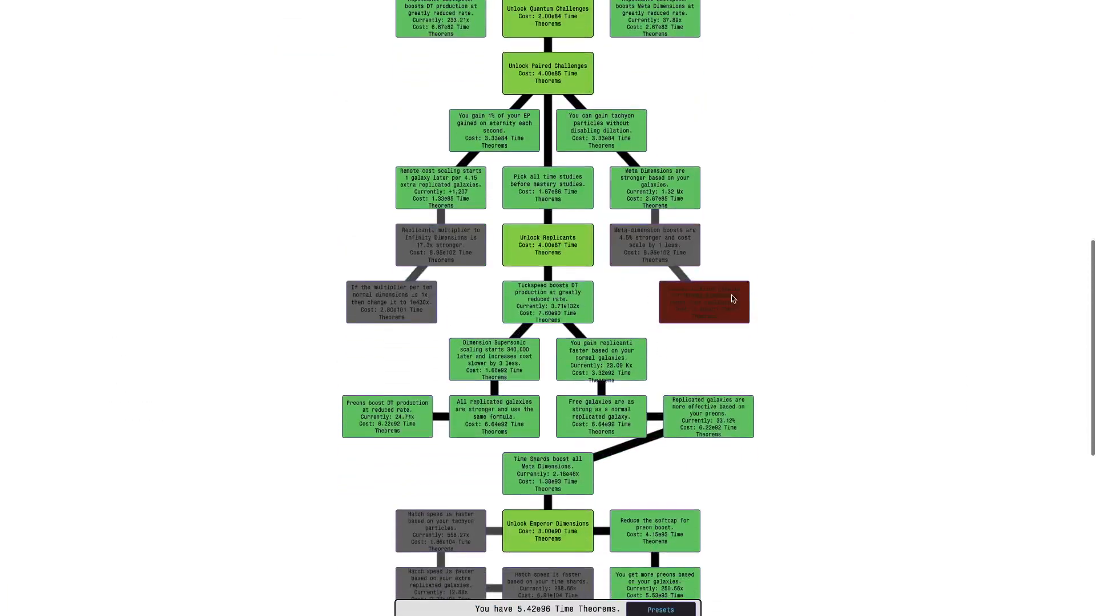
scroll("up", 3)
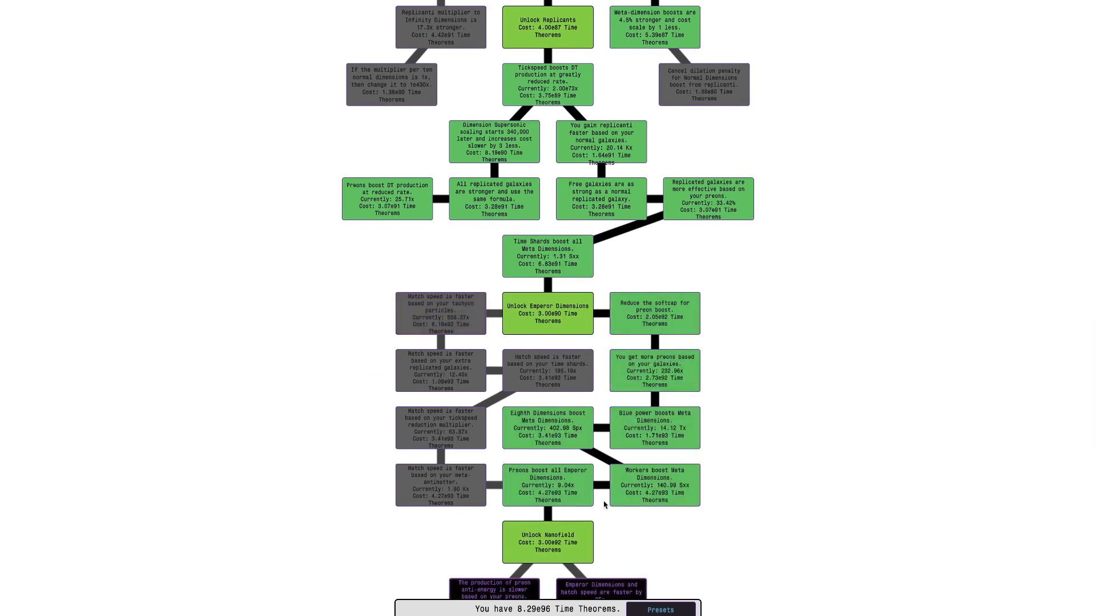
Create a new study preset, rename it MA, confirm, and load it into the tree
left_click(662, 610)
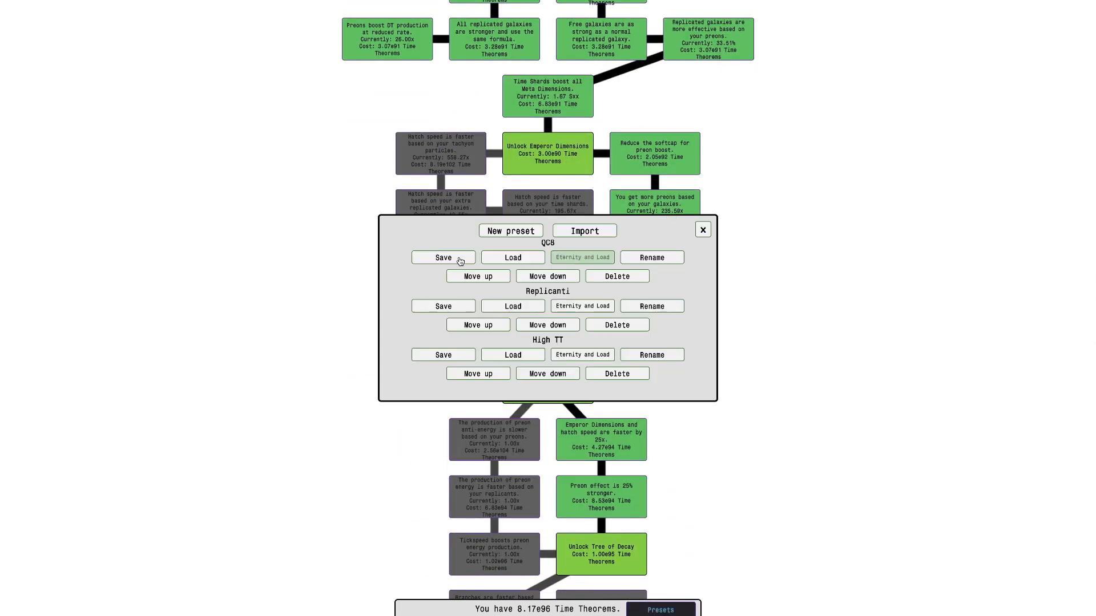
left_click(510, 230)
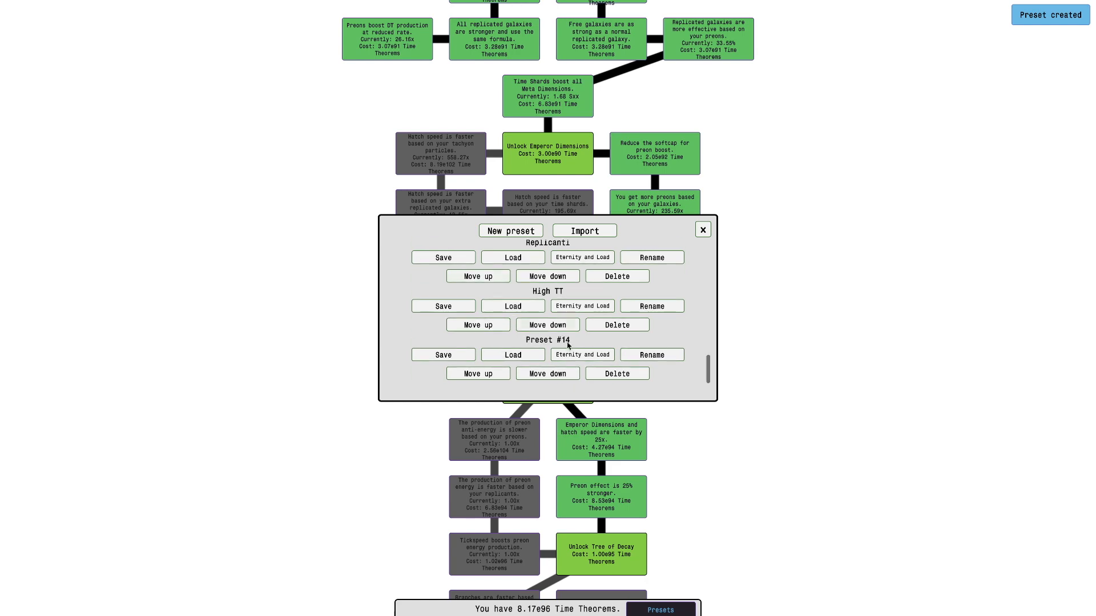
left_click(652, 355)
type("MA")
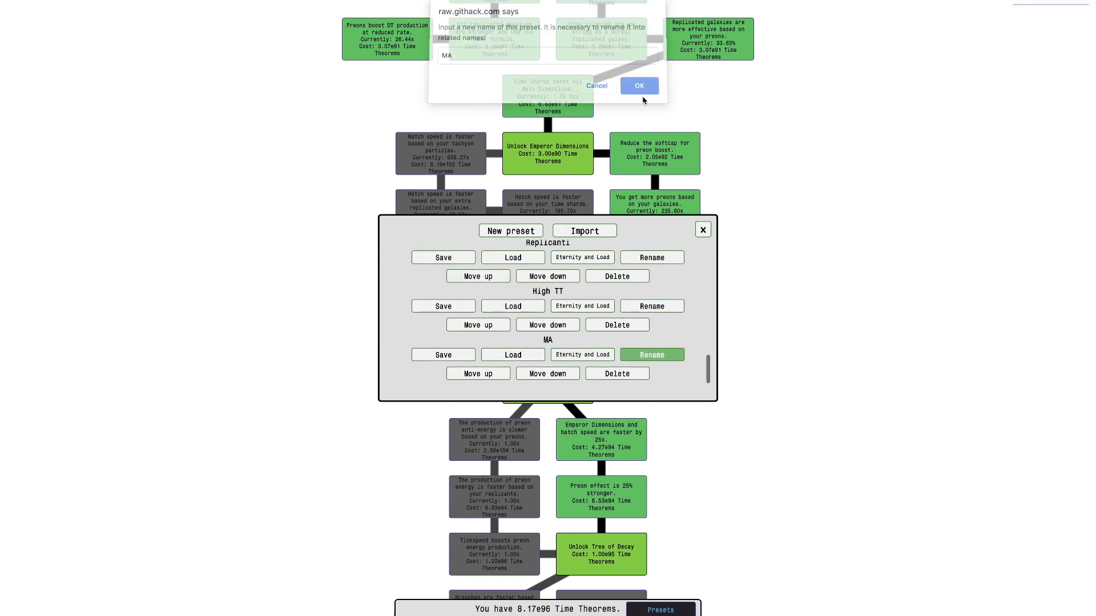
left_click(640, 86)
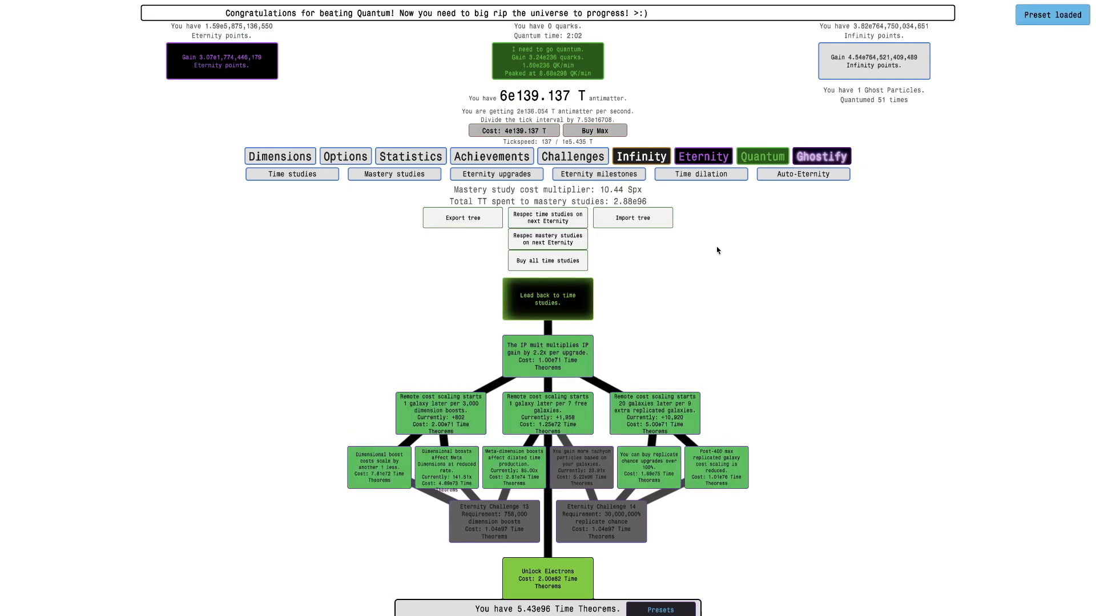
left_click(598, 174)
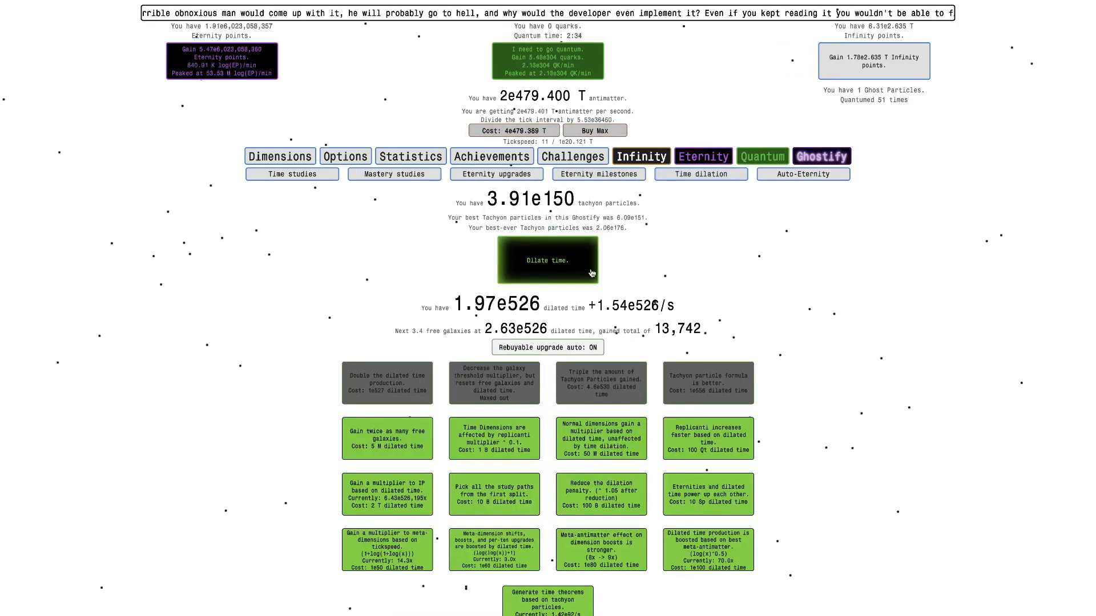
Dilate time to 8.23e150 tachyon particles and check quark counts and spin
left_click(548, 260)
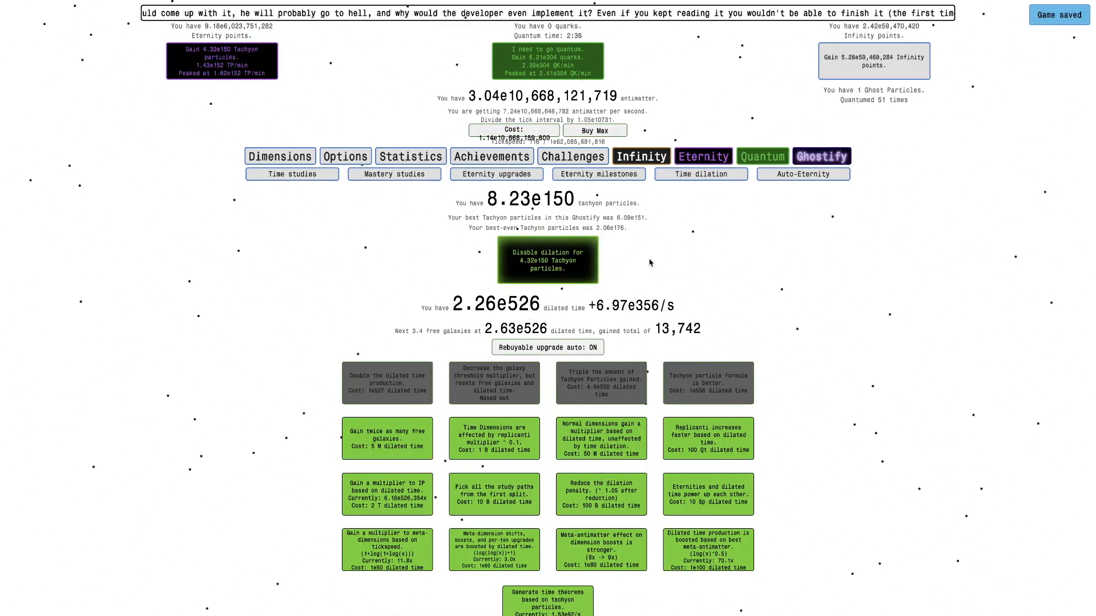
left_click(548, 260)
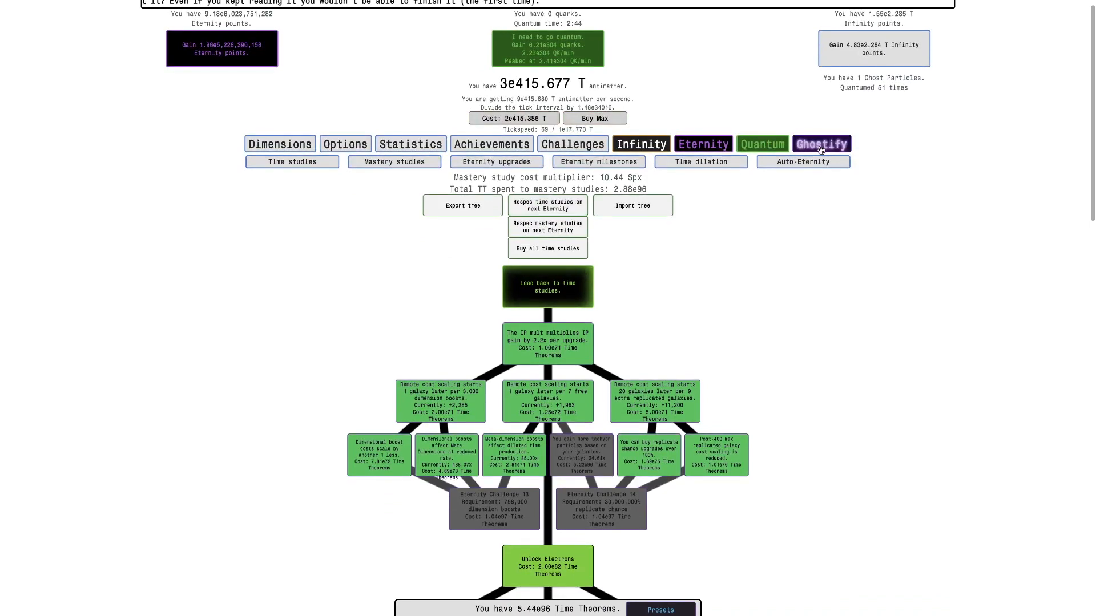
left_click(854, 173)
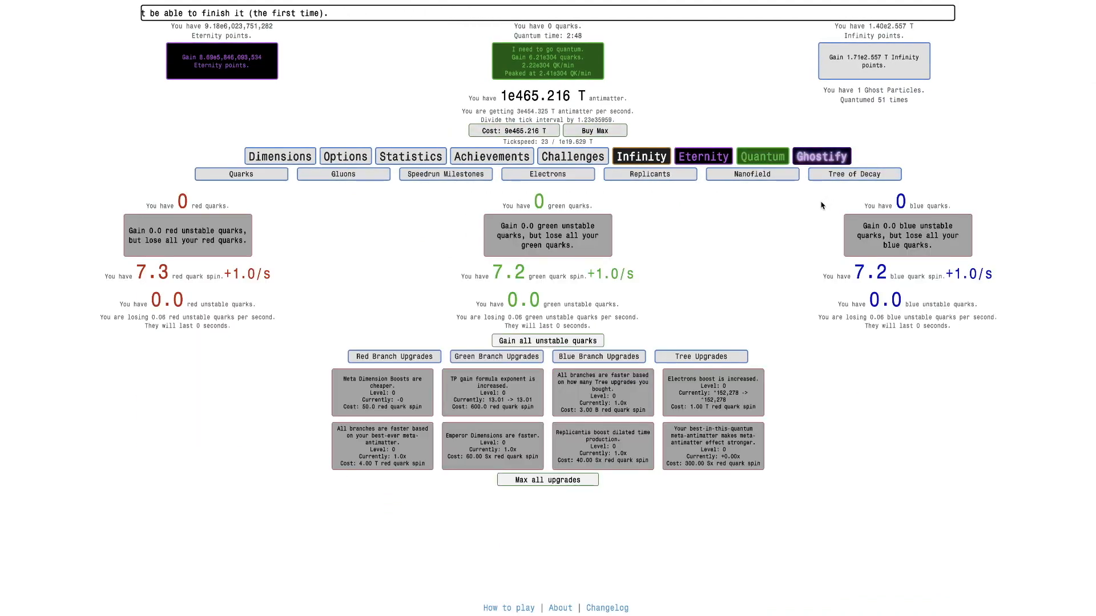
Review the Ghostify Neutrinos overview and autobuyer settings, ending on 17.40 M tau neutrinos
left_click(642, 155)
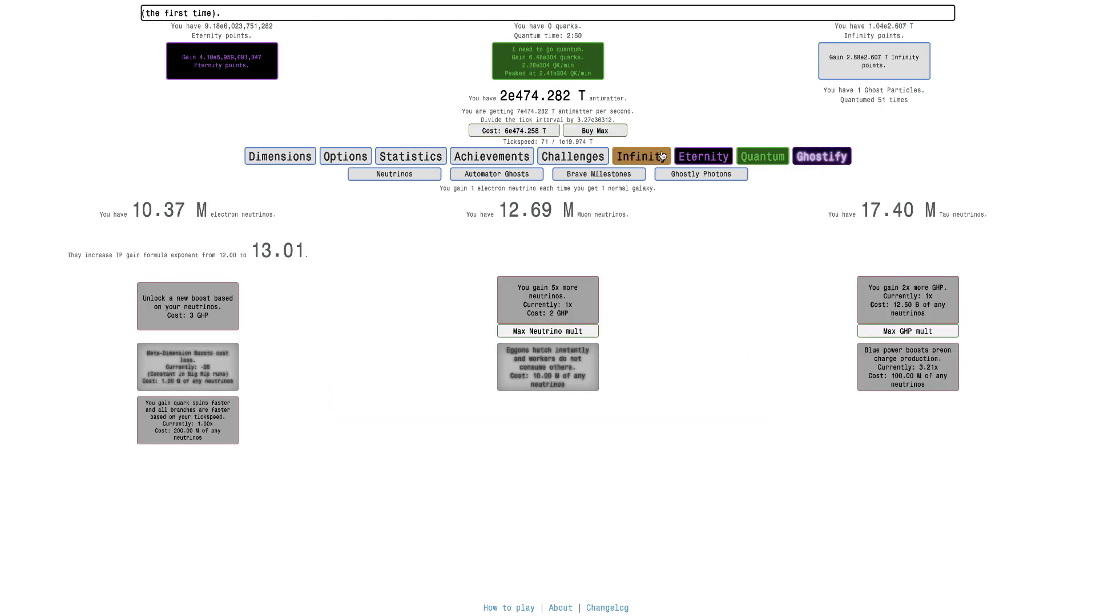
left_click(641, 157)
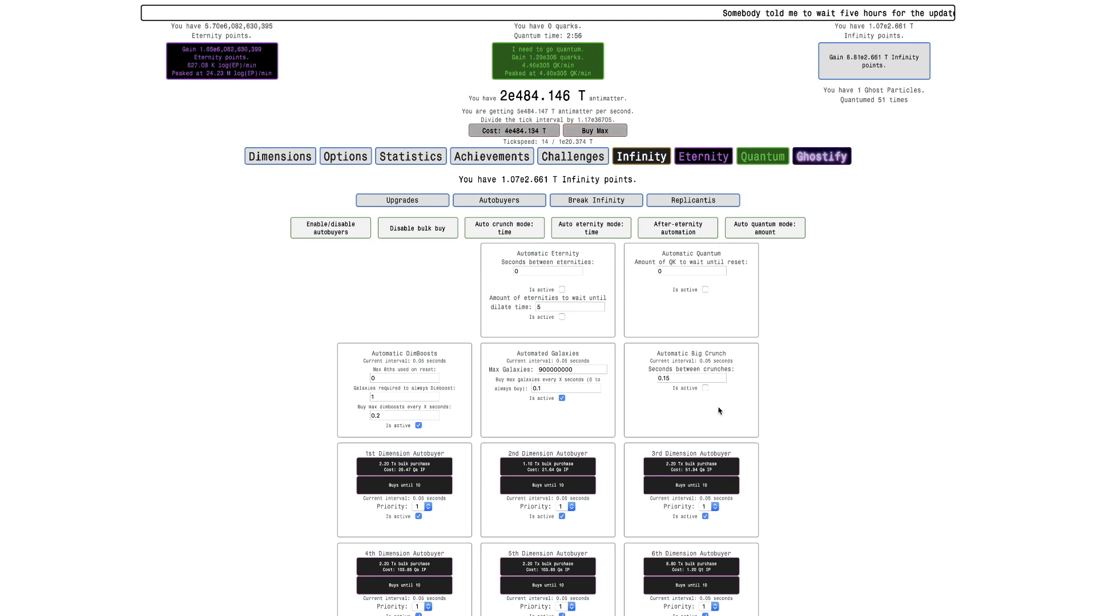
left_click(822, 155)
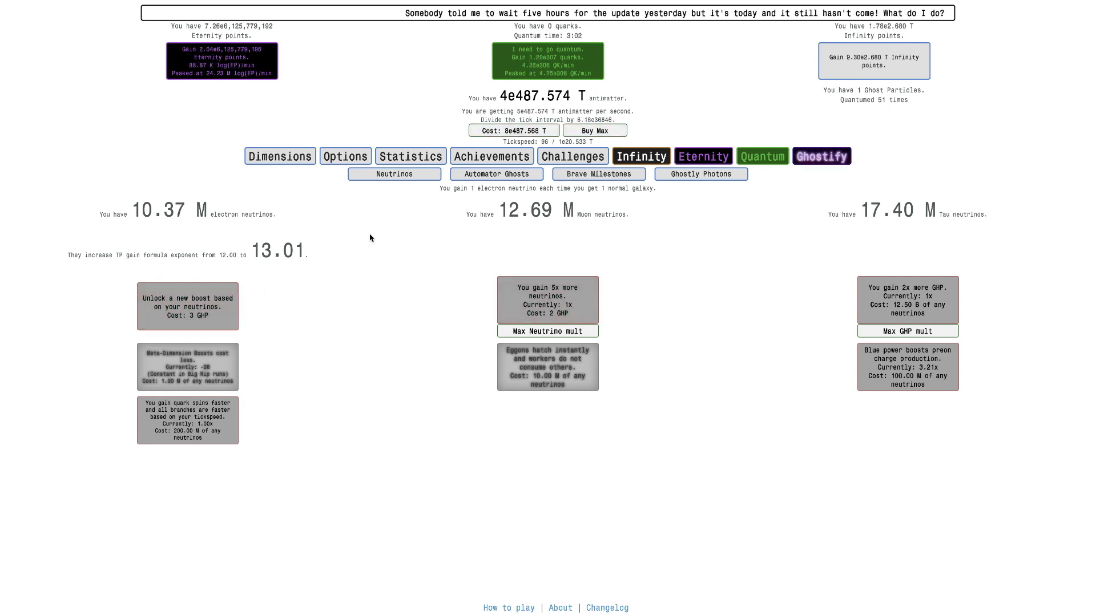
Max out Eighth Emperor Dimensions and review the Nanofield rewards
left_click(641, 155)
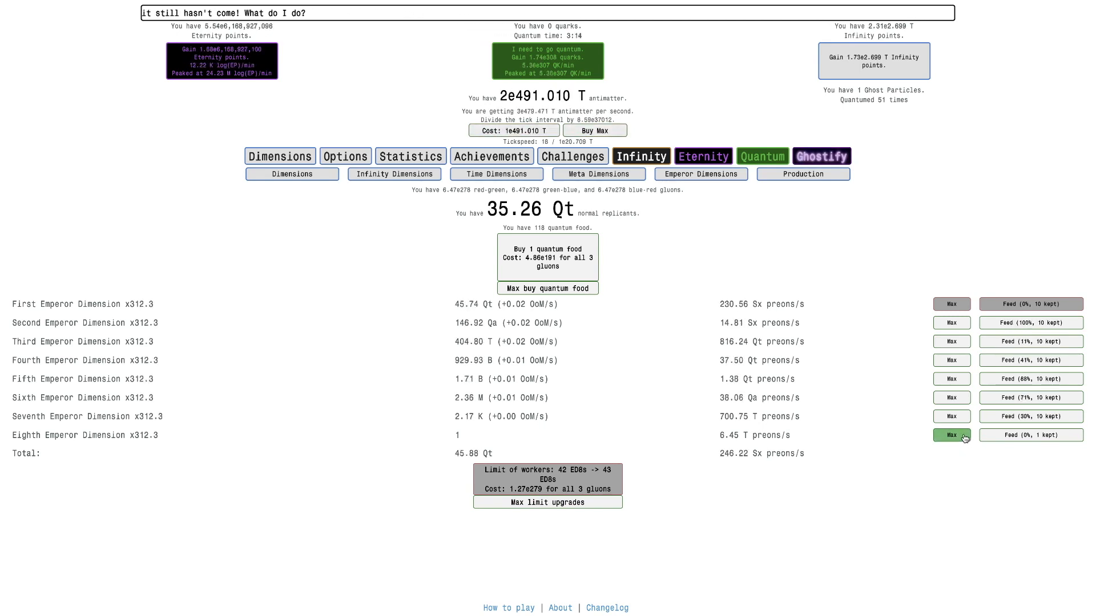
left_click(952, 436)
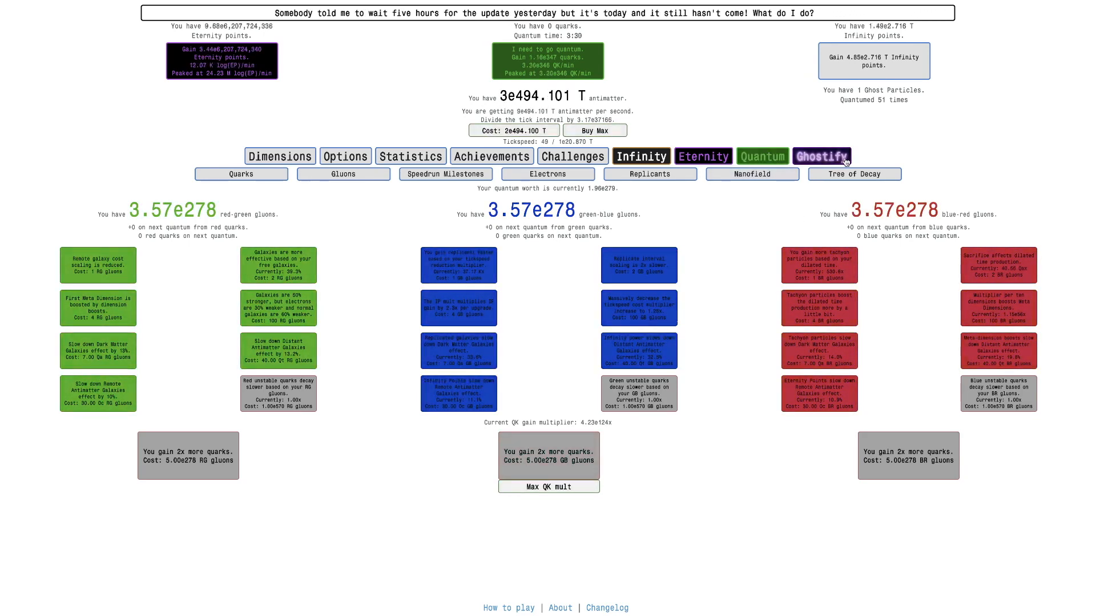
left_click(753, 173)
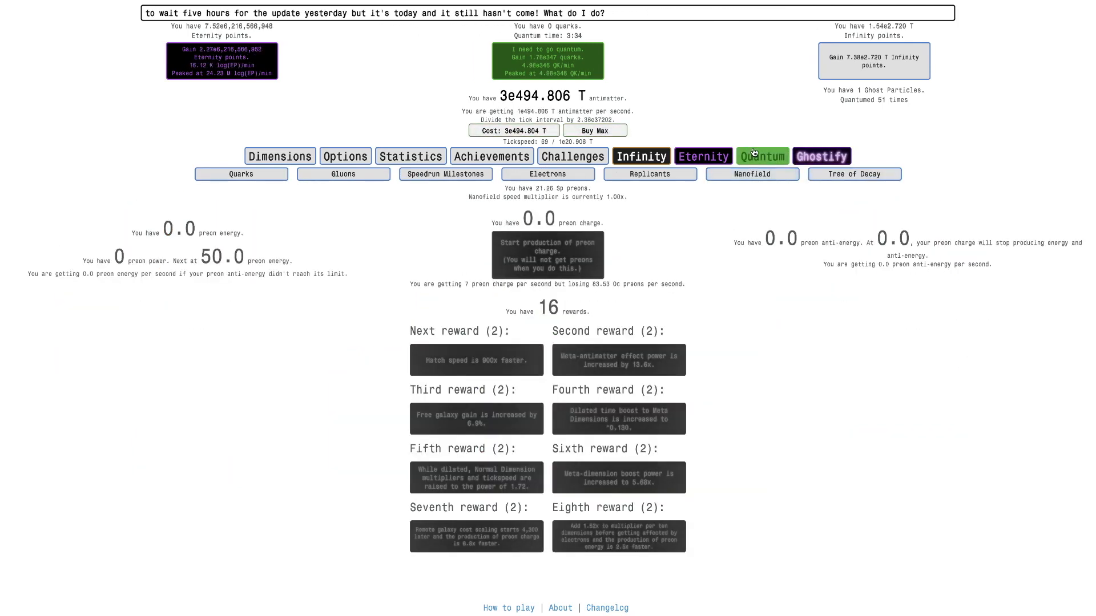
Perform a quantum reset for the 52nd quantum and return to the study tree
left_click(854, 173)
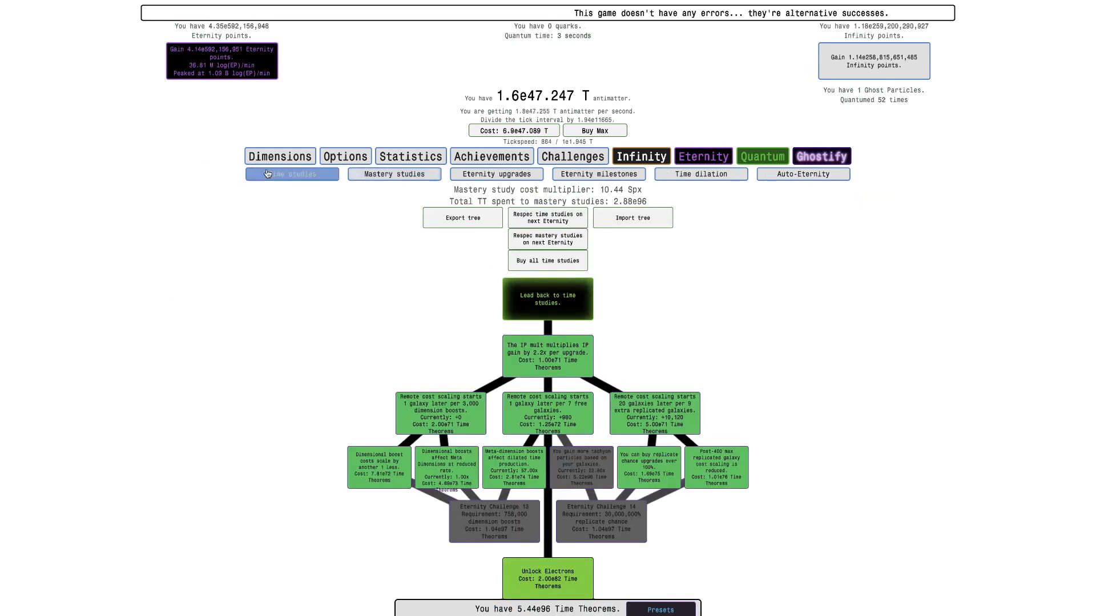
left_click(804, 174)
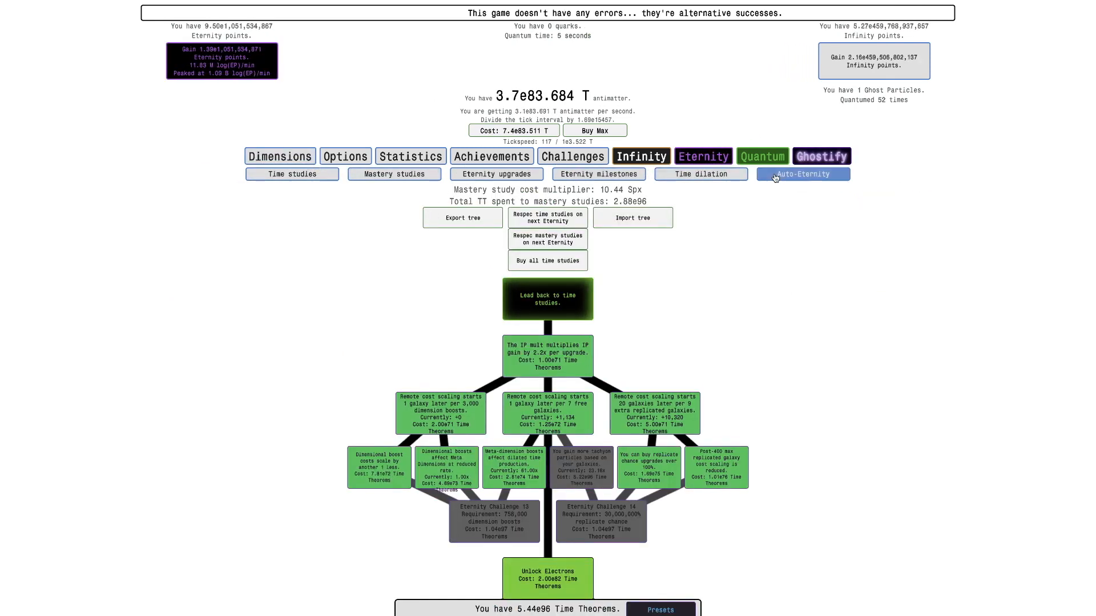
On the Quarks page, gain all unstable quarks so spin climbs near 27.8 per colour
left_click(395, 174)
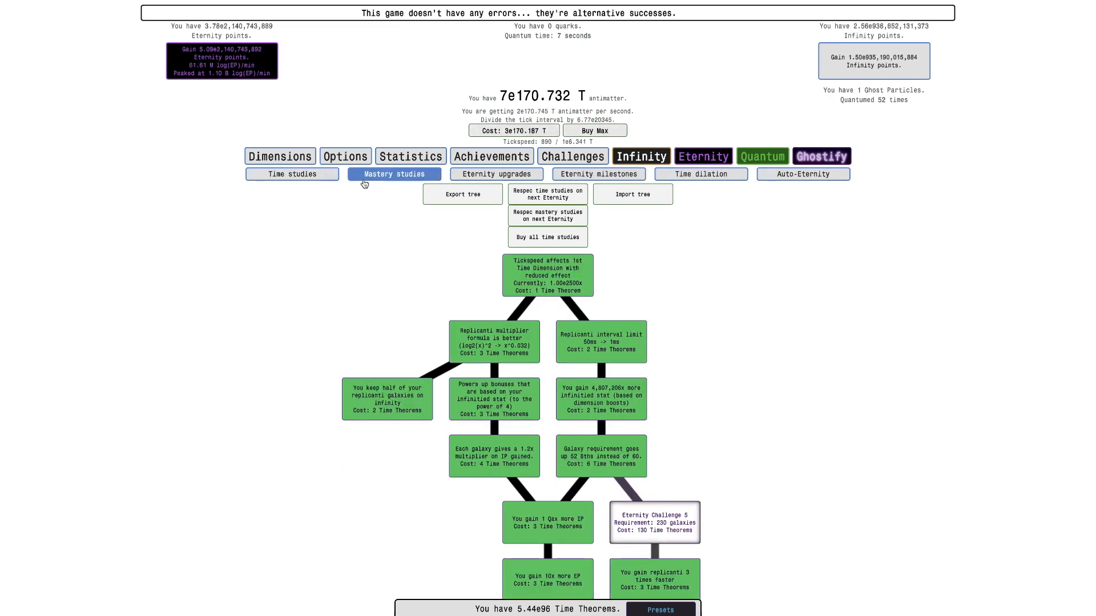
left_click(395, 174)
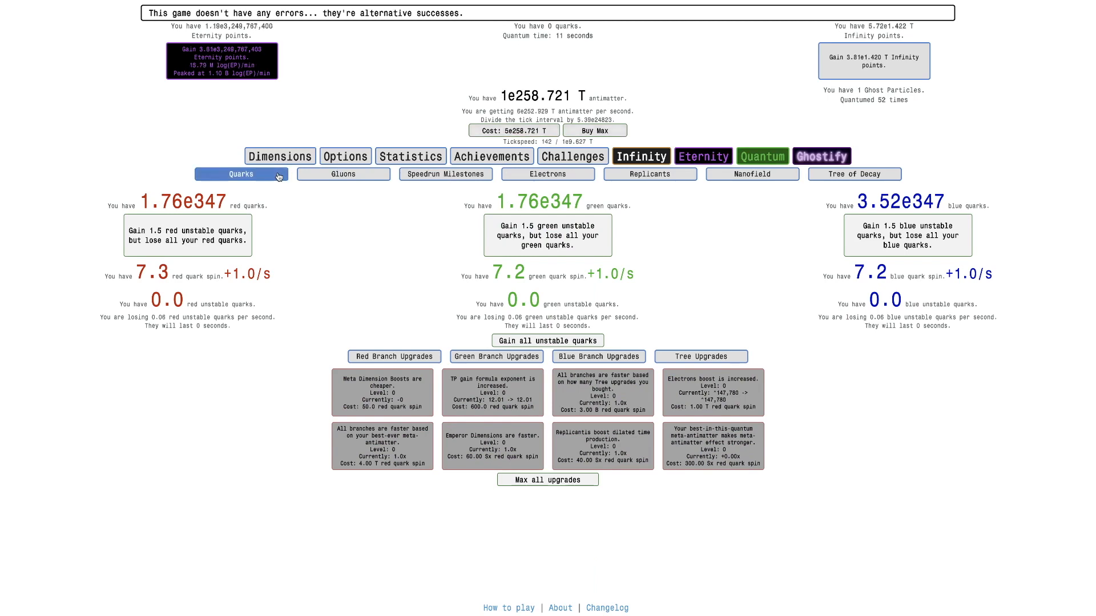
left_click(344, 174)
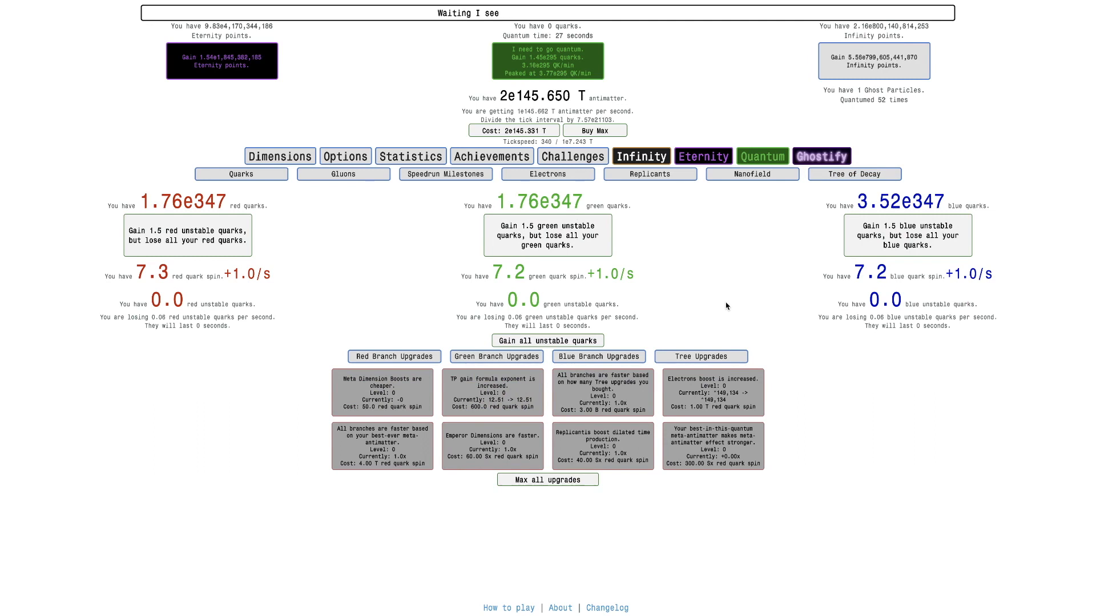
left_click(548, 340)
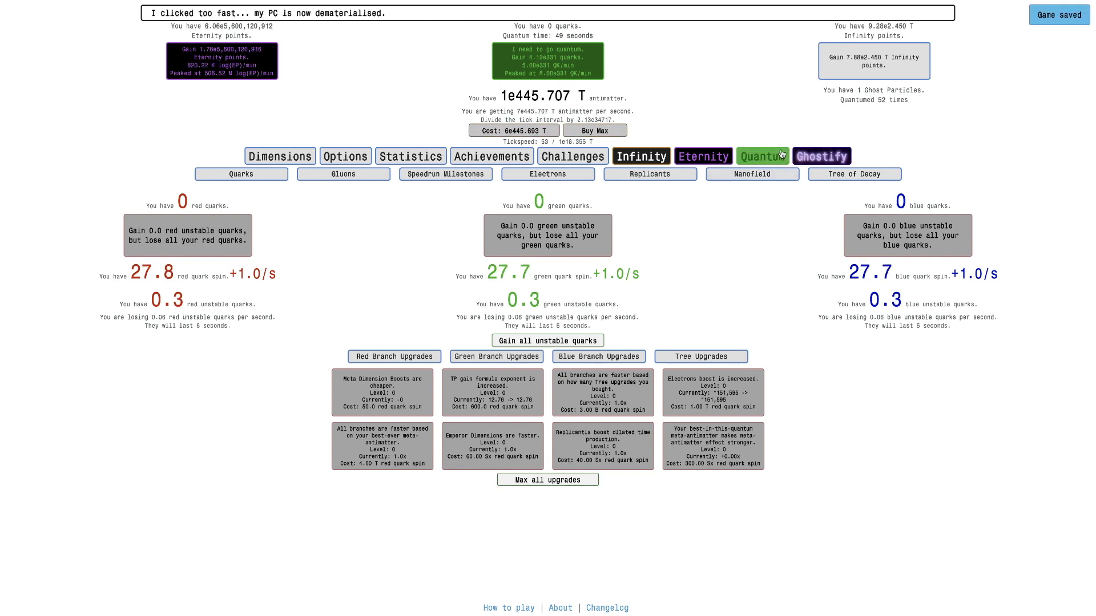
Navigate to Time dilation, glancing over the achievements on the way
left_click(650, 174)
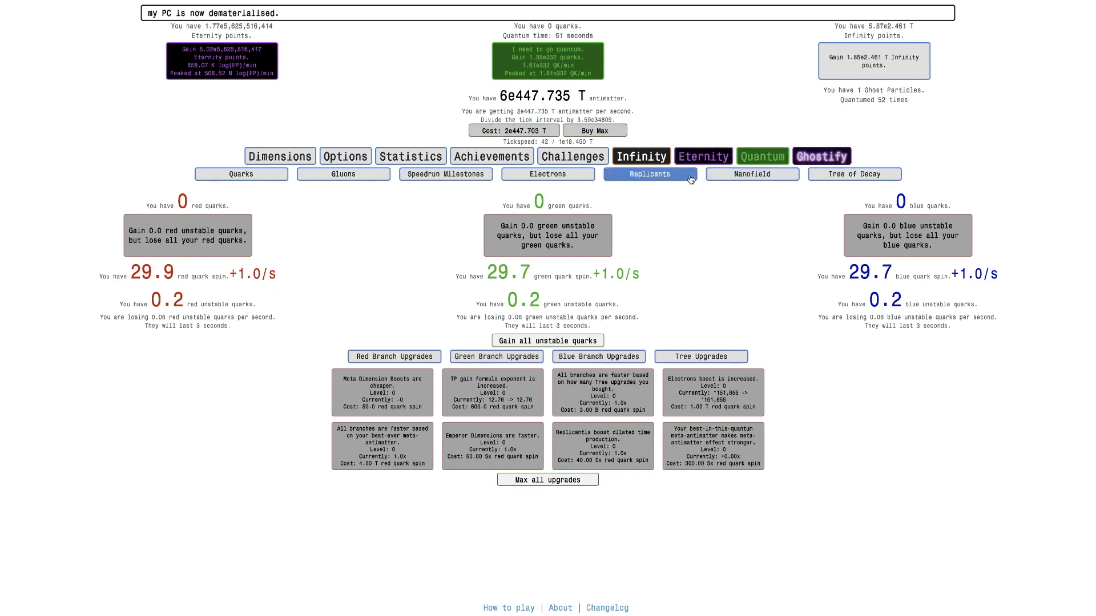
left_click(751, 173)
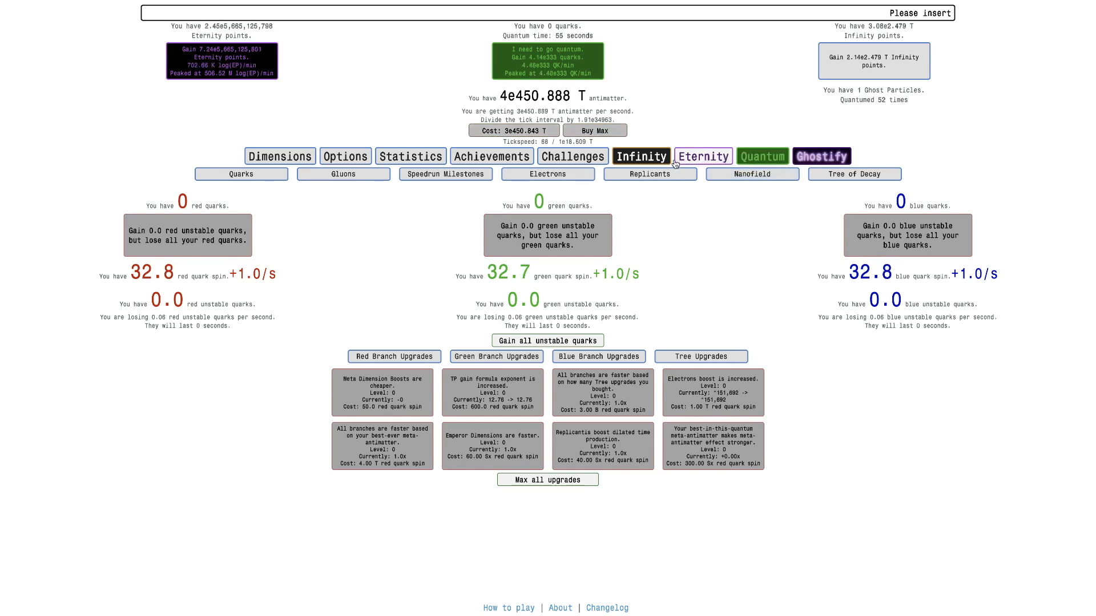
left_click(703, 156)
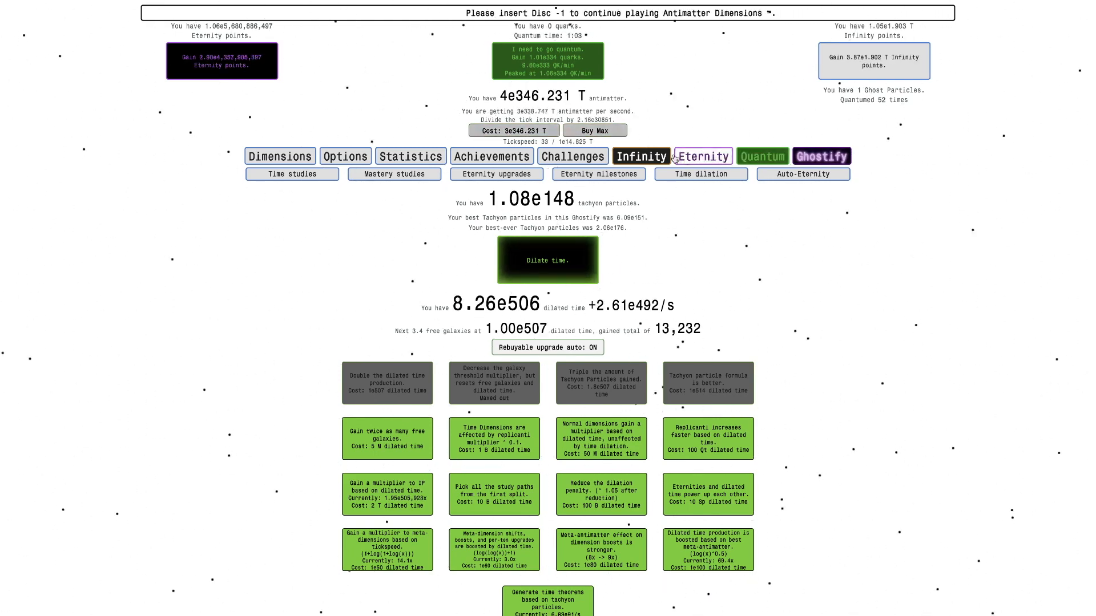
left_click(642, 155)
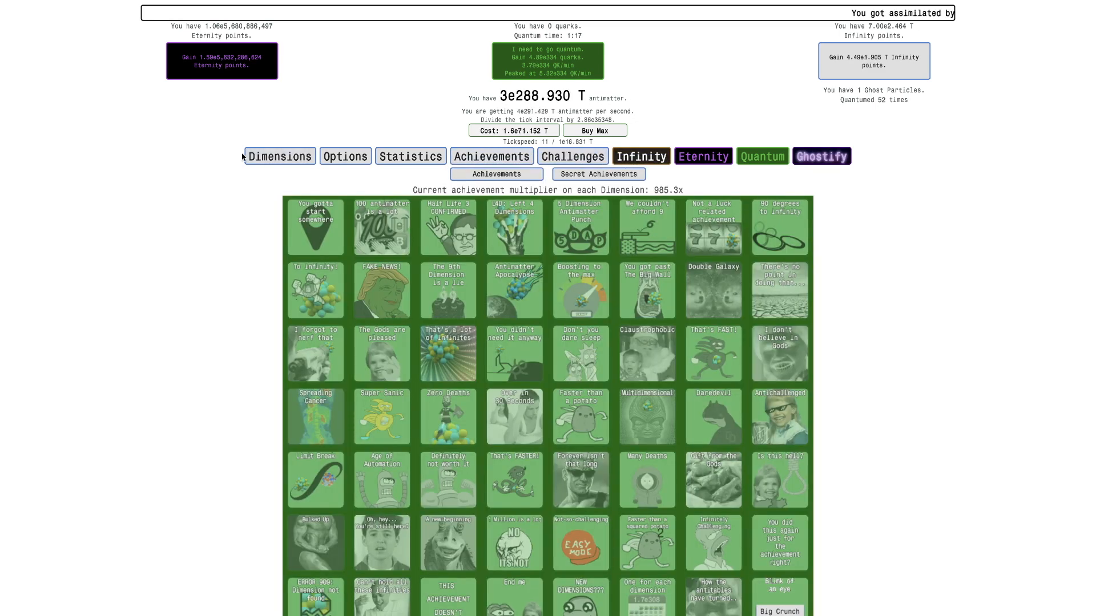
left_click(822, 156)
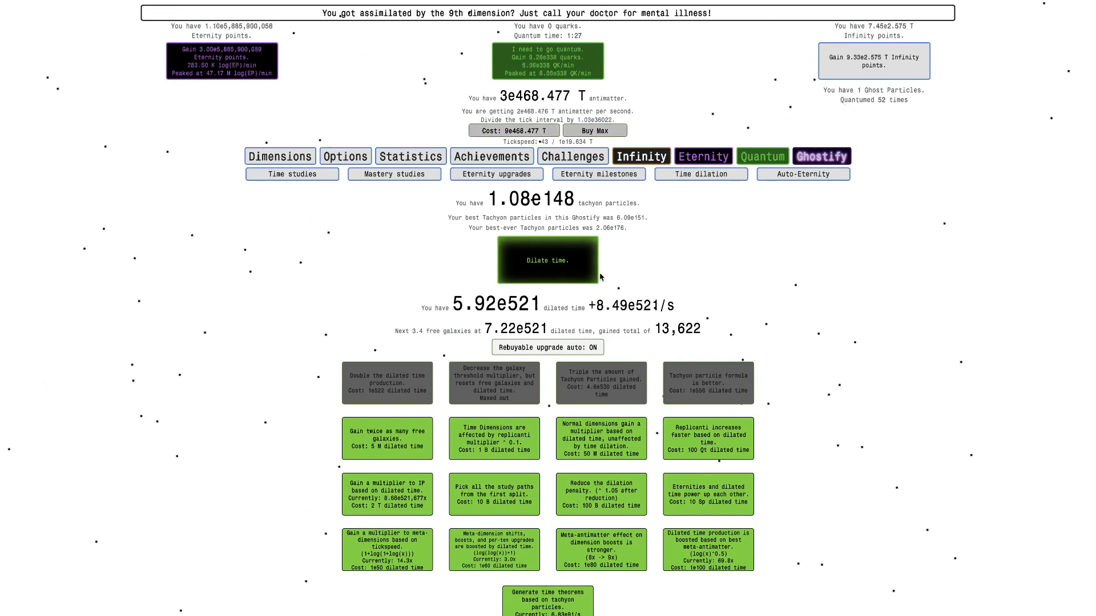
Enter time dilation, resetting the eternity and wiping the mastery studies
left_click(548, 260)
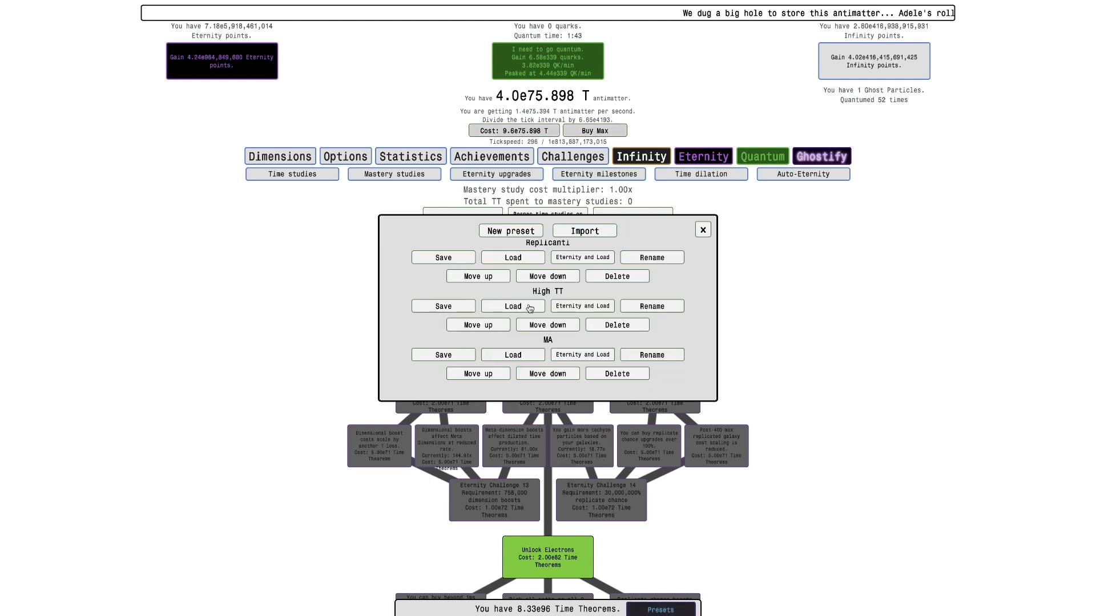
Load the High TT preset, check Emperor/Meta Dimensions and Quarks, then apply the saved mastery preset
left_click(512, 306)
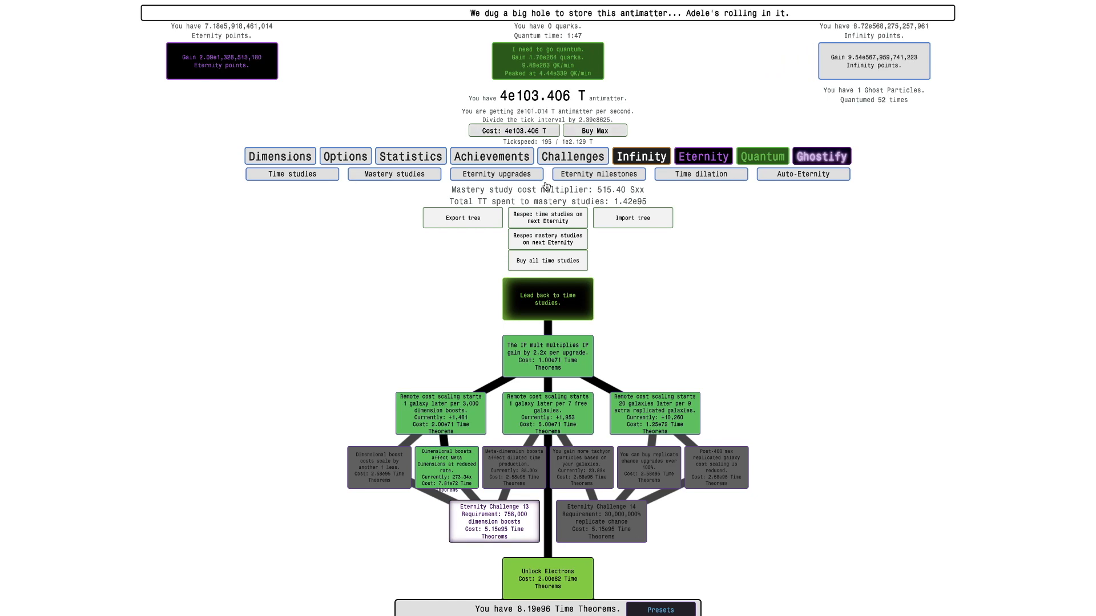
left_click(599, 174)
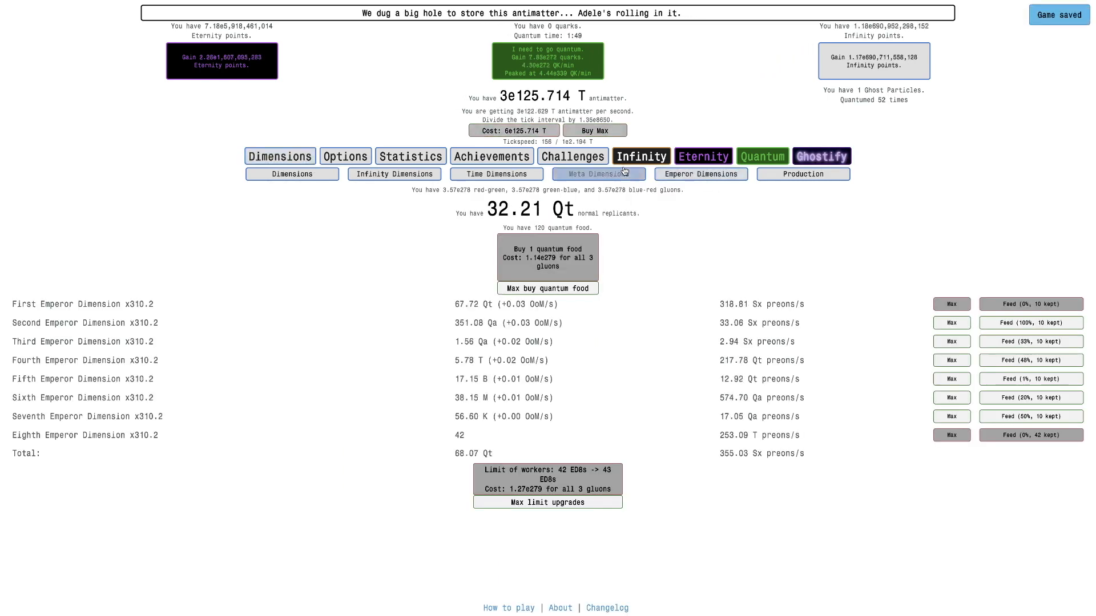
left_click(598, 173)
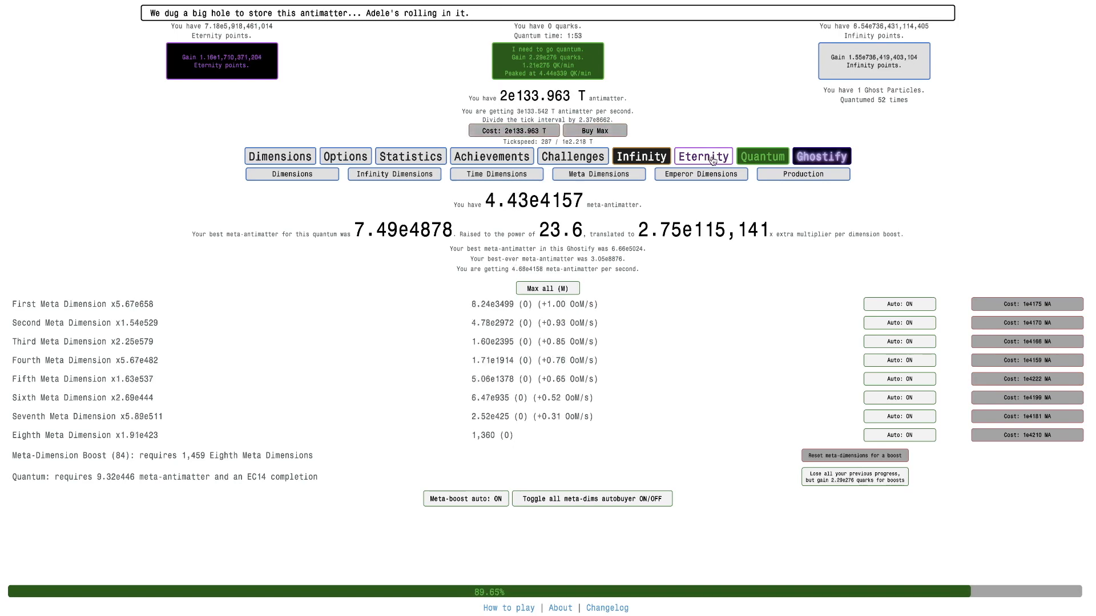
left_click(704, 155)
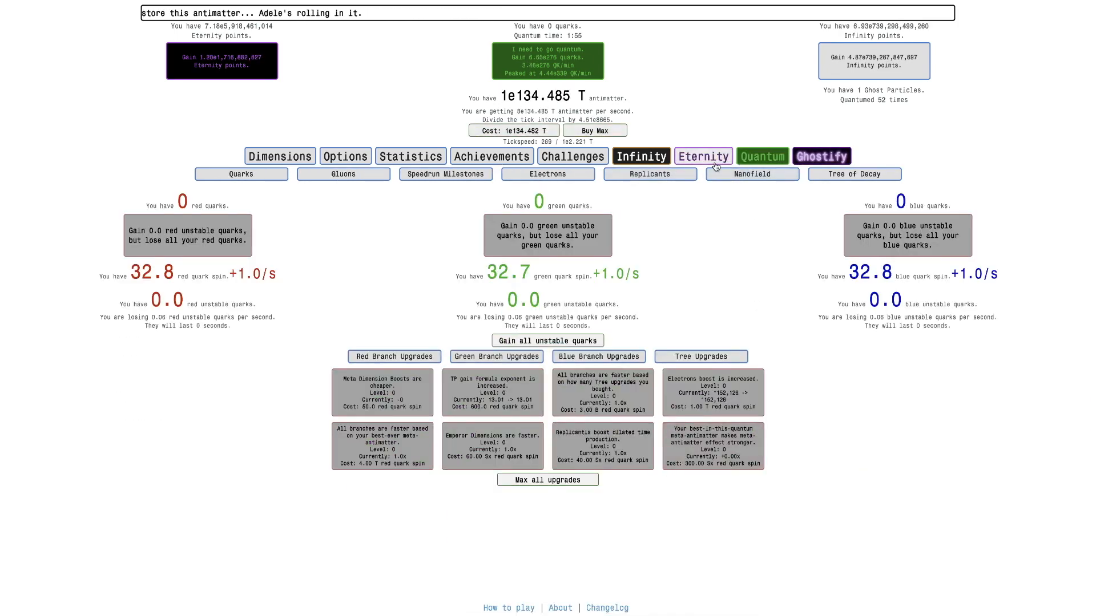
left_click(704, 155)
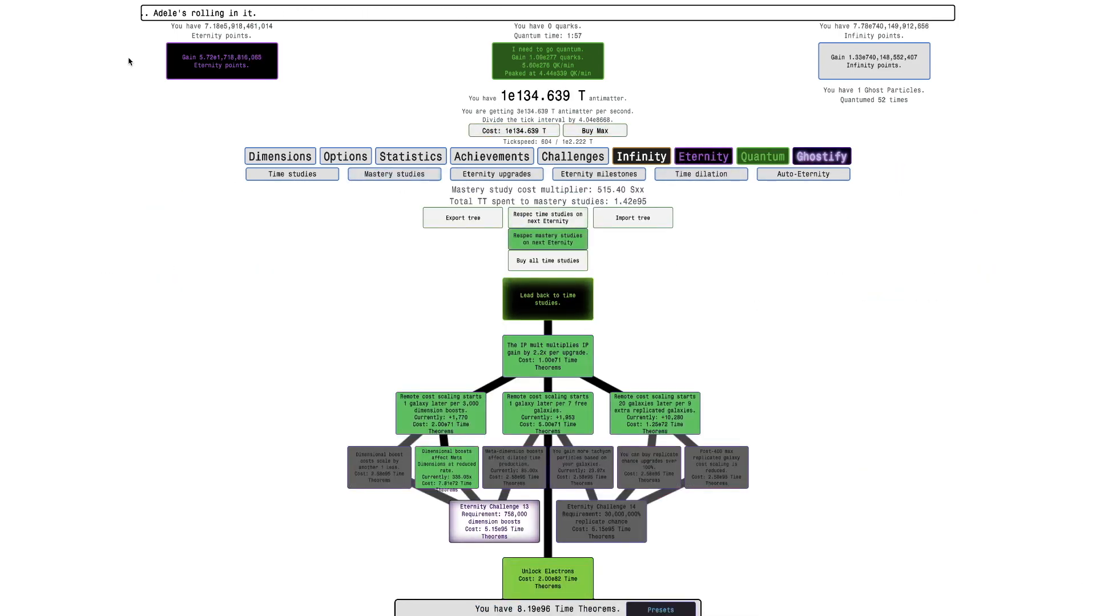
left_click(663, 610)
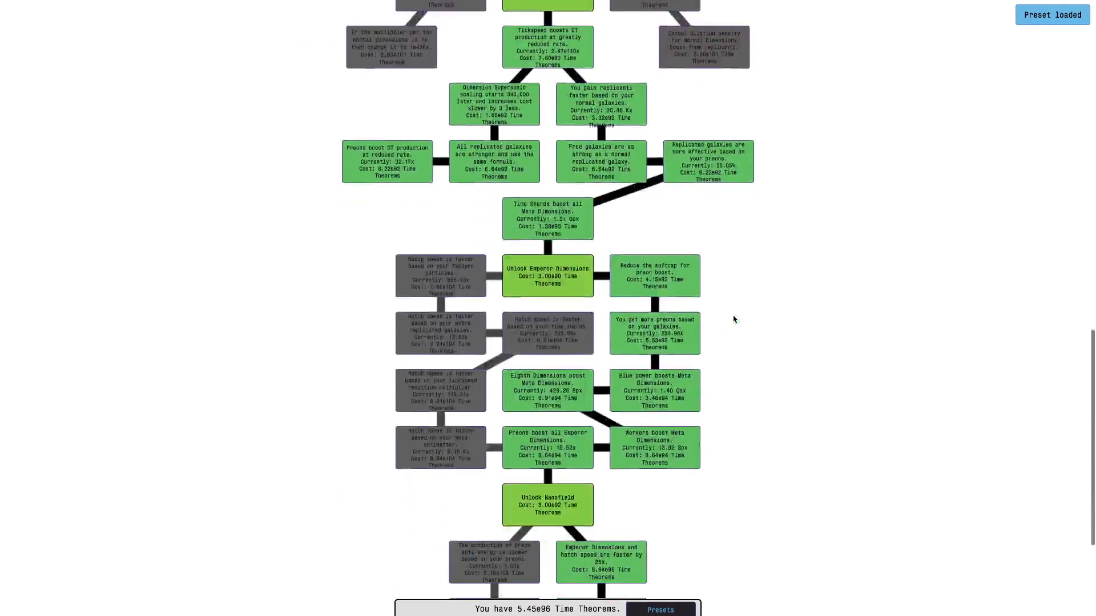
Review the rebuilt mastery tree through Unlock Nanofield and bring up the saved presets list
scroll("down", 3)
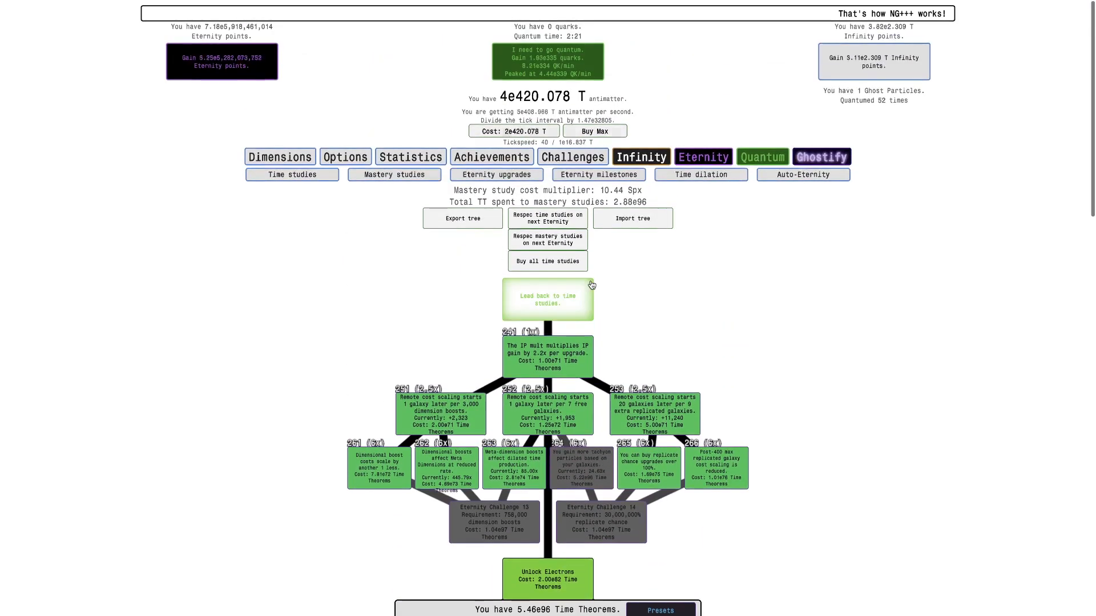
scroll("down", 3)
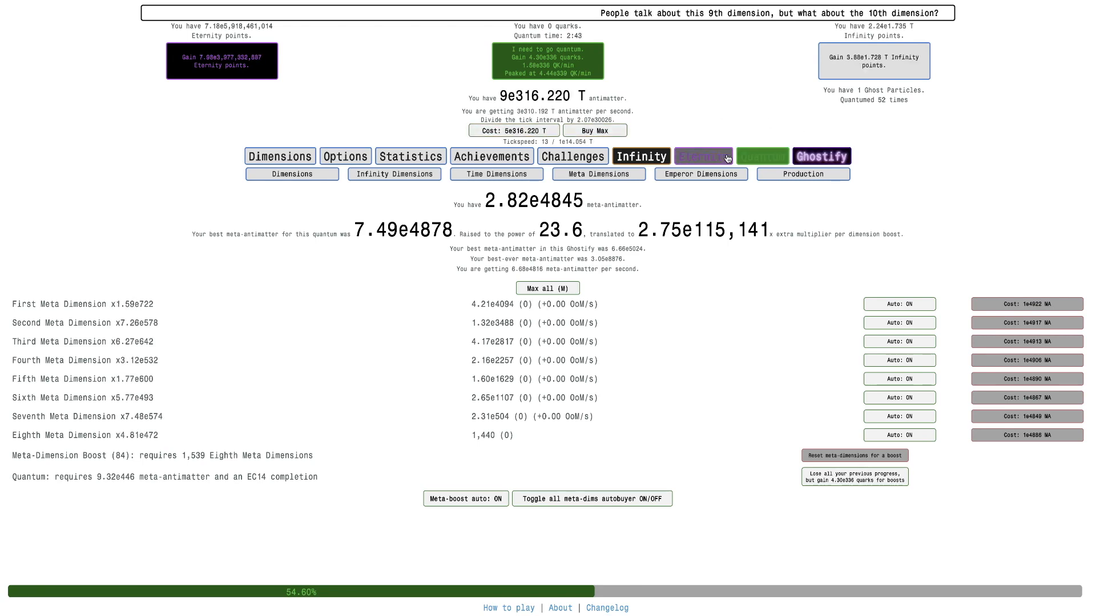
left_click(763, 156)
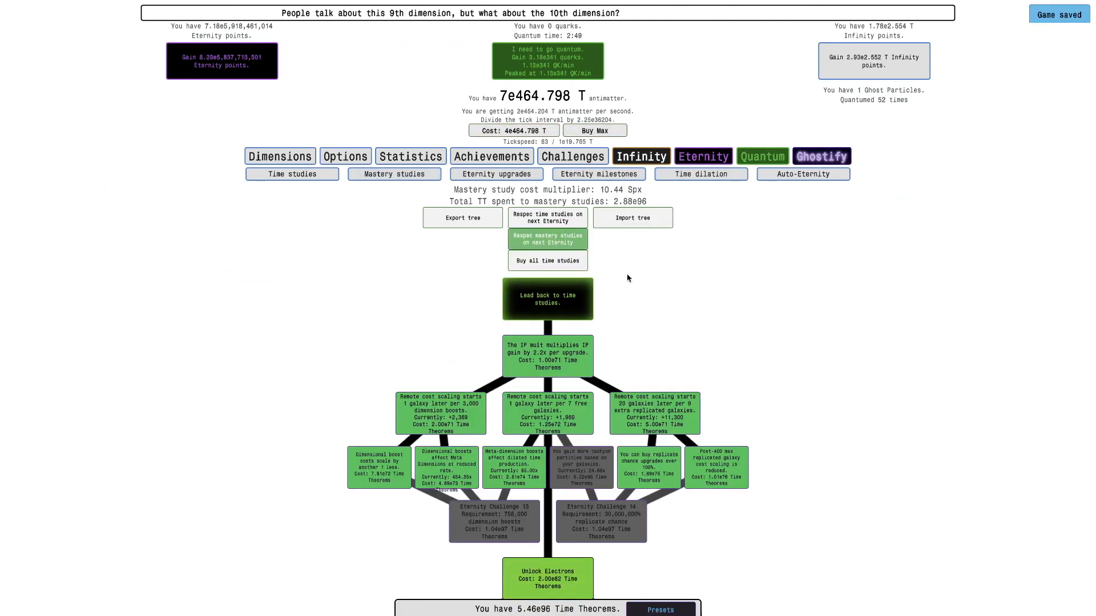
left_click(661, 609)
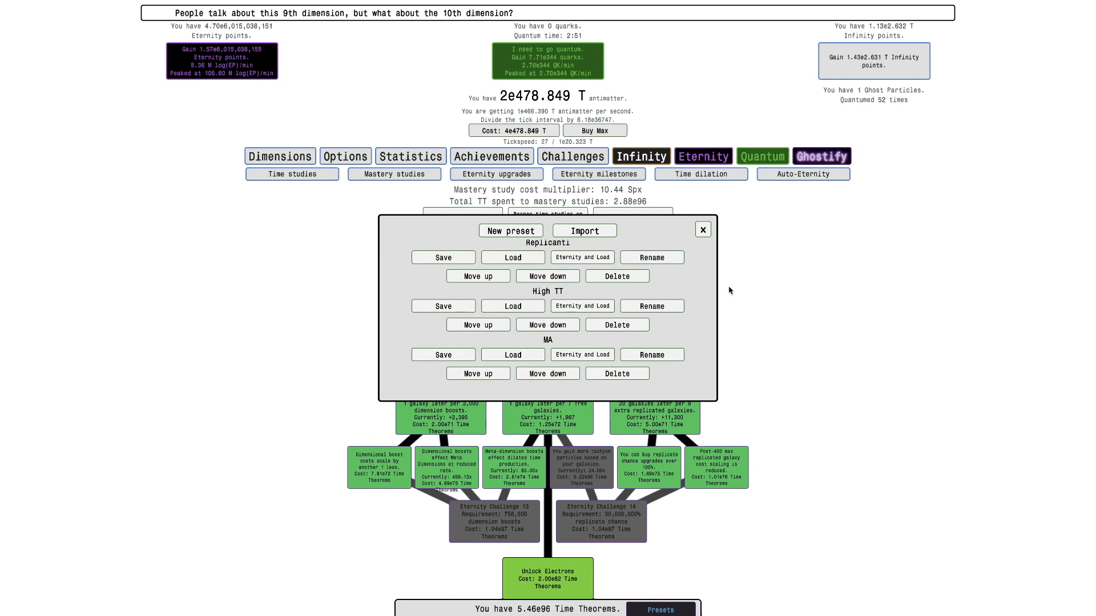
mouse_move(703, 230)
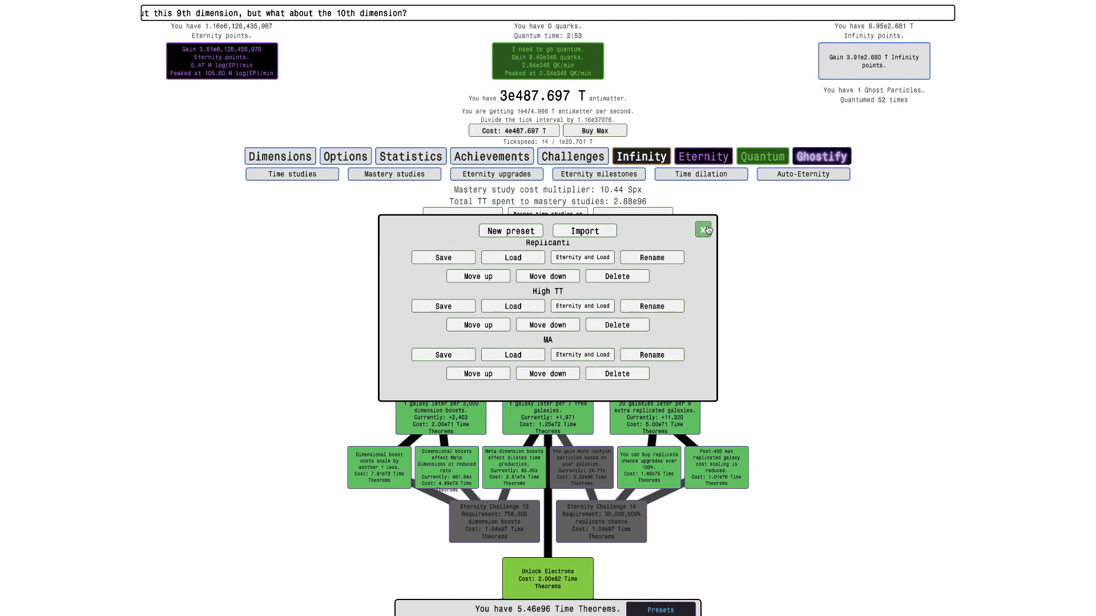
Close the presets window, cash in dilated time for more tachyon particles, then leave dilation
left_click(703, 230)
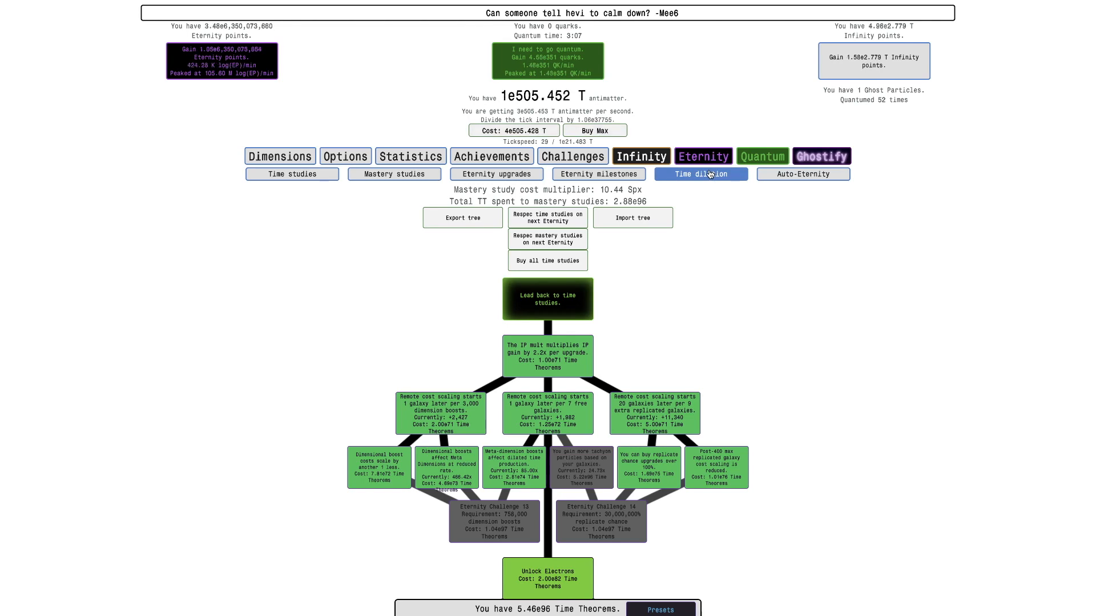
left_click(701, 173)
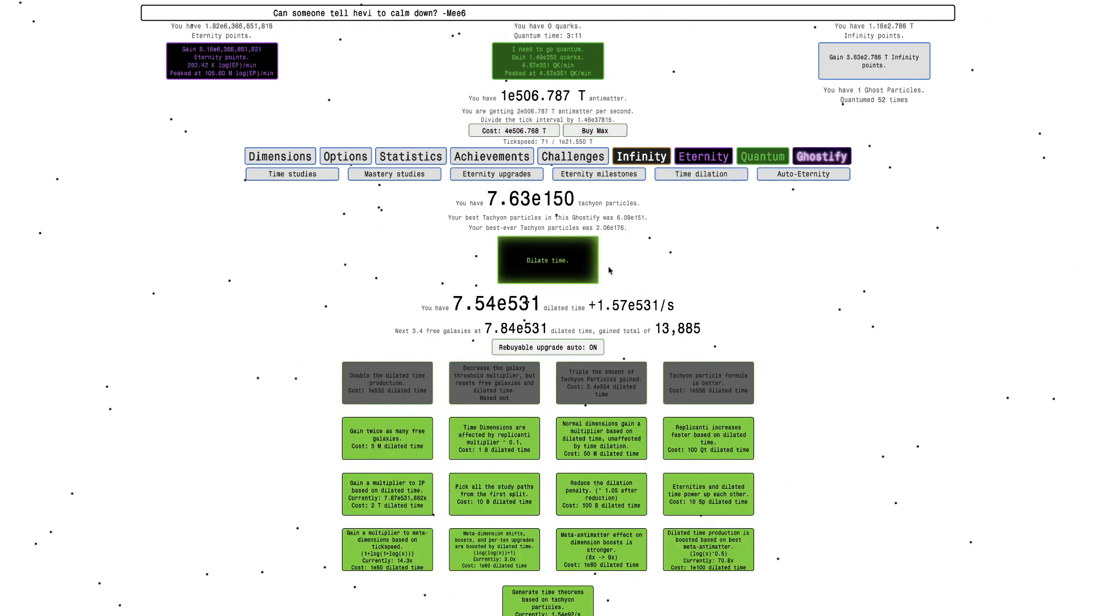
left_click(548, 260)
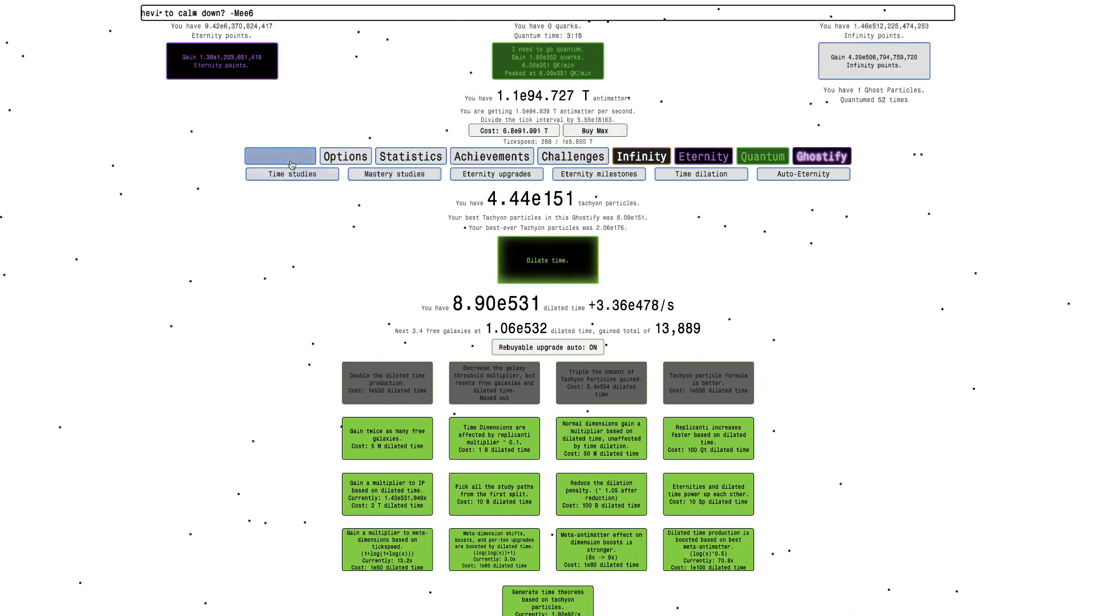
left_click(854, 173)
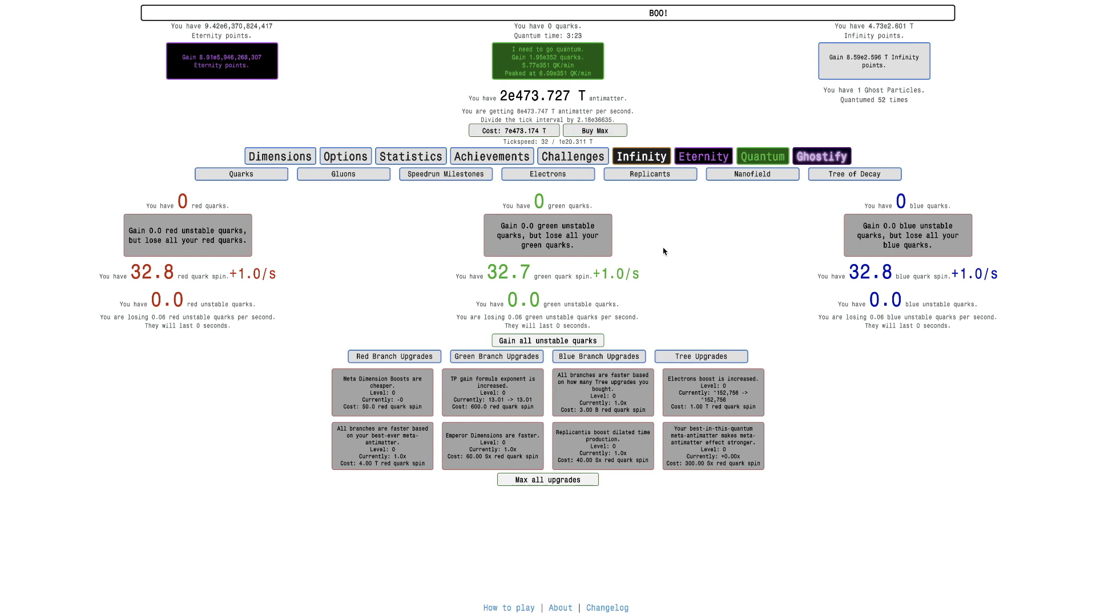
mouse_move(363, 239)
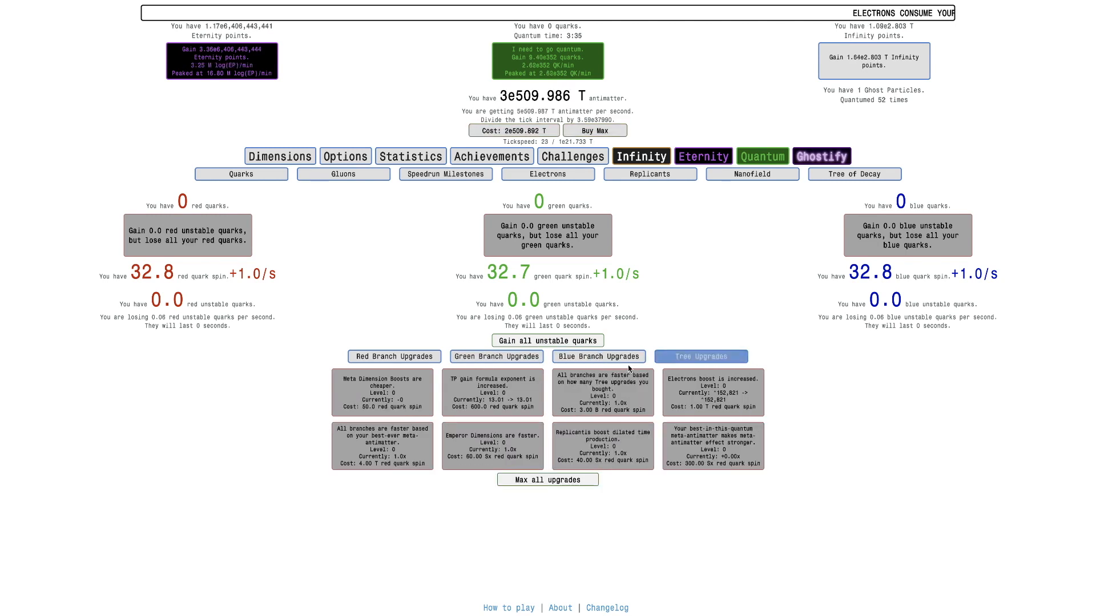
left_click(497, 356)
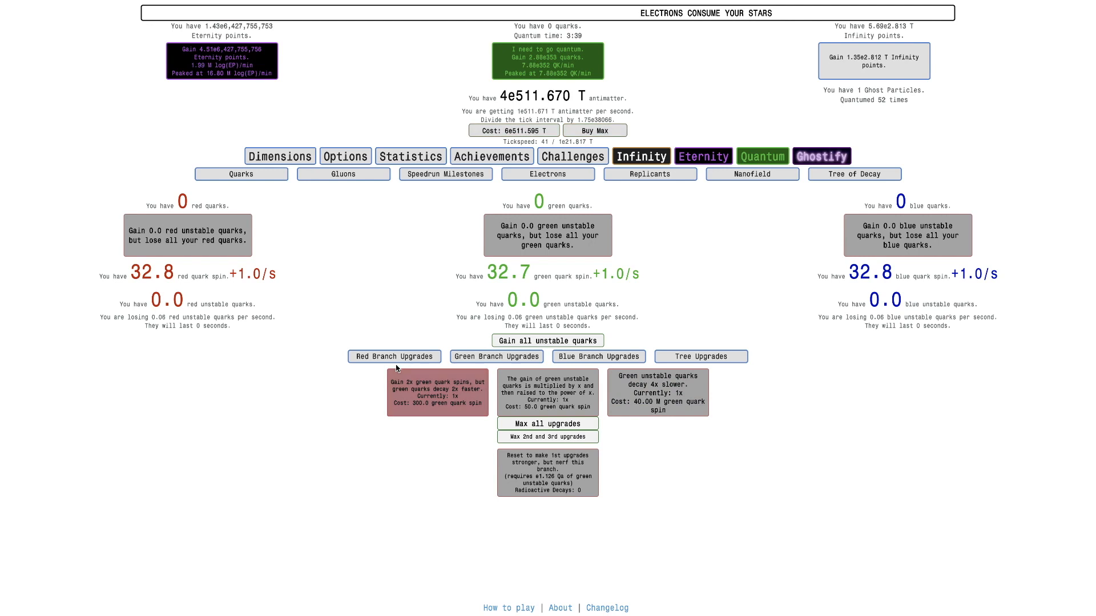
left_click(394, 356)
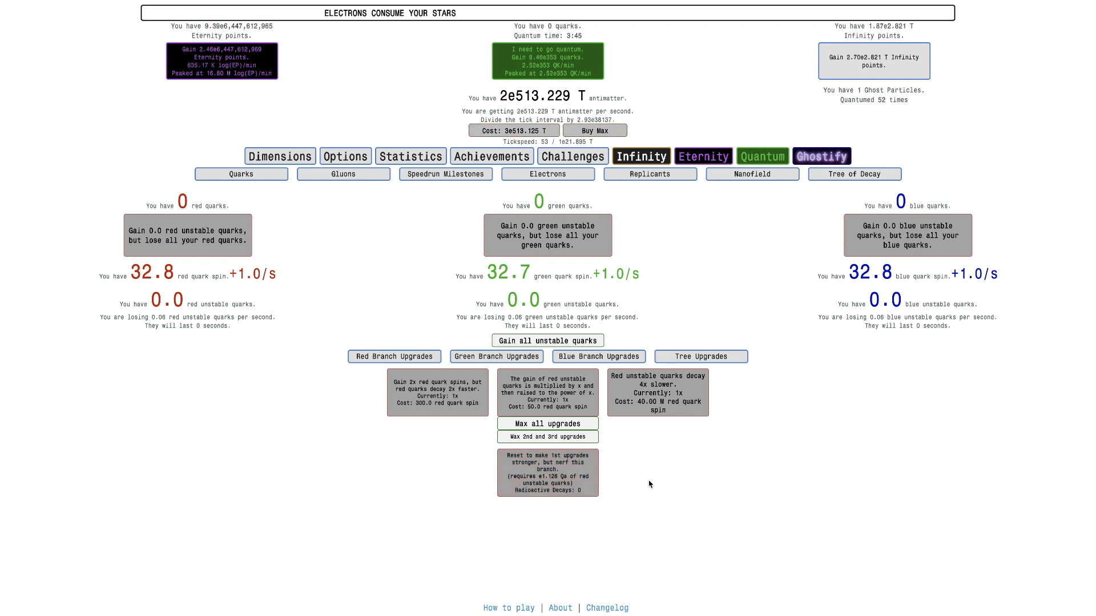
mouse_move(575, 479)
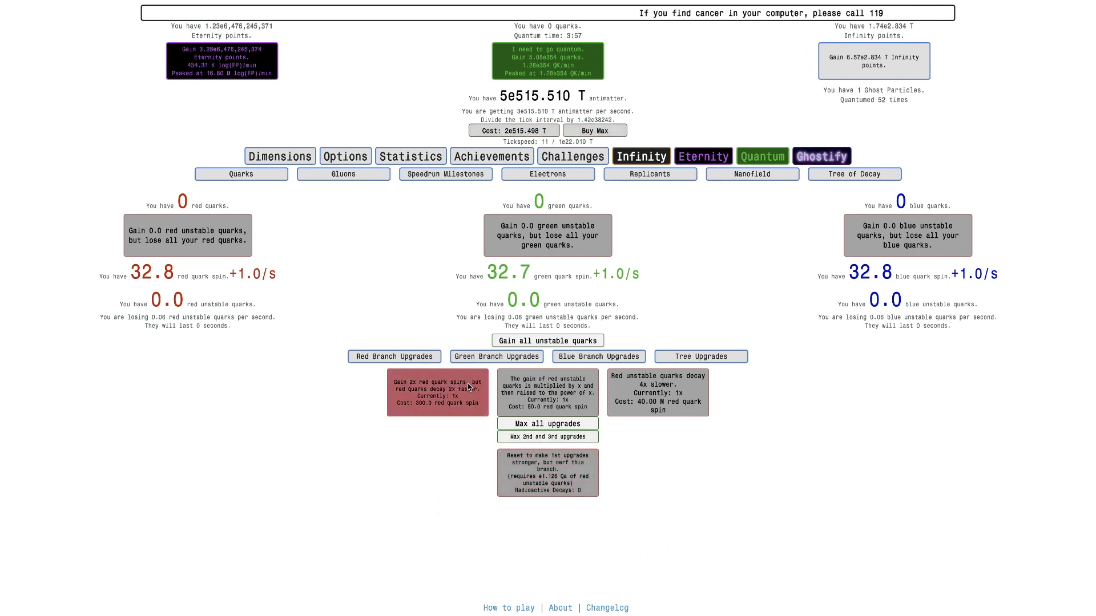
left_click(496, 356)
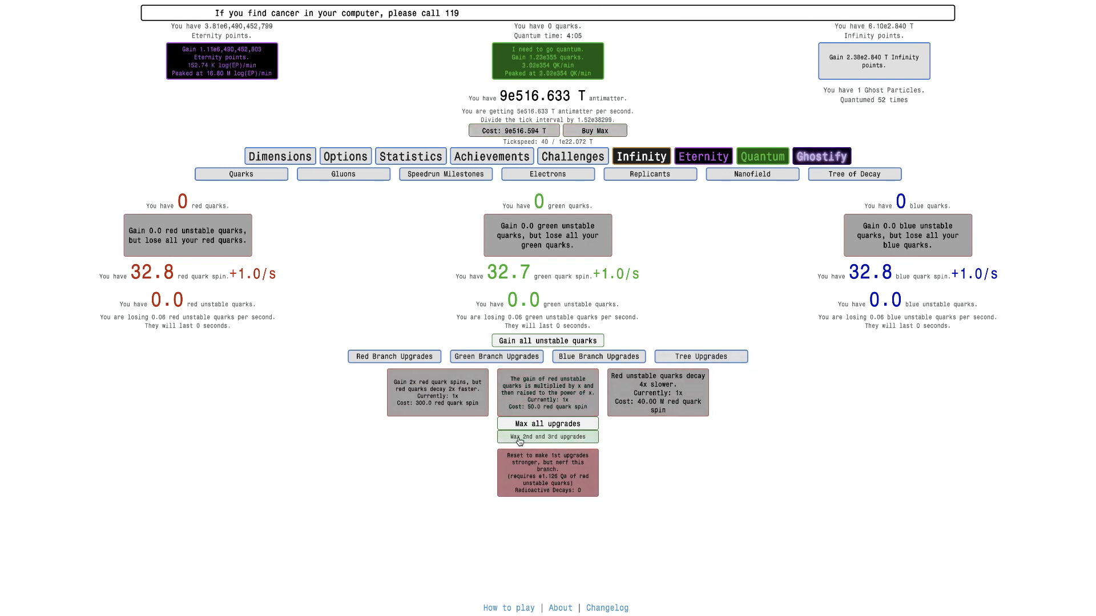
left_click(497, 356)
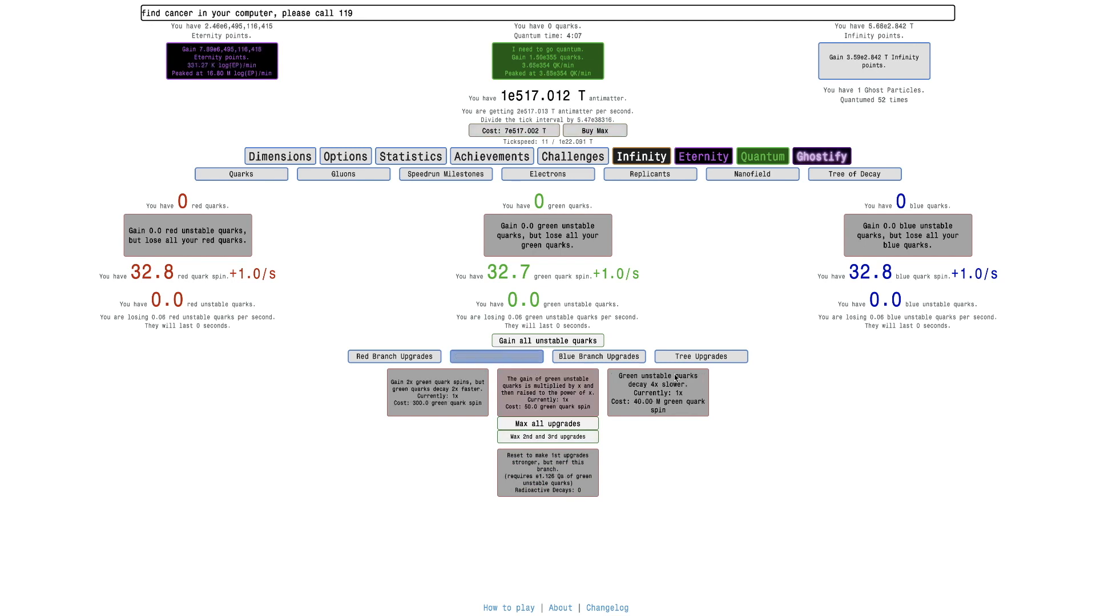
left_click(701, 357)
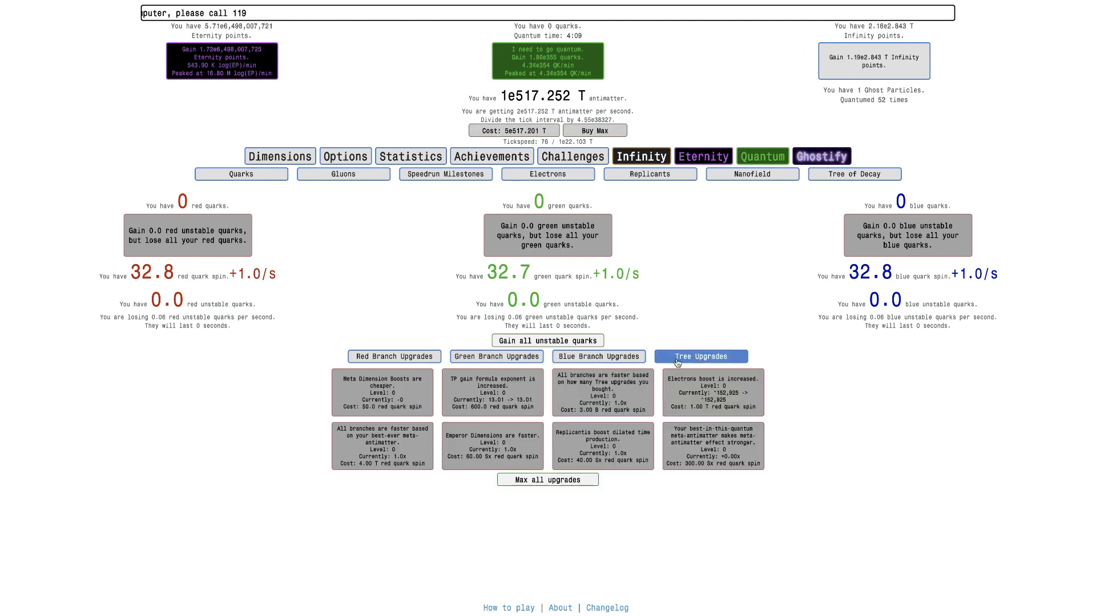
left_click(497, 356)
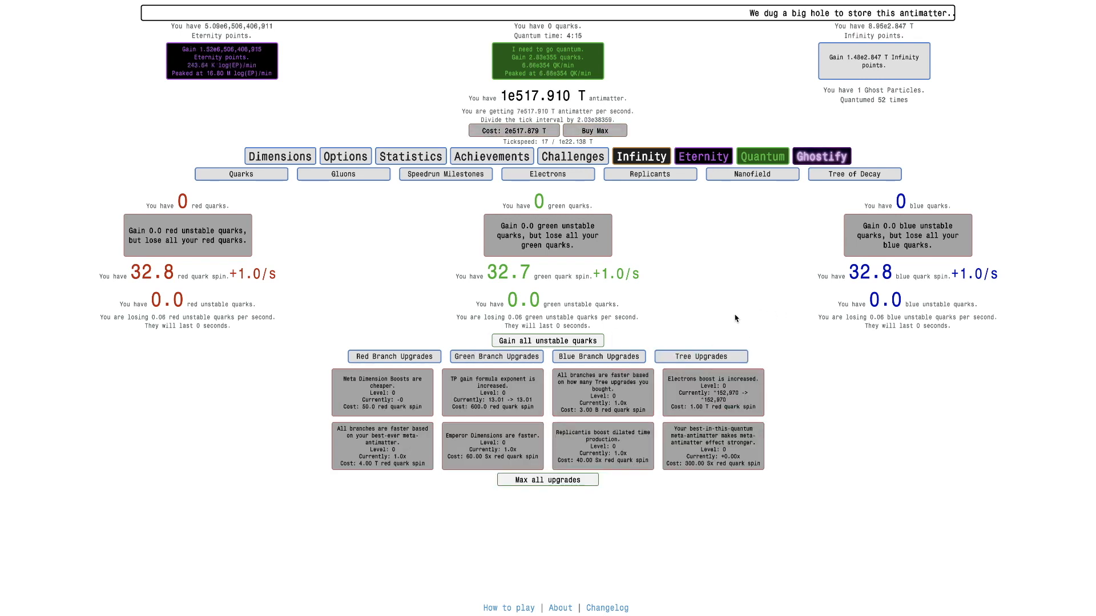
mouse_move(772, 275)
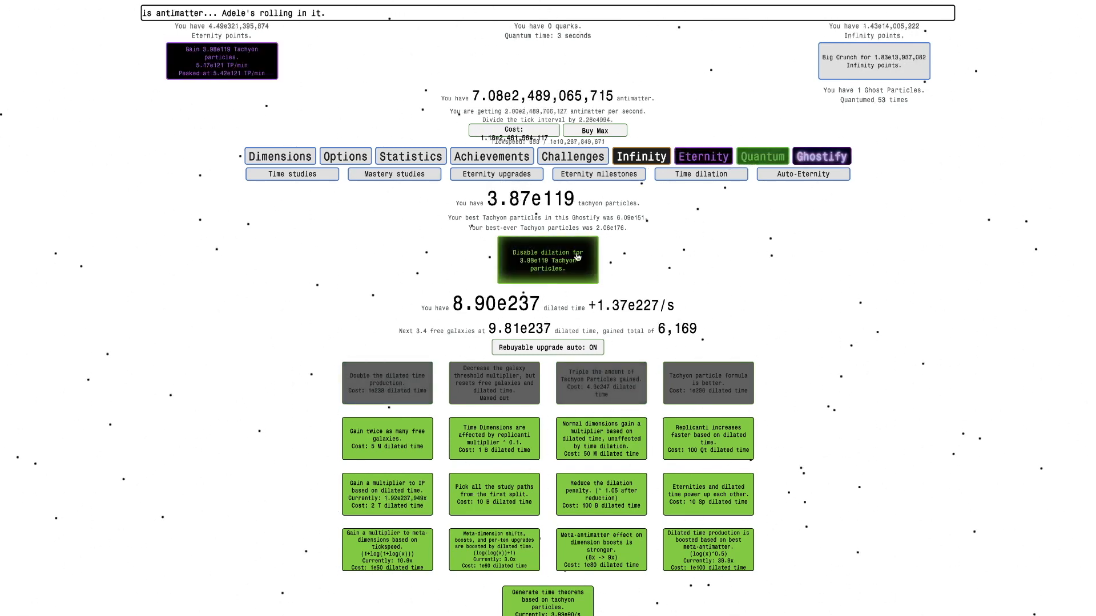
Exit dilation for the 53rd quantum and look over the gluon upgrades and quark assignment
left_click(395, 173)
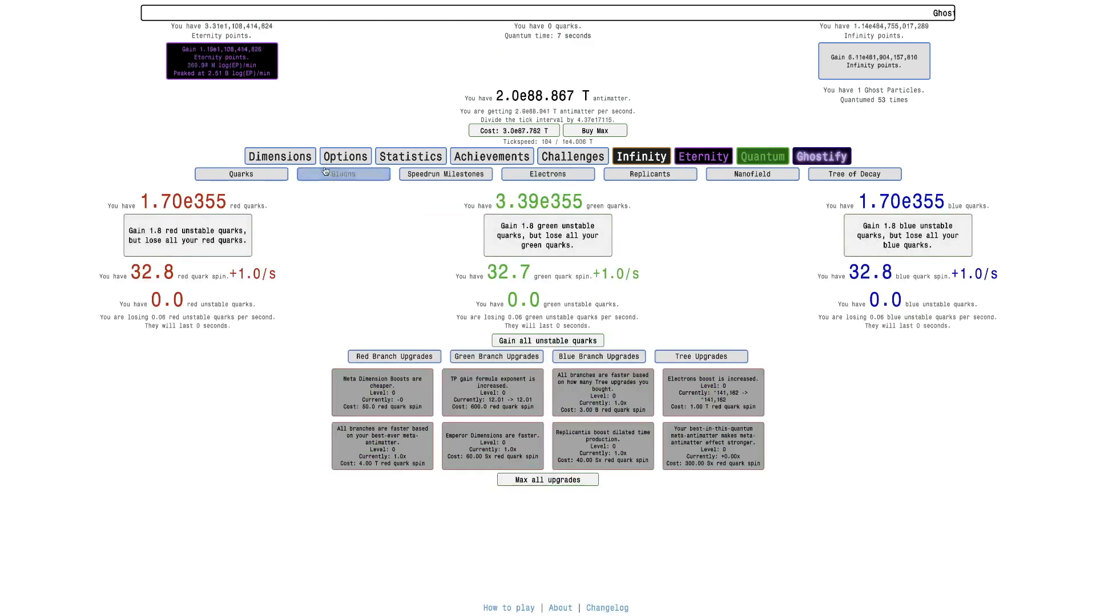
left_click(343, 174)
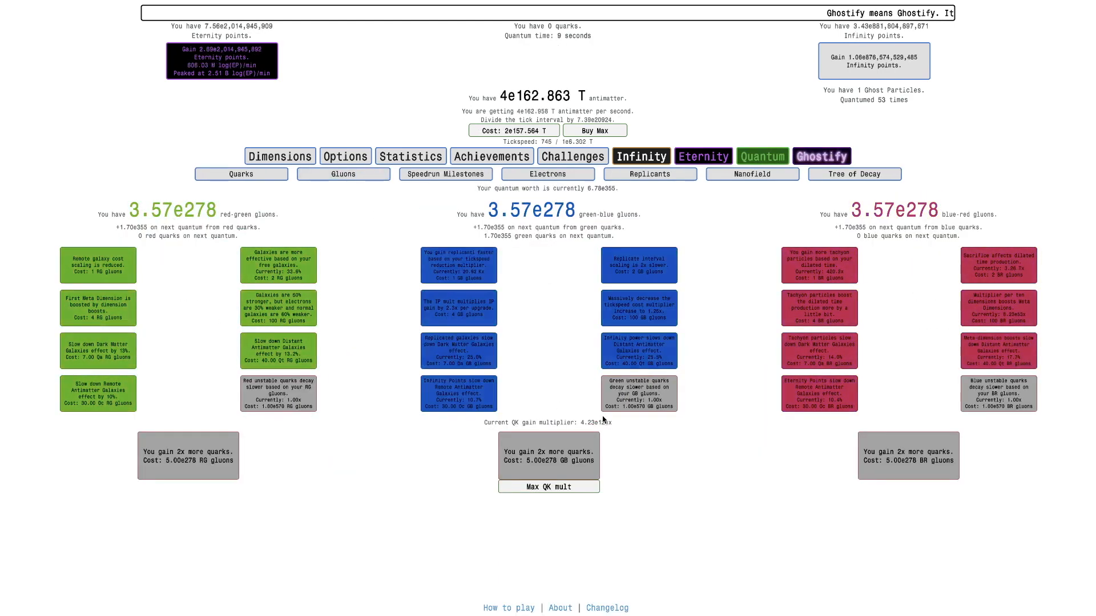
left_click(241, 174)
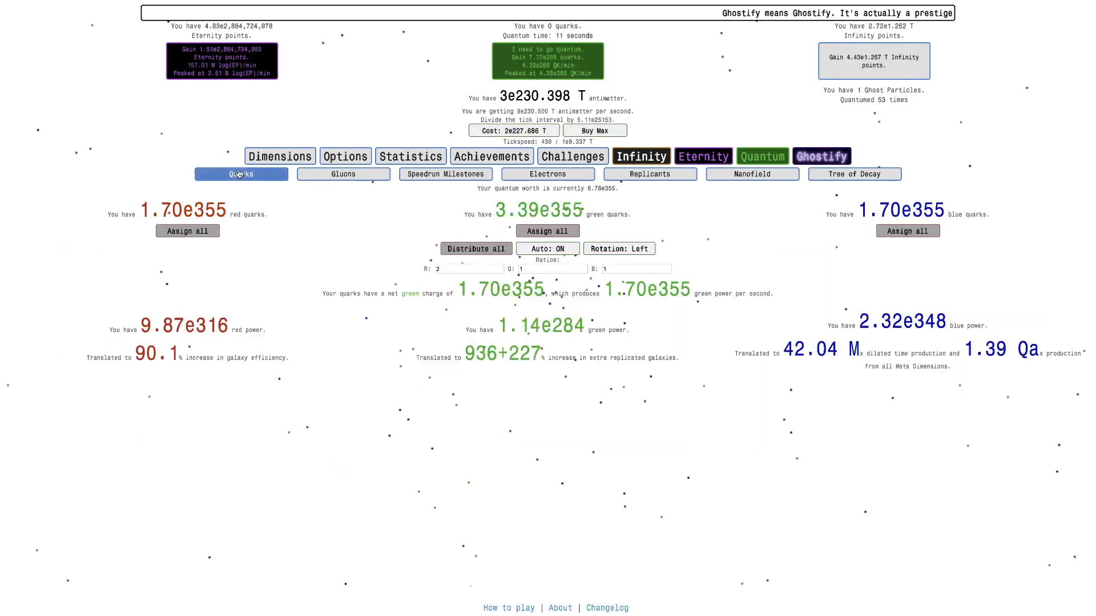
left_click(343, 174)
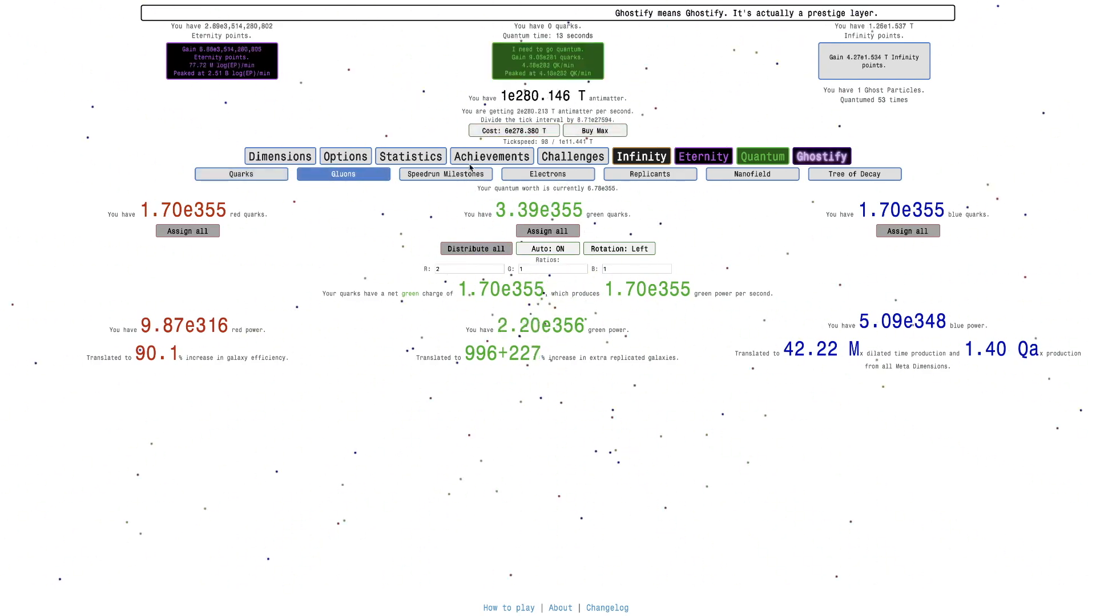
left_click(343, 174)
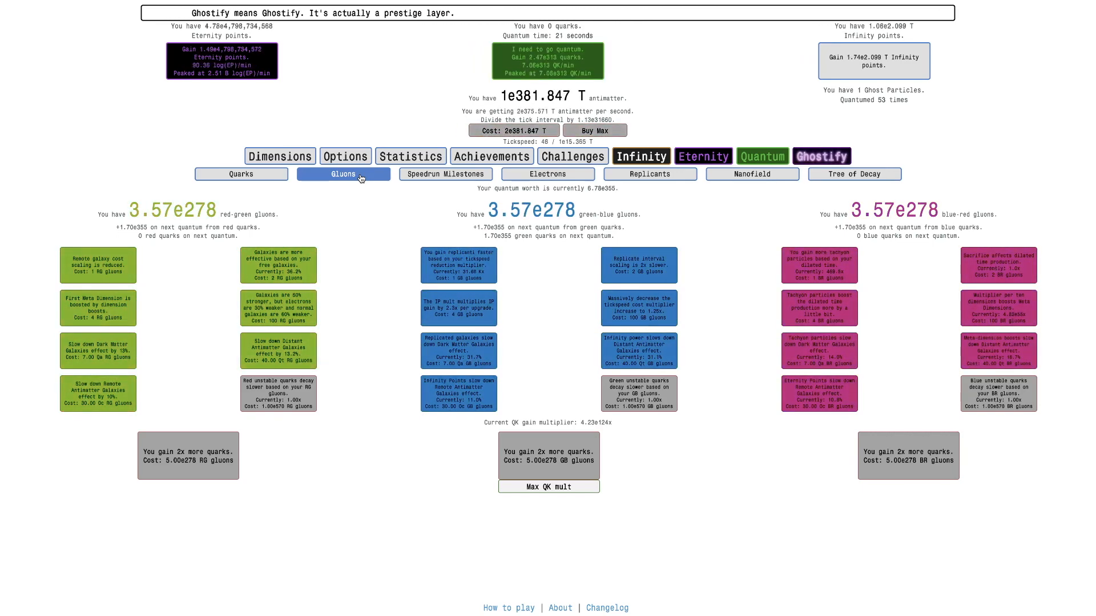
Review quarks and gluons again, check the Tree of Decay, and return to time dilation
left_click(242, 174)
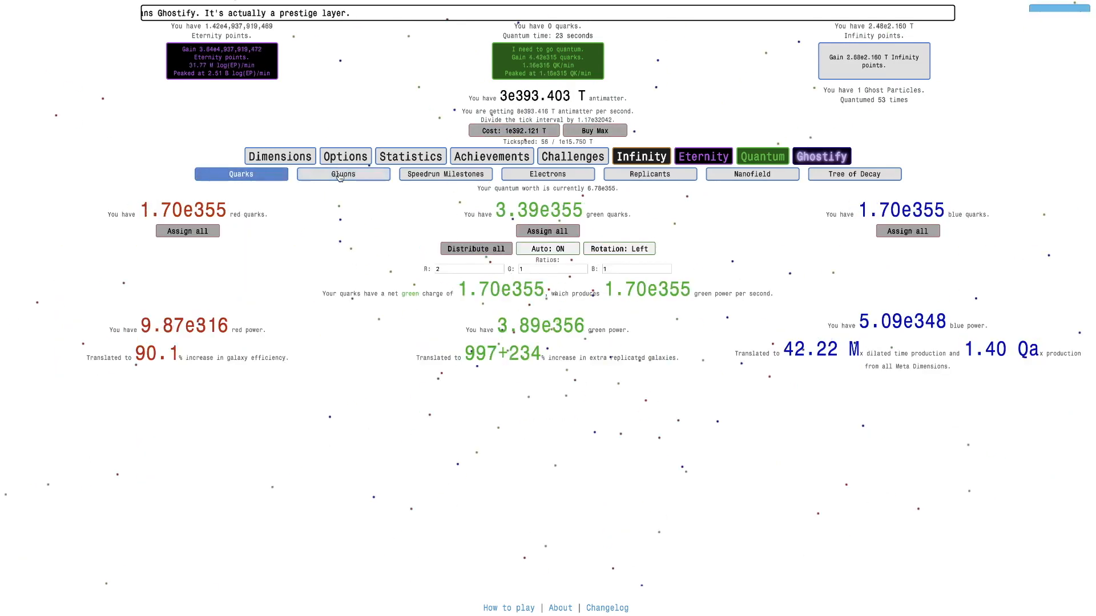
left_click(342, 174)
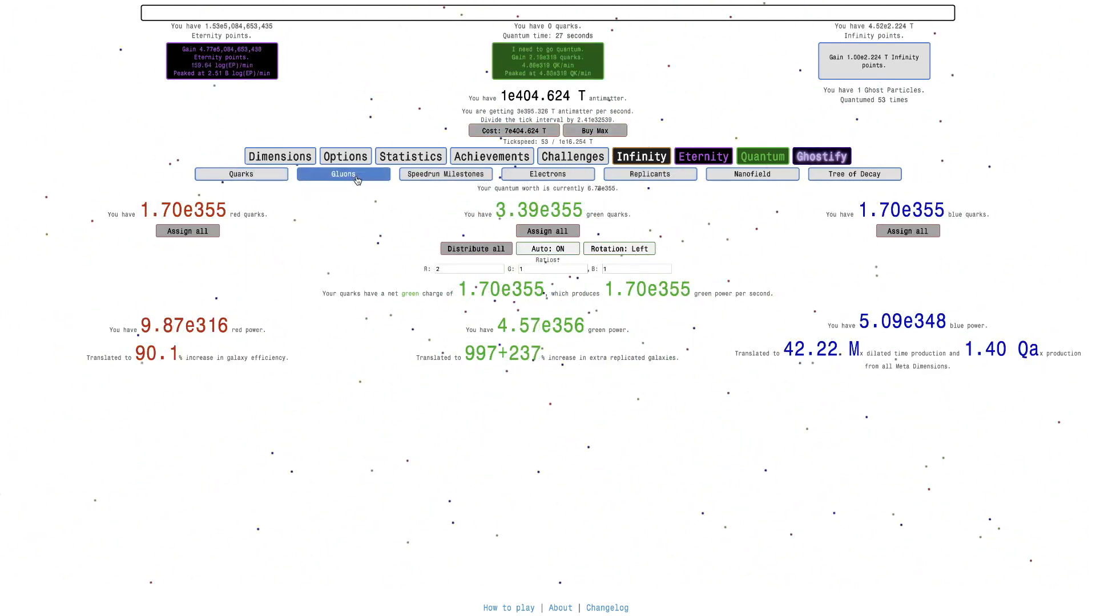
left_click(342, 173)
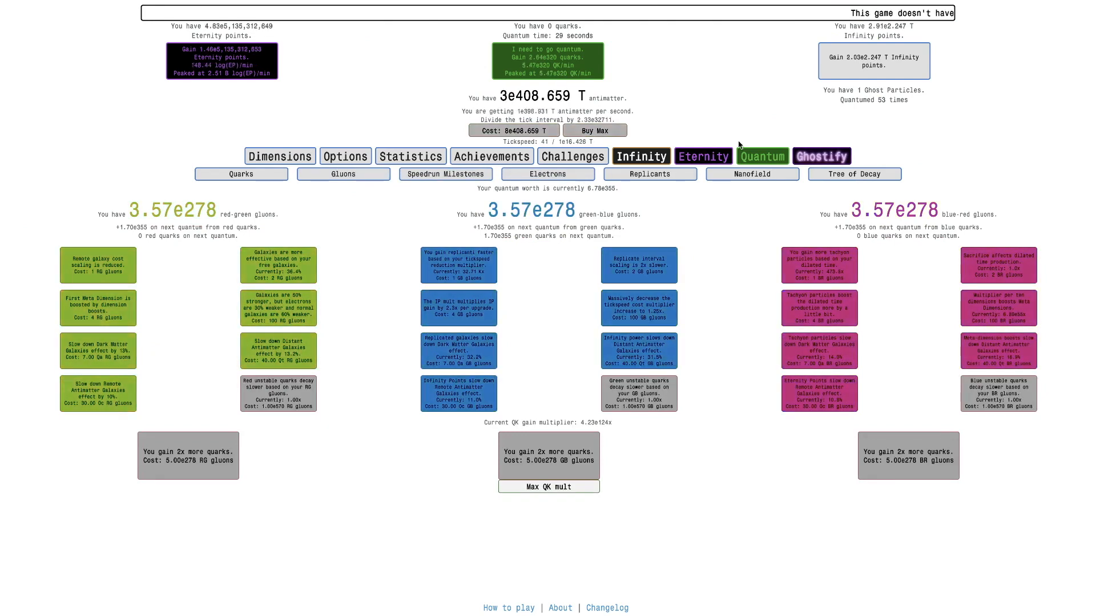
left_click(854, 174)
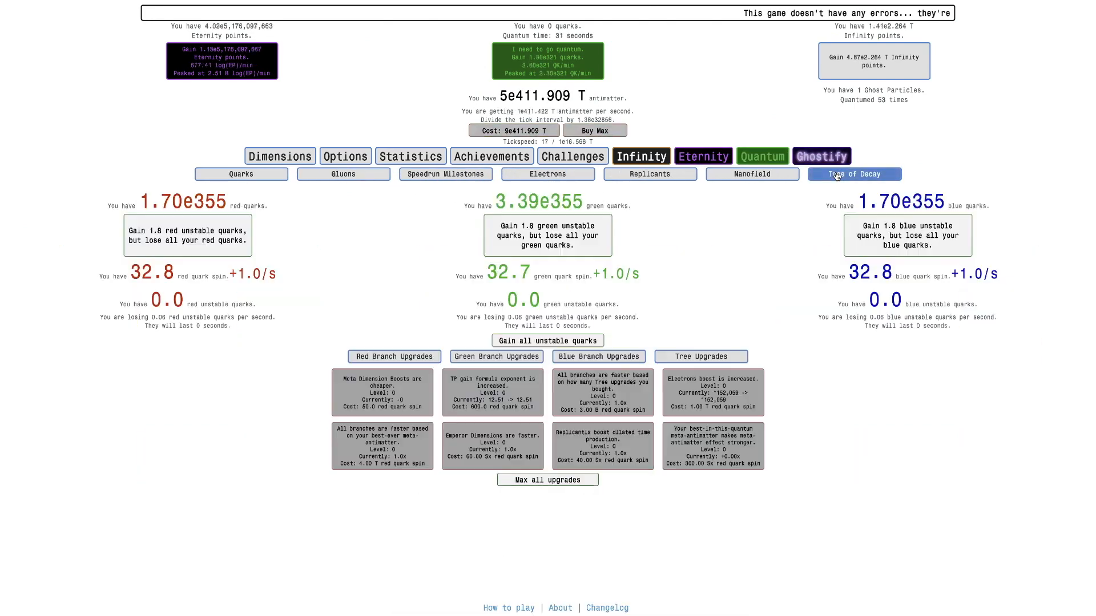
left_click(753, 174)
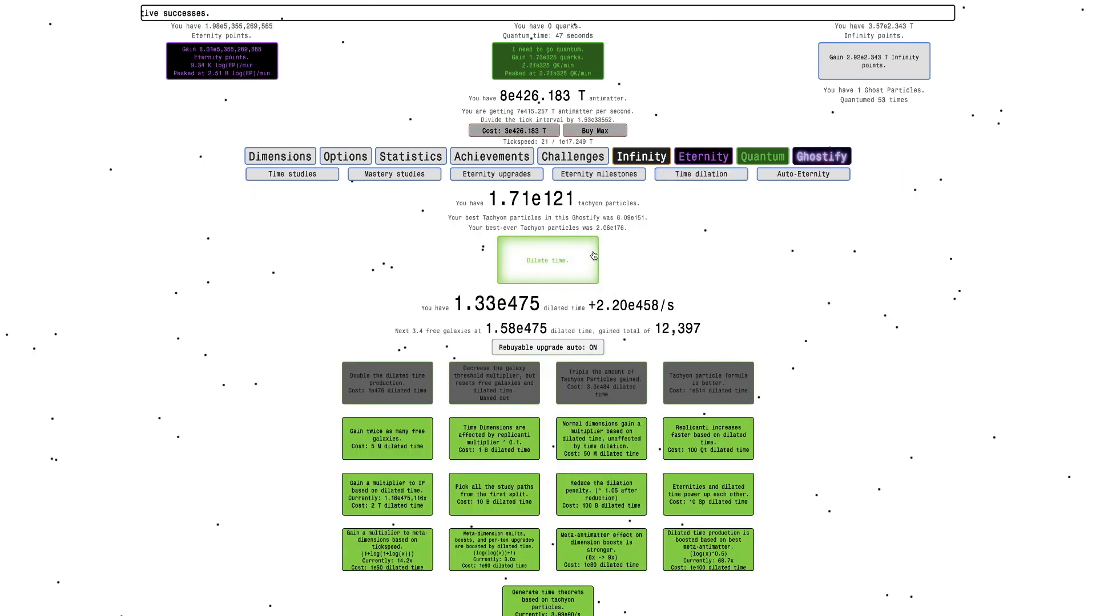
Toggle dilated runs and buy the red unstable quark gain multiplier upgrade
left_click(548, 260)
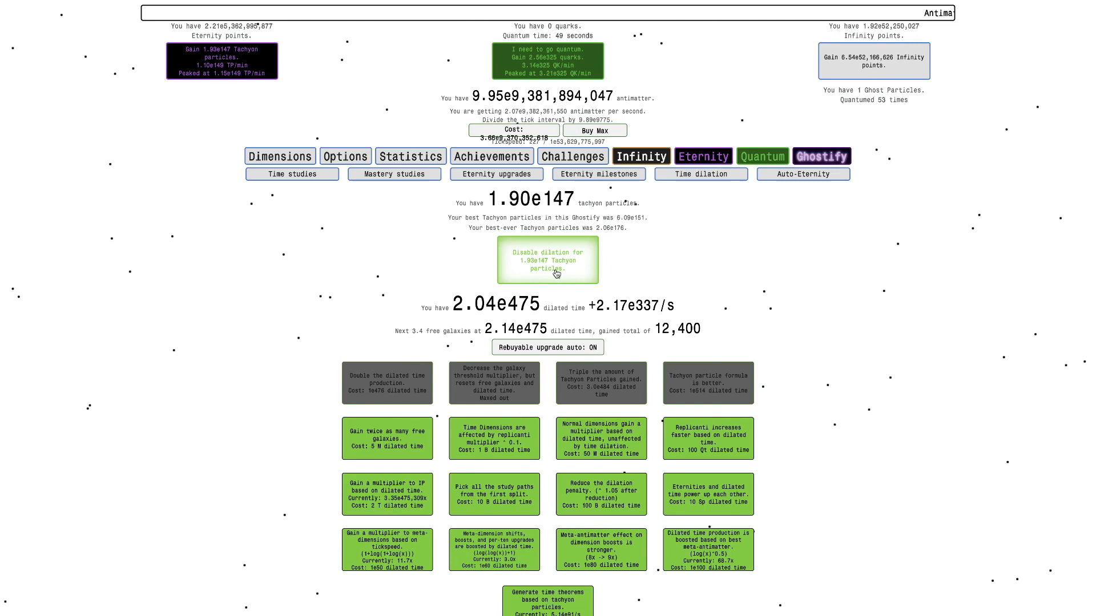
left_click(548, 260)
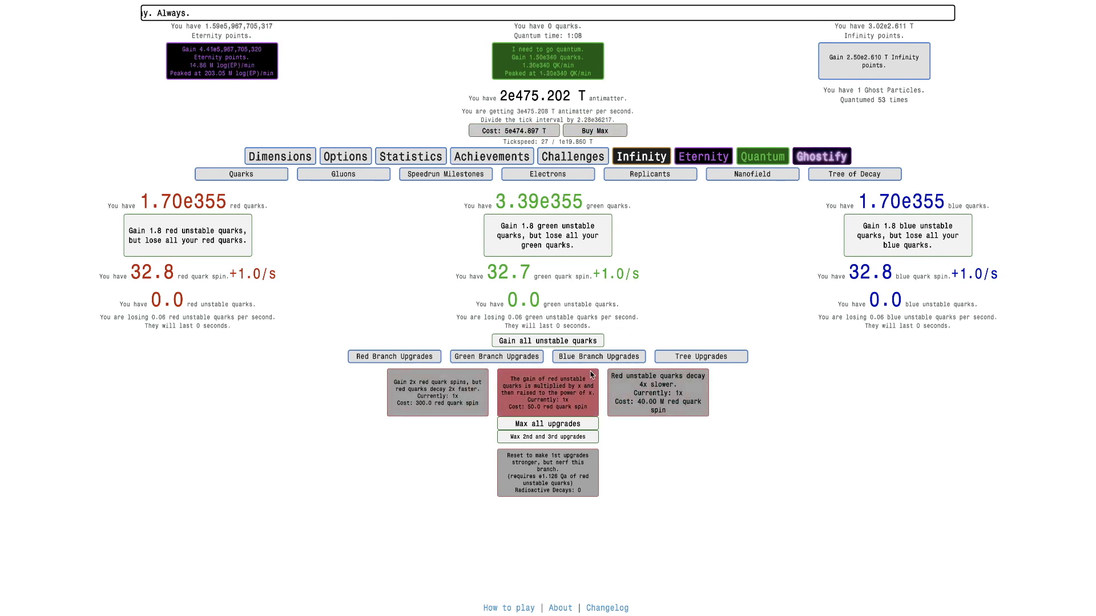
left_click(548, 340)
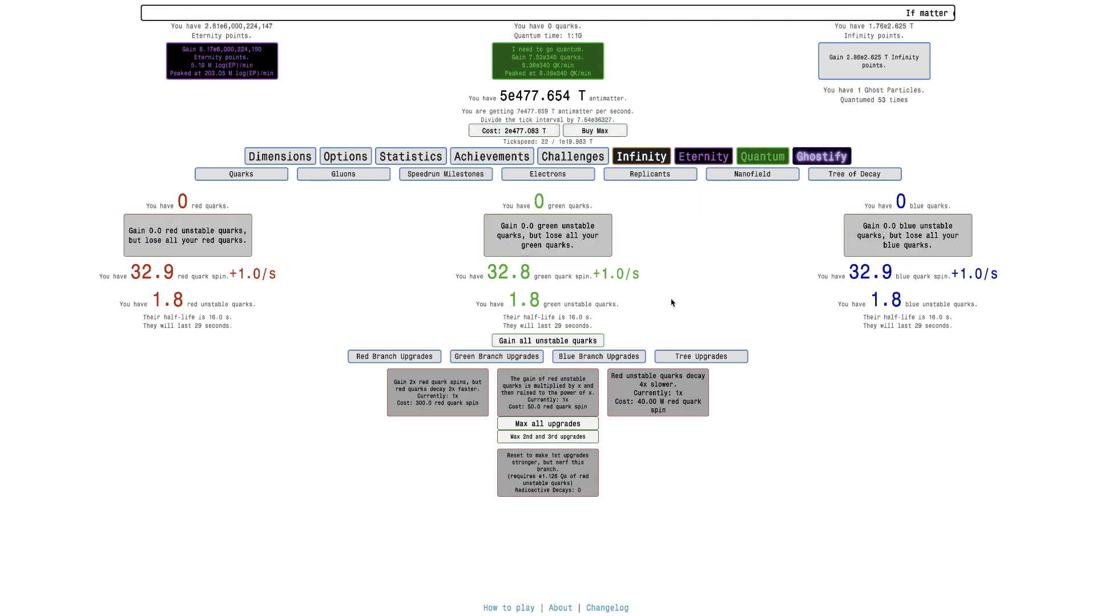
mouse_move(758, 299)
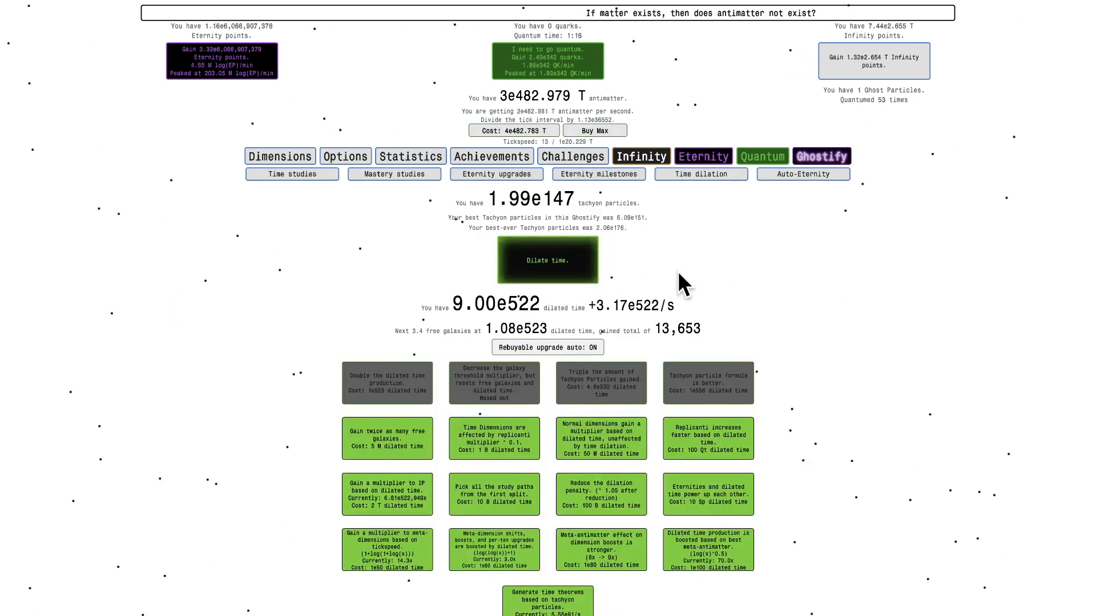
left_click(548, 261)
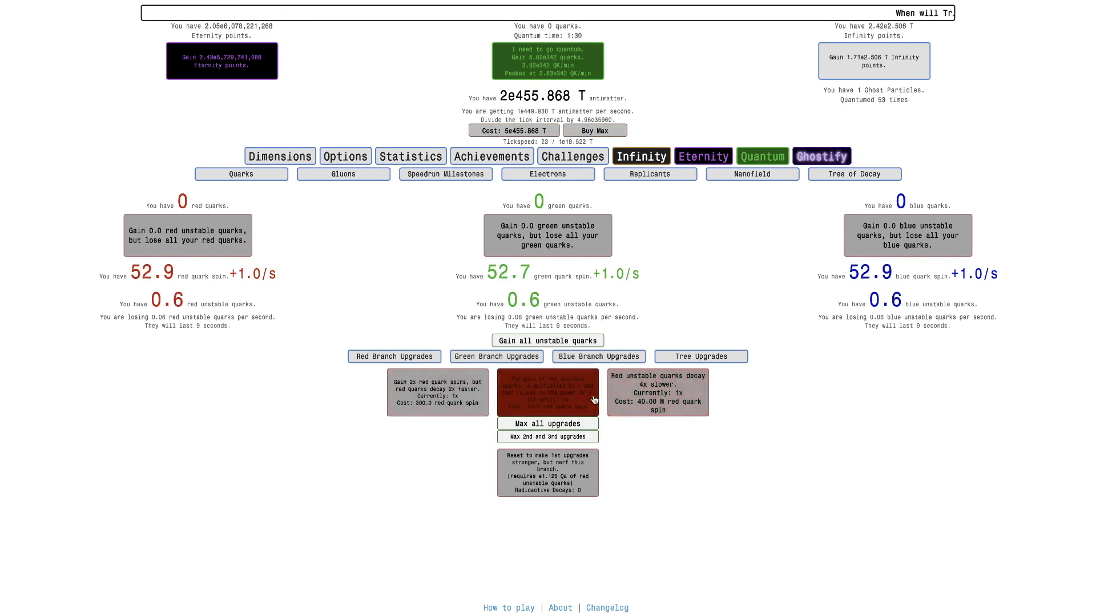
left_click(497, 356)
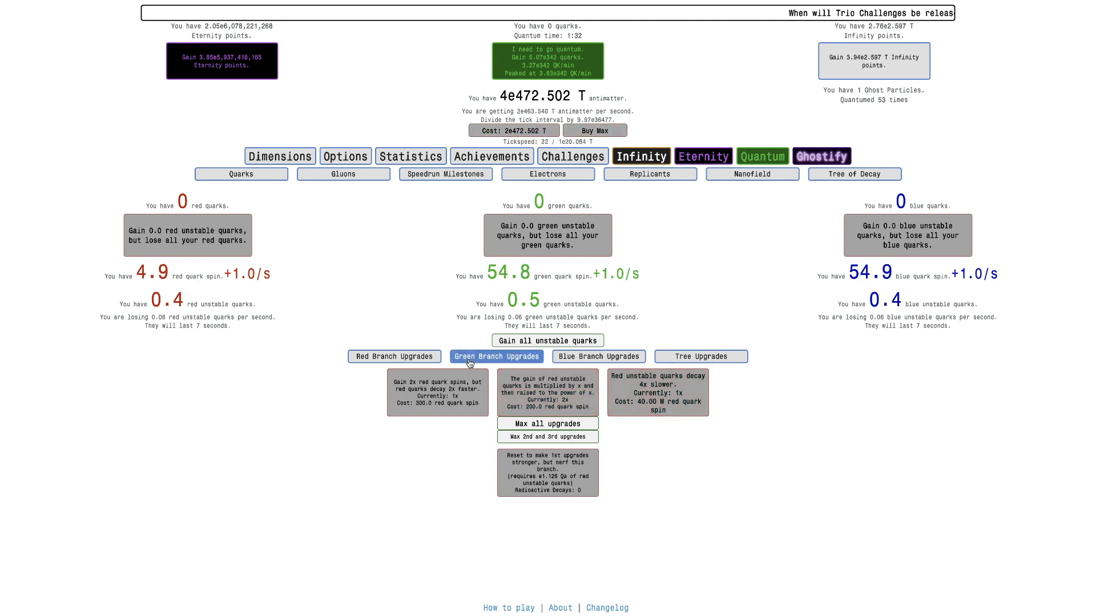
Check the blue and red decay branches, view time dilation, and show the antimatter dimensions list
left_click(599, 357)
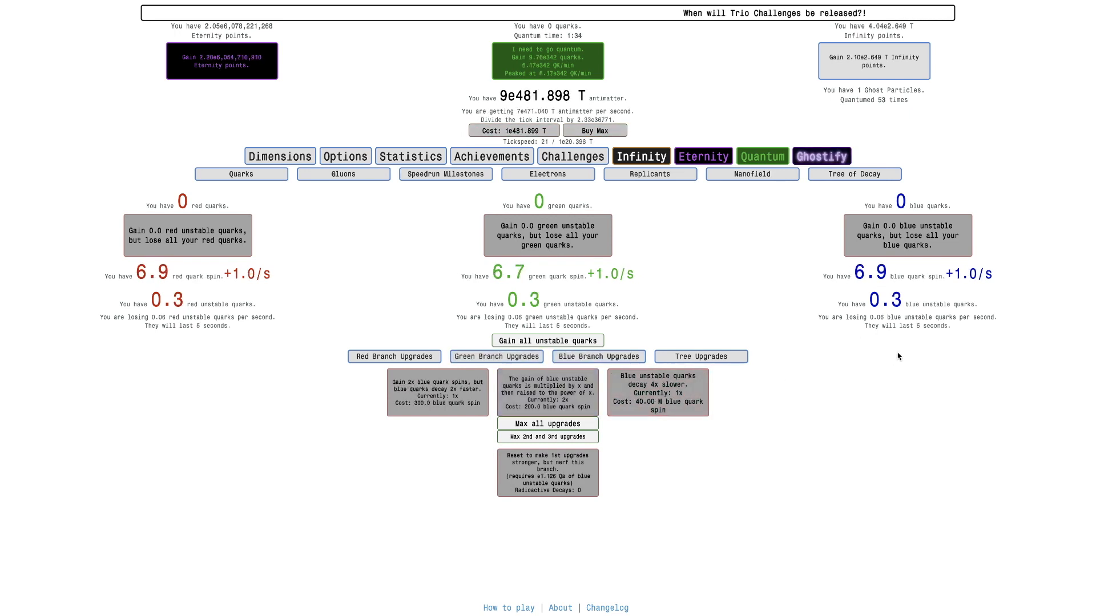
left_click(395, 356)
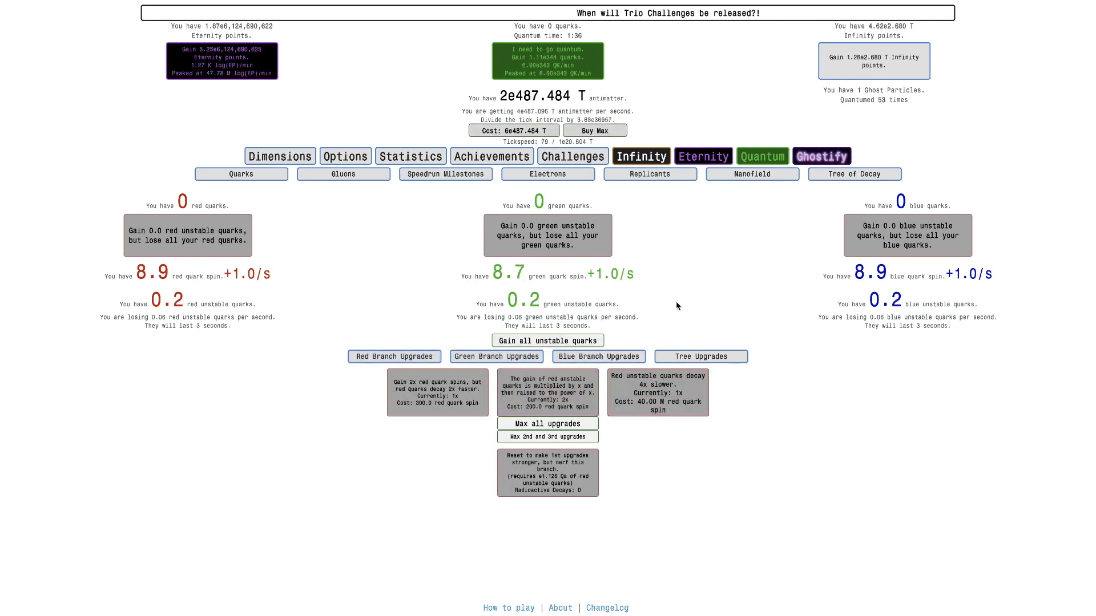
left_click(642, 155)
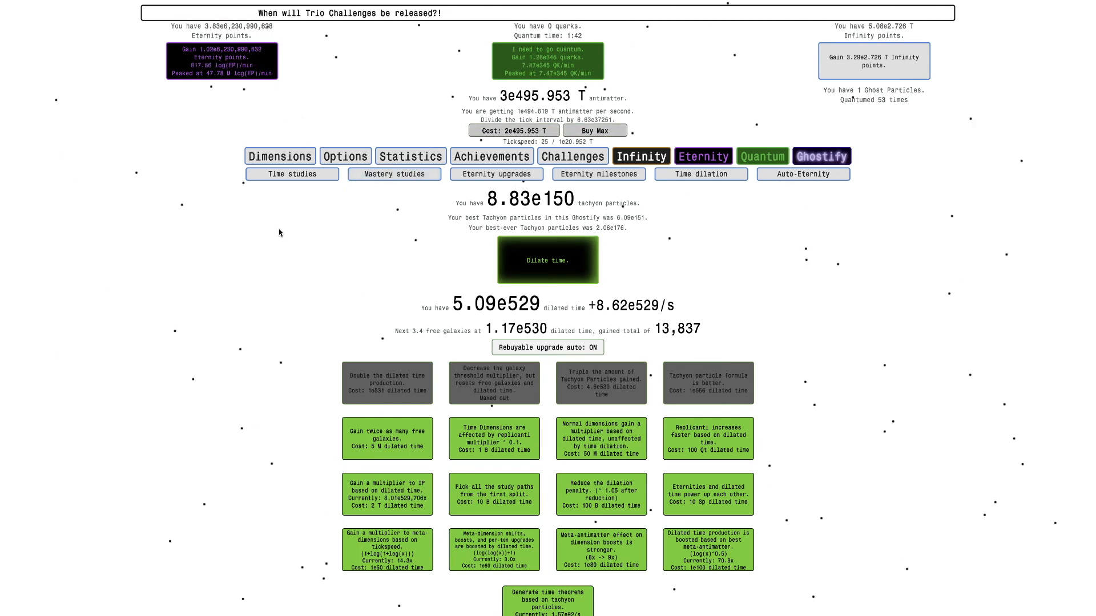
left_click(291, 174)
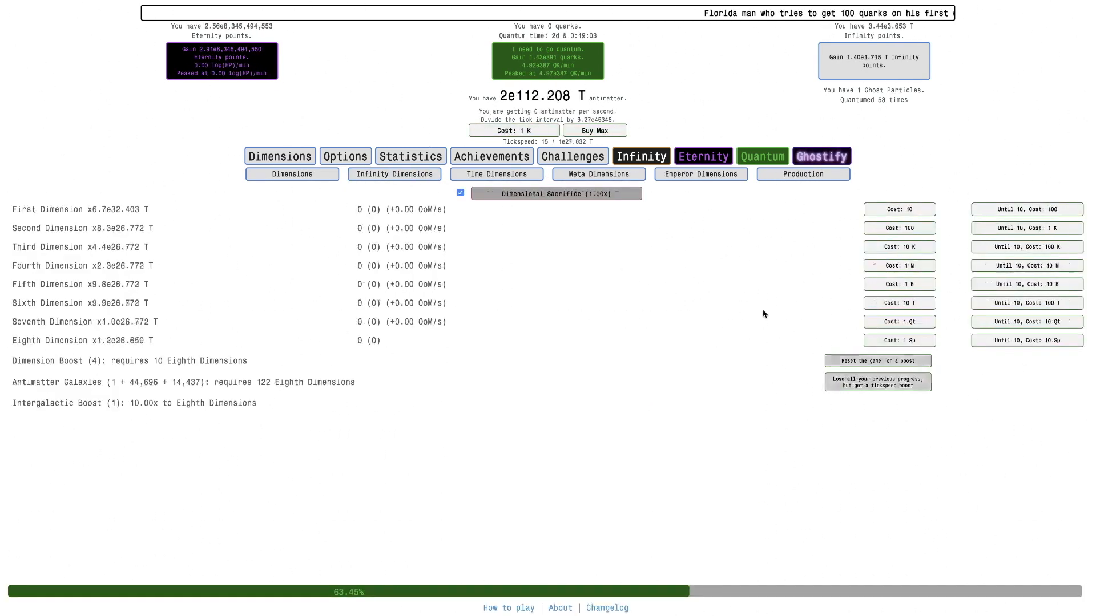
Check infinity upgrades, neutrino counts and autobuyer settings, then show the time study tree
left_click(642, 155)
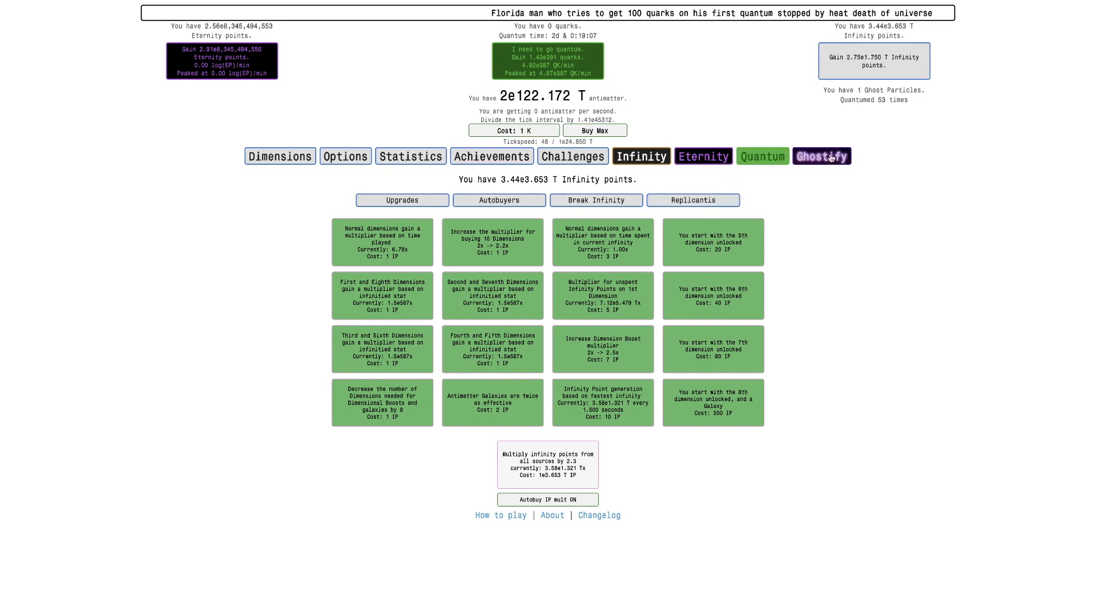
left_click(822, 156)
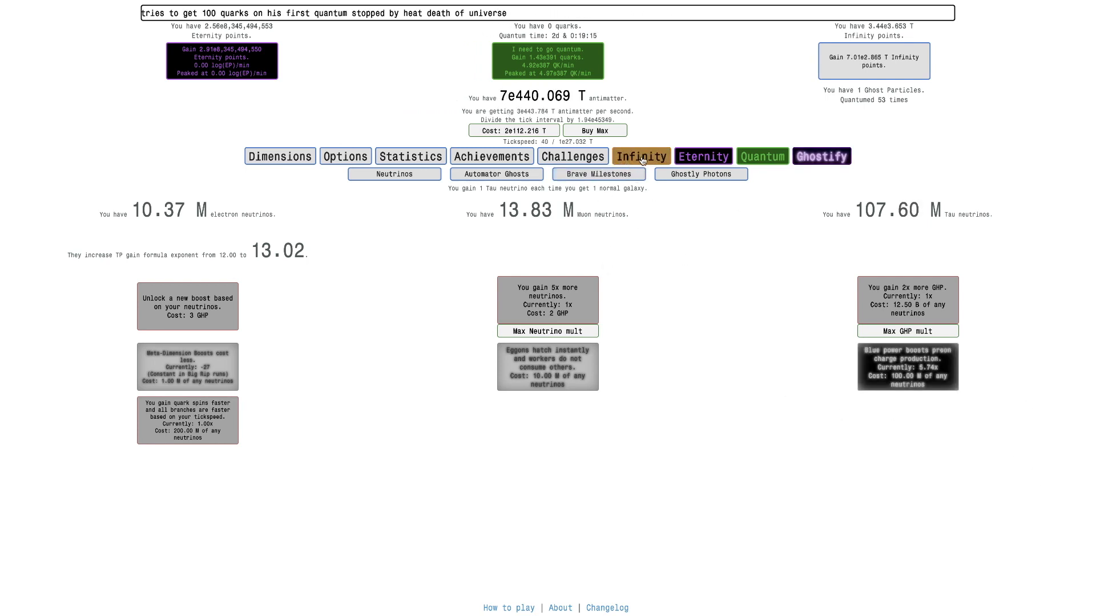
left_click(641, 155)
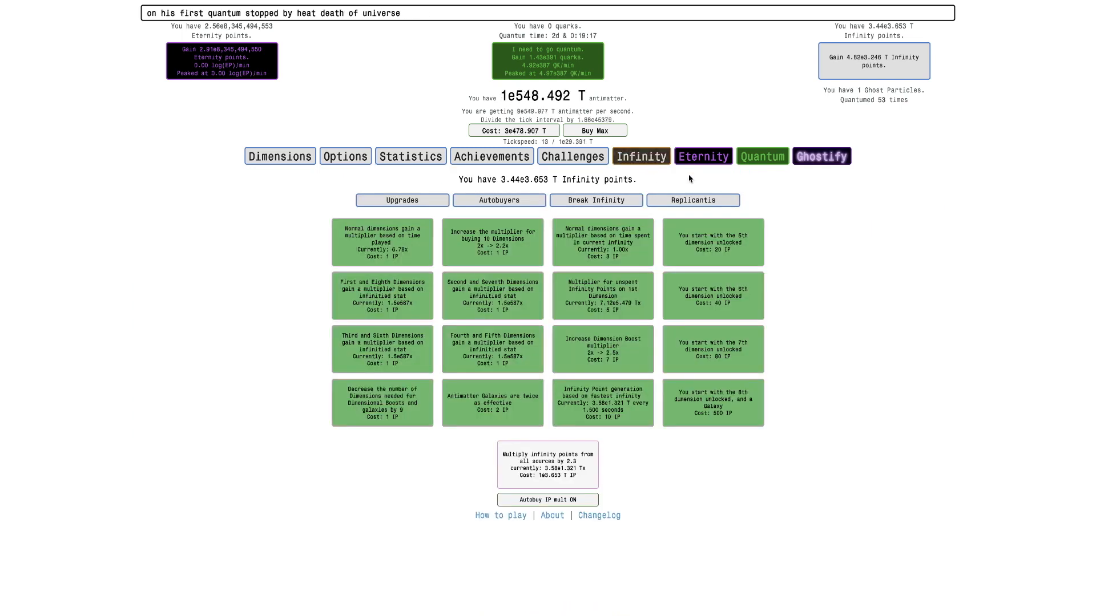
left_click(499, 200)
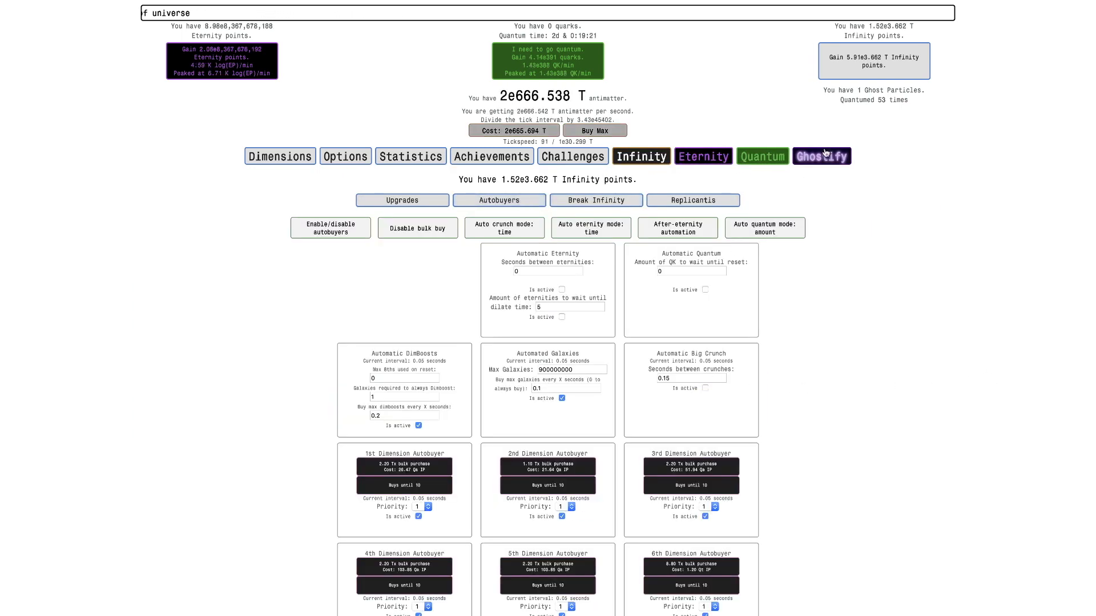
left_click(822, 157)
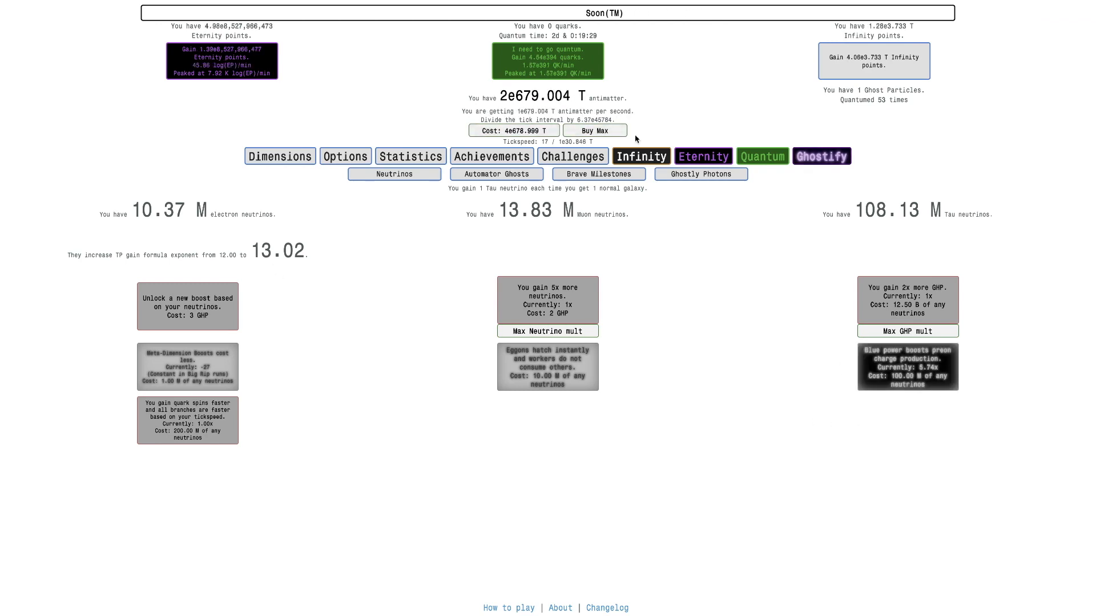
left_click(703, 156)
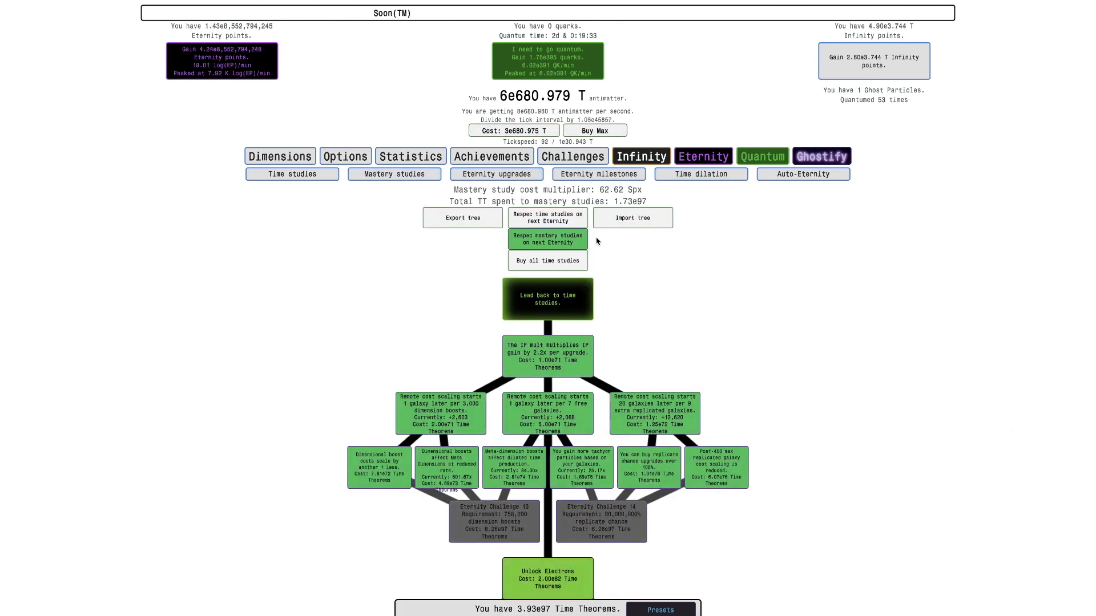
Collect tachyon particles twice via dilation runs up to 5.26e156, then return to the study tree
left_click(701, 174)
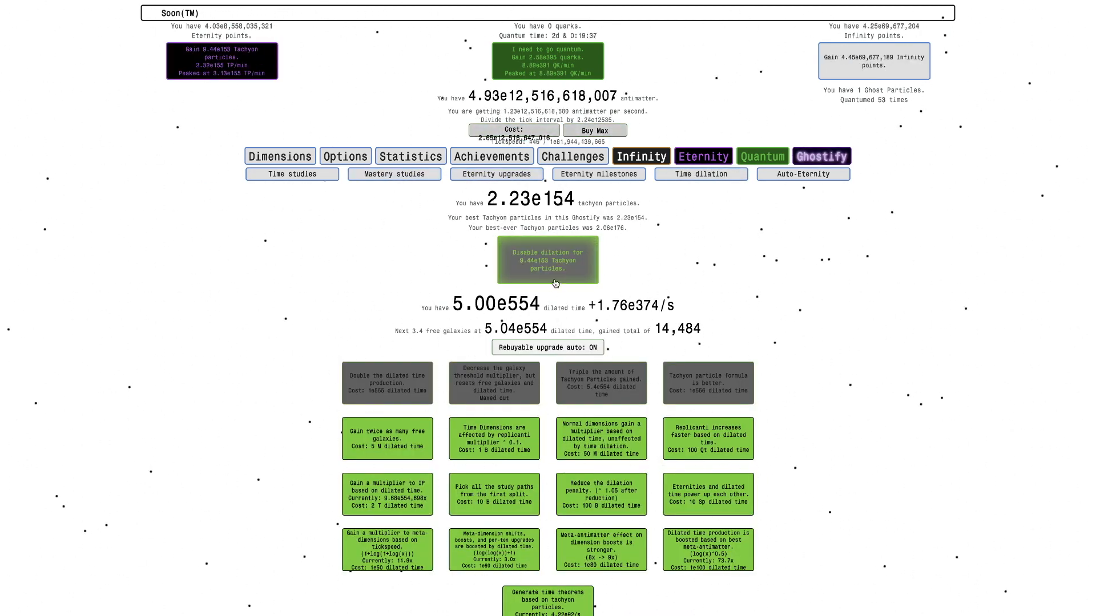
left_click(547, 260)
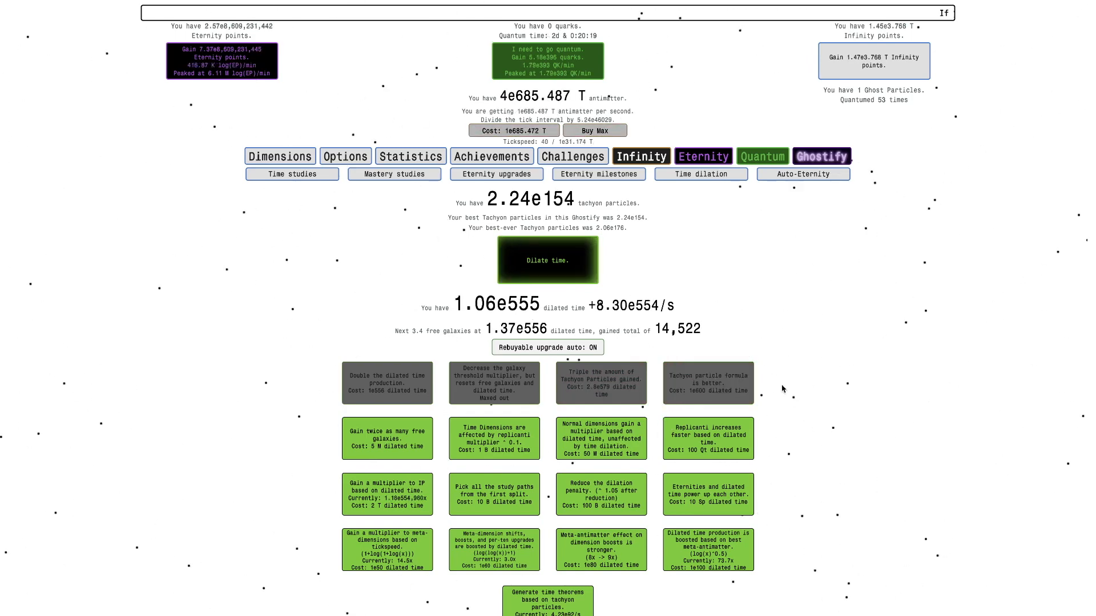
left_click(548, 260)
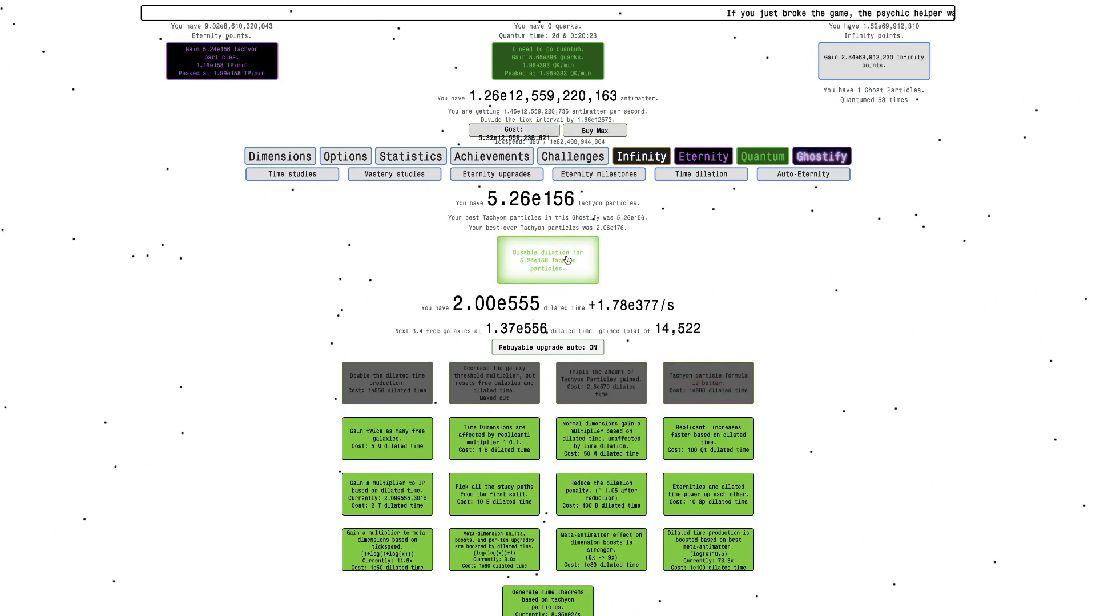
left_click(548, 260)
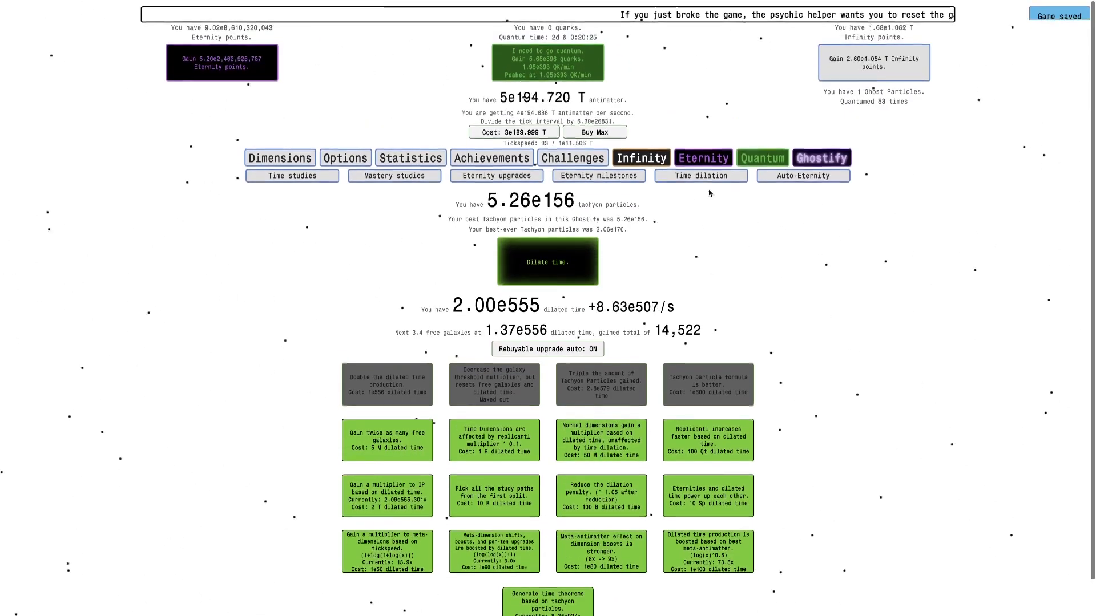
left_click(395, 176)
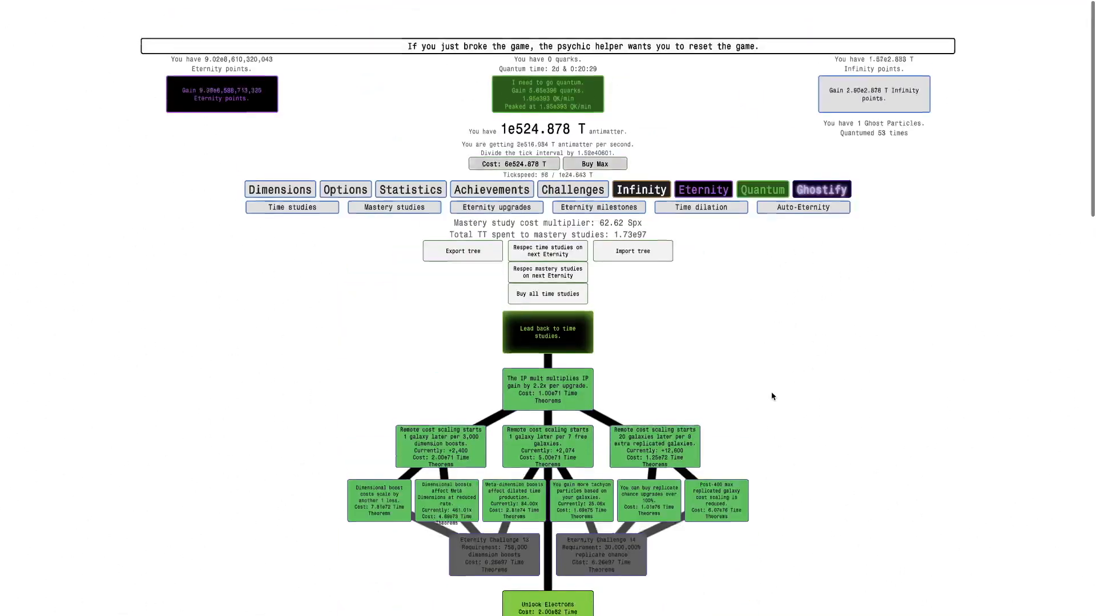
Try buying mastery study 401 on the respecced tree and check the neutrino counts
scroll("down", 3)
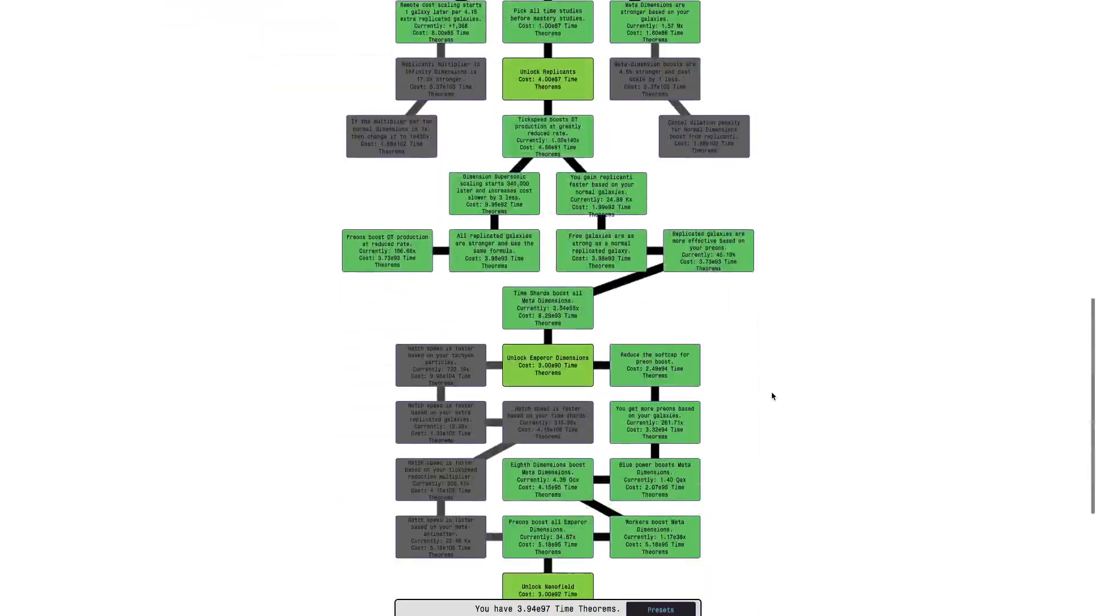
scroll("down", 3)
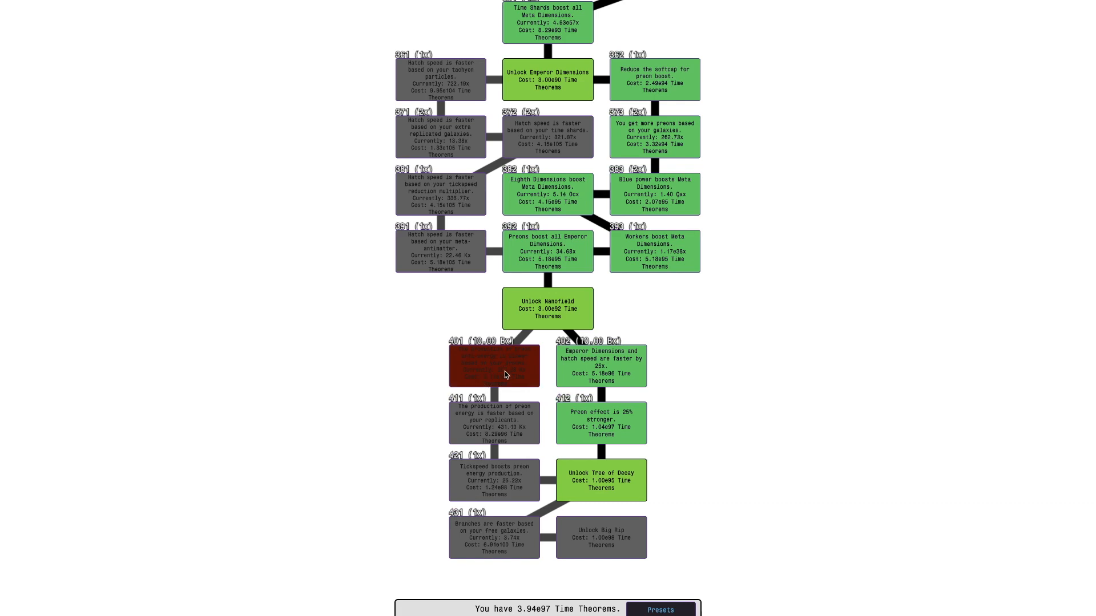
left_click(493, 365)
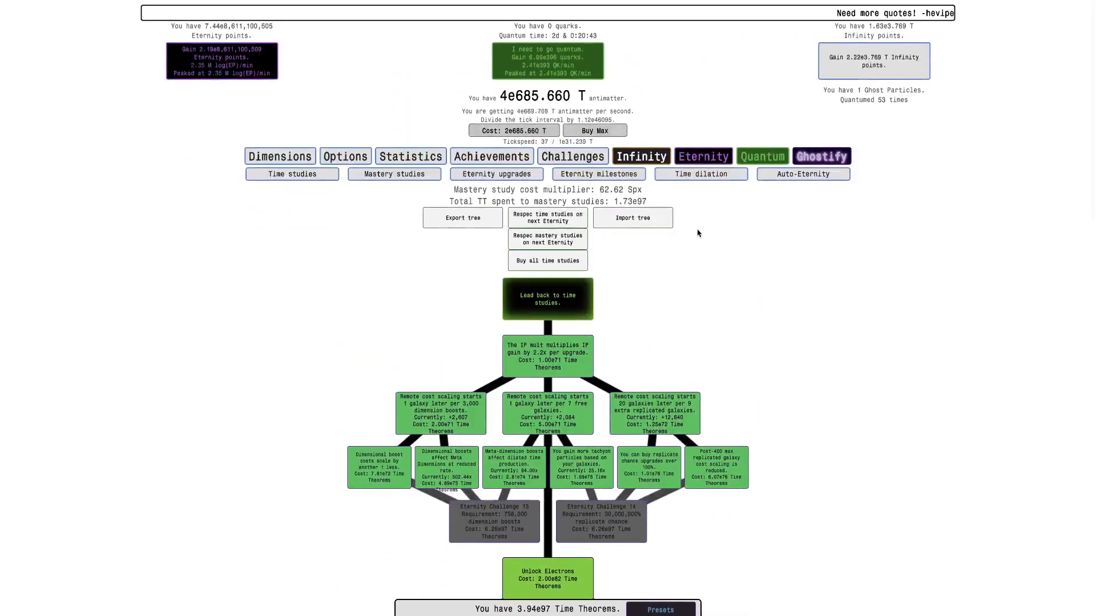
left_click(822, 157)
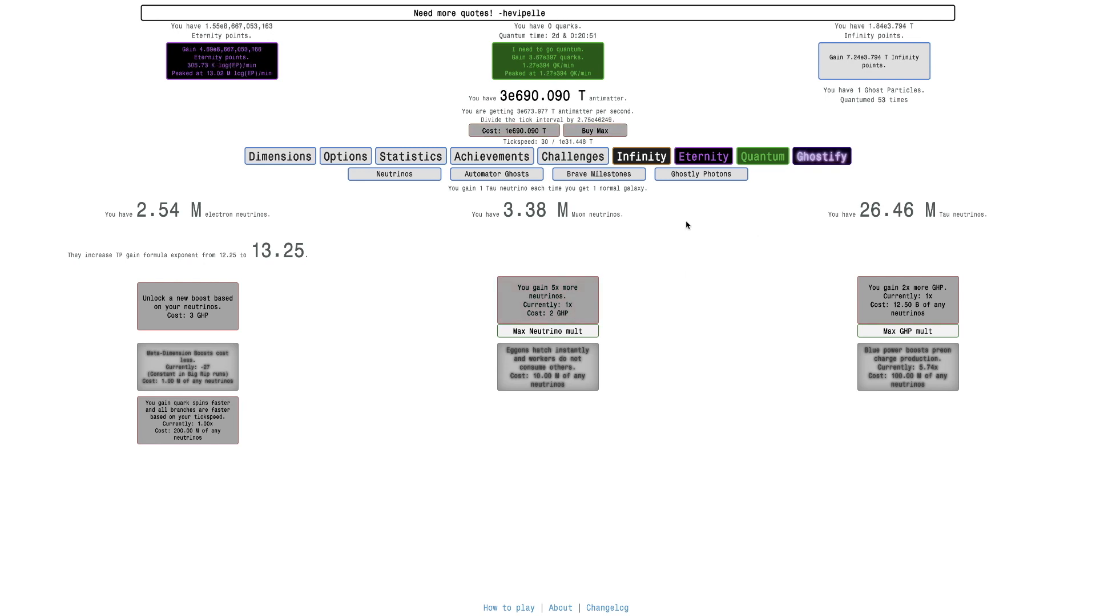
Apply the saved study layout to rebuild the mastery tree
left_click(703, 155)
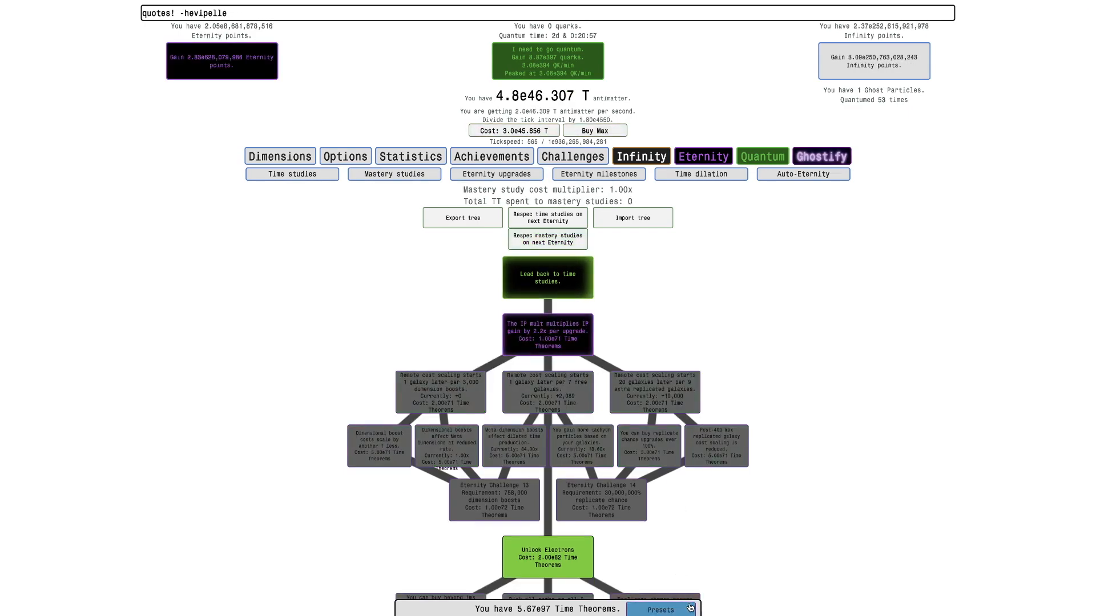
left_click(662, 608)
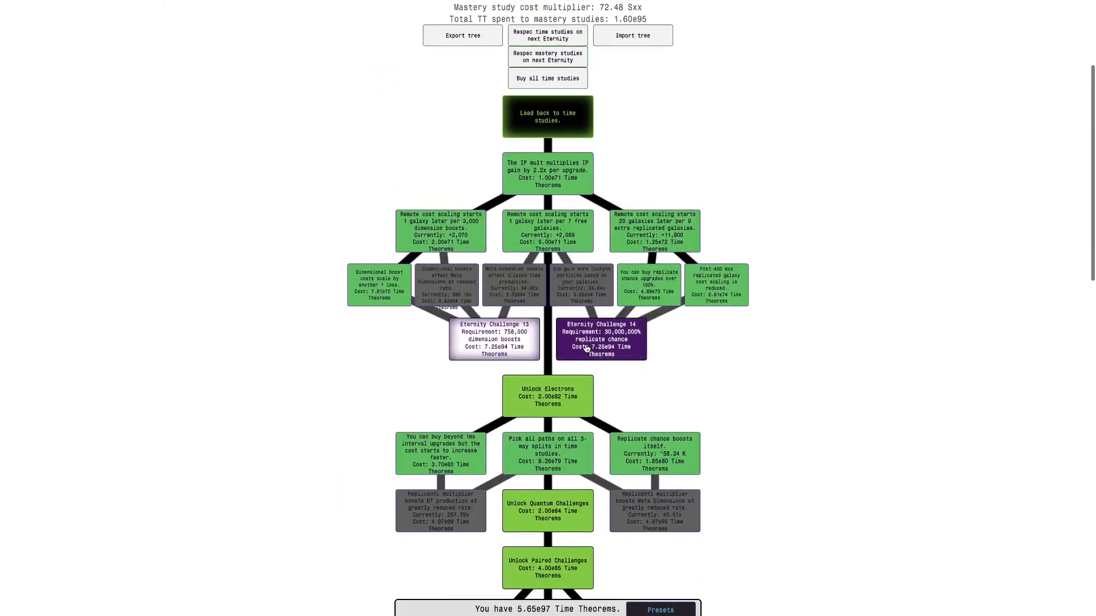
scroll("down", 3)
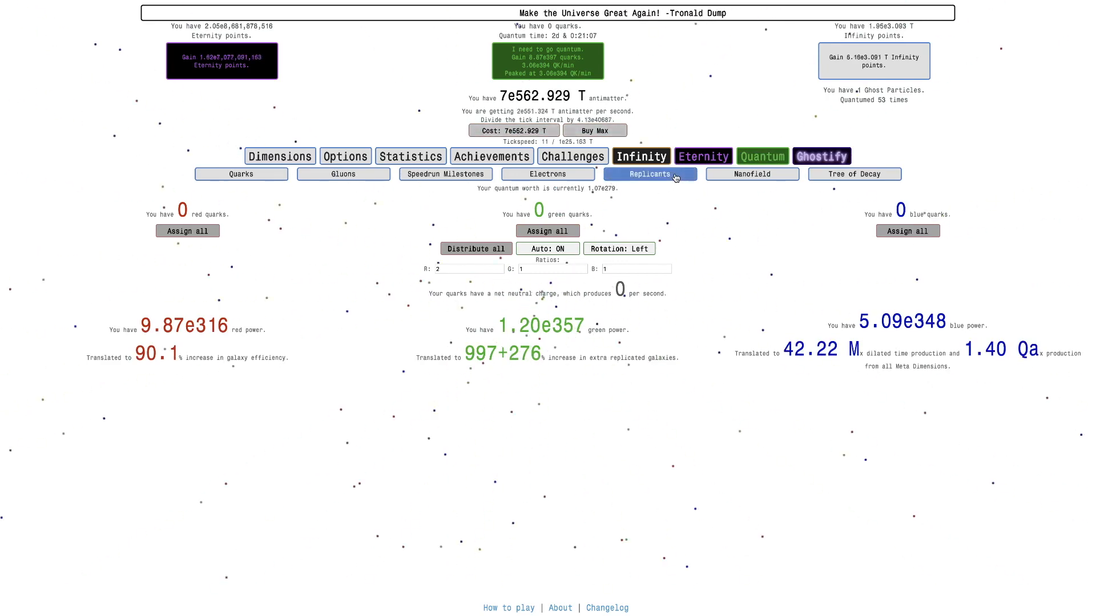
Review the Nanofield's 16 rewards and the Tree of Decay, then show the neutrinos page
left_click(751, 173)
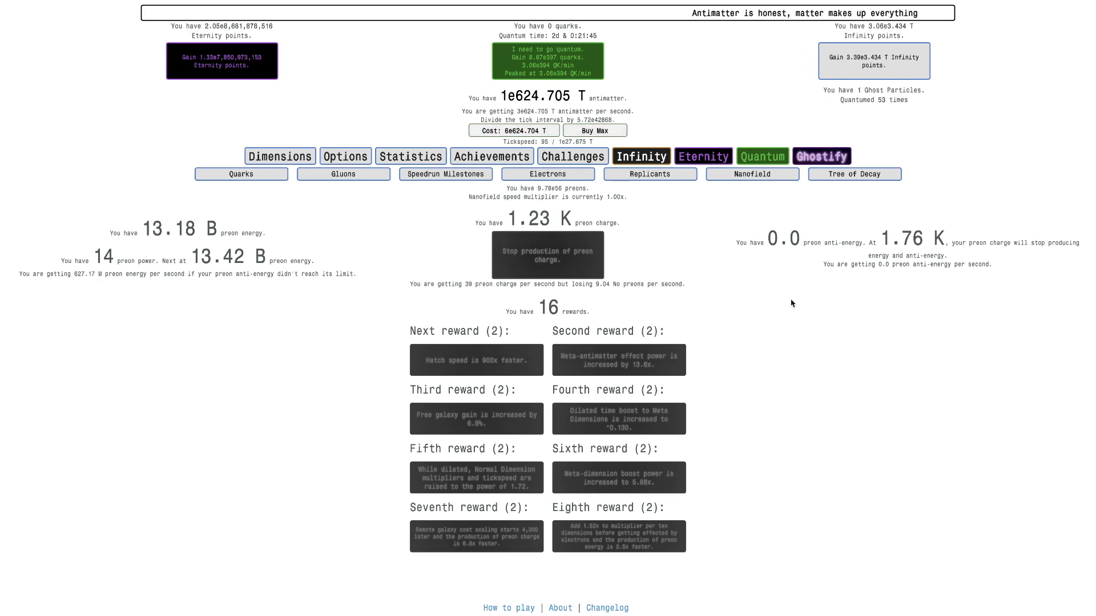
left_click(822, 156)
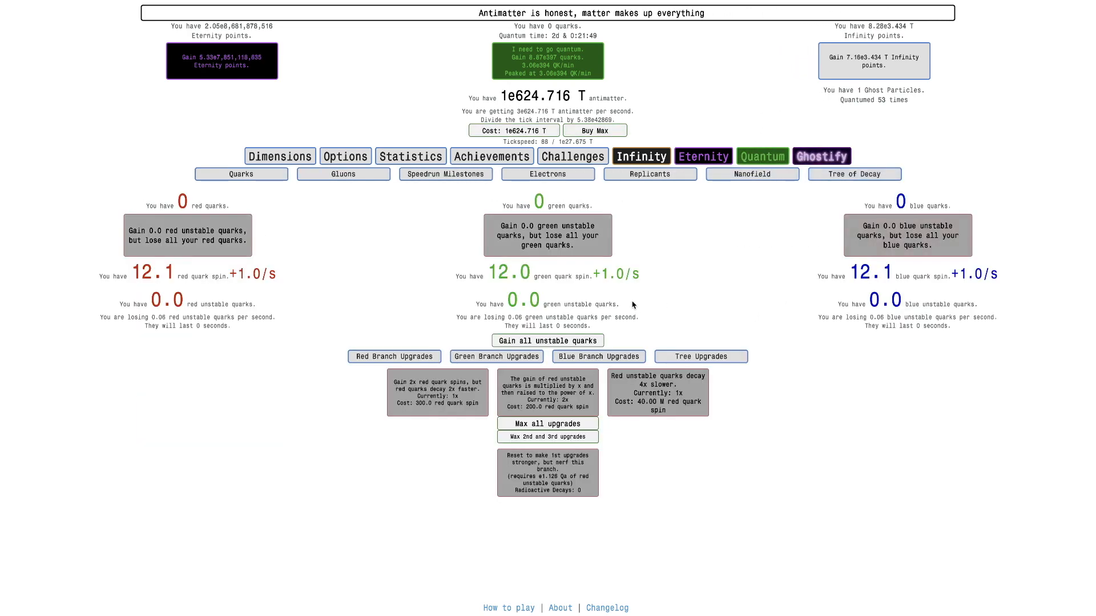
left_click(822, 156)
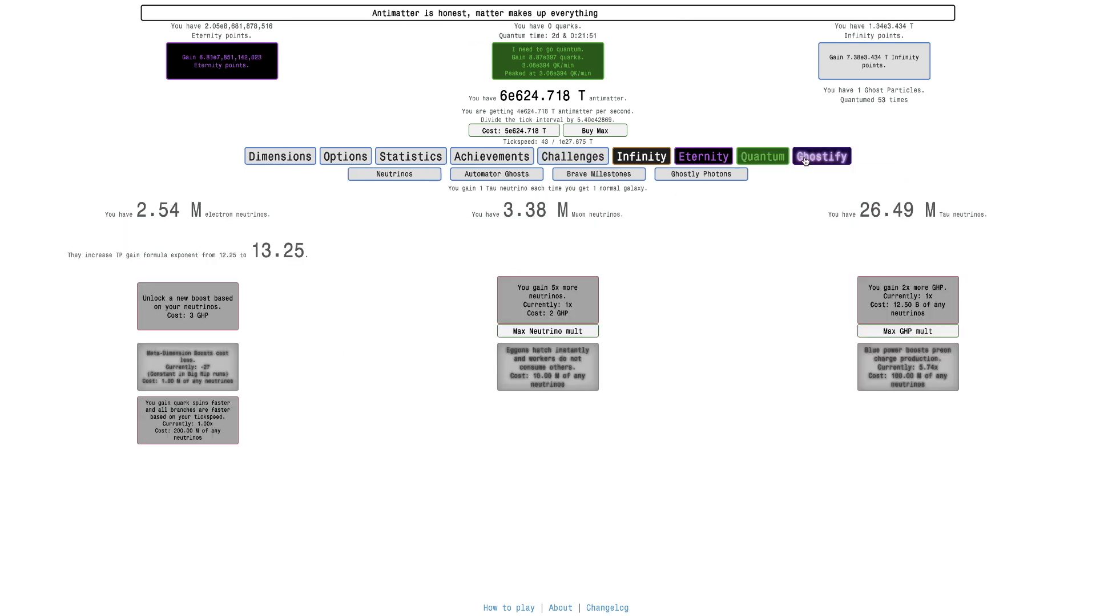
Check automator ghosts and auto-eternity settings, then return to the Nanofield at 3.71 K preon charge
left_click(497, 174)
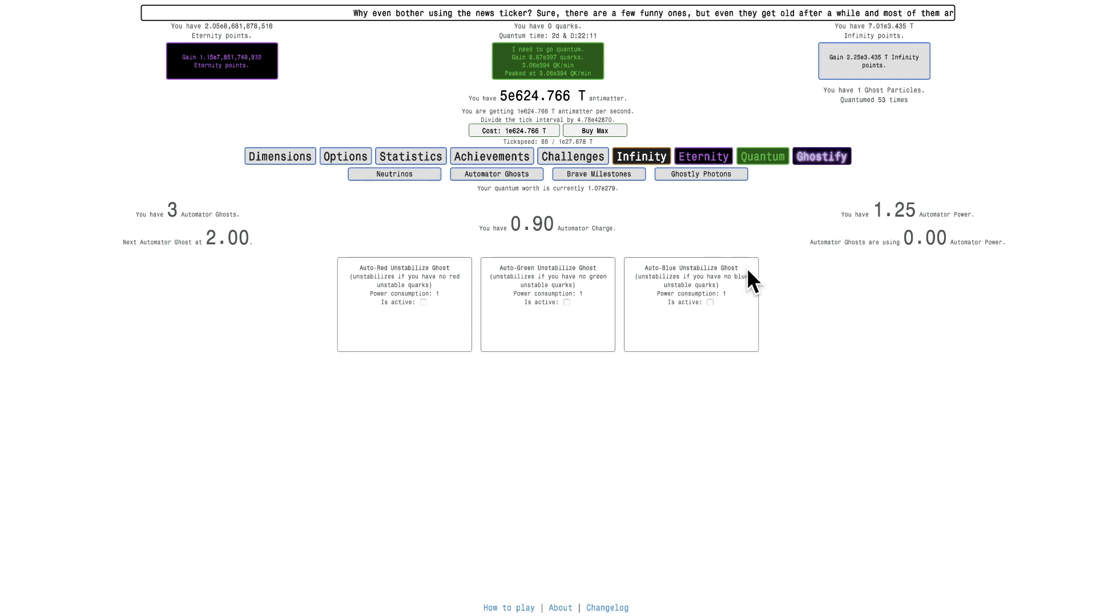
left_click(704, 155)
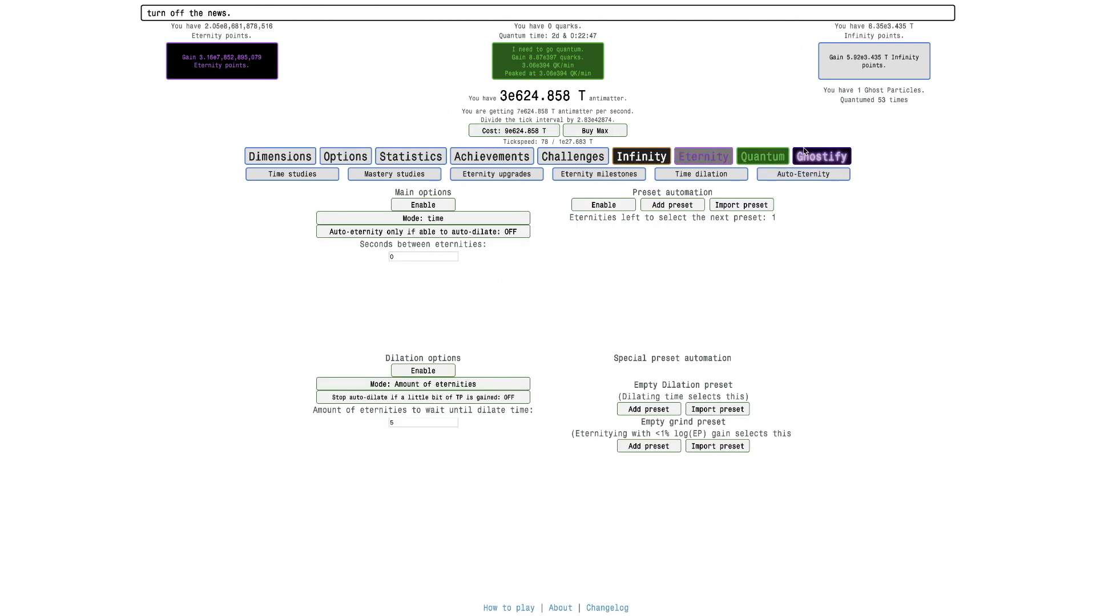
left_click(763, 155)
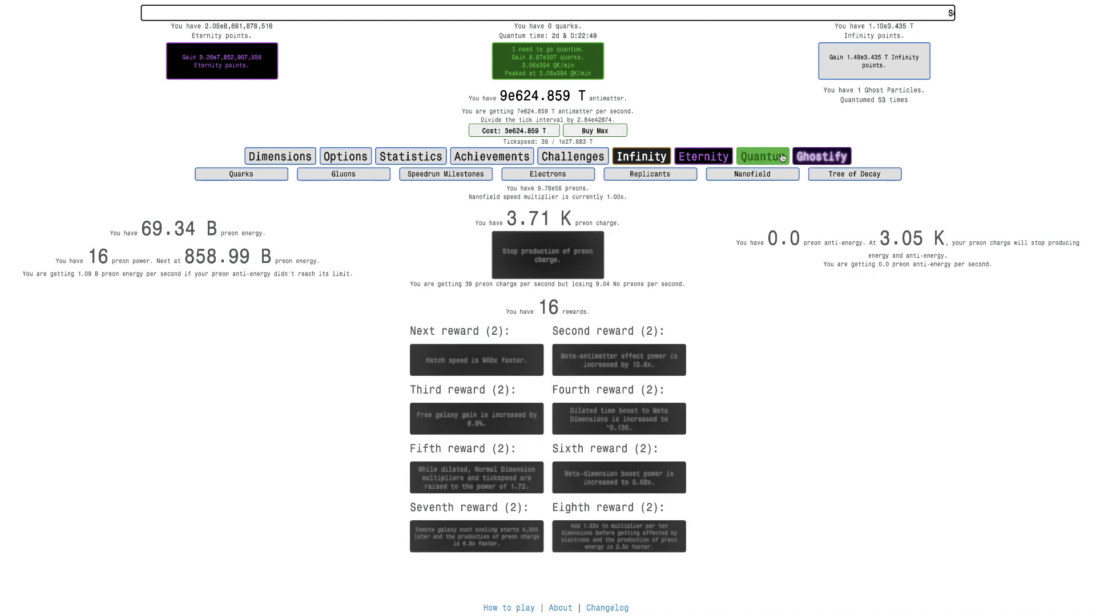